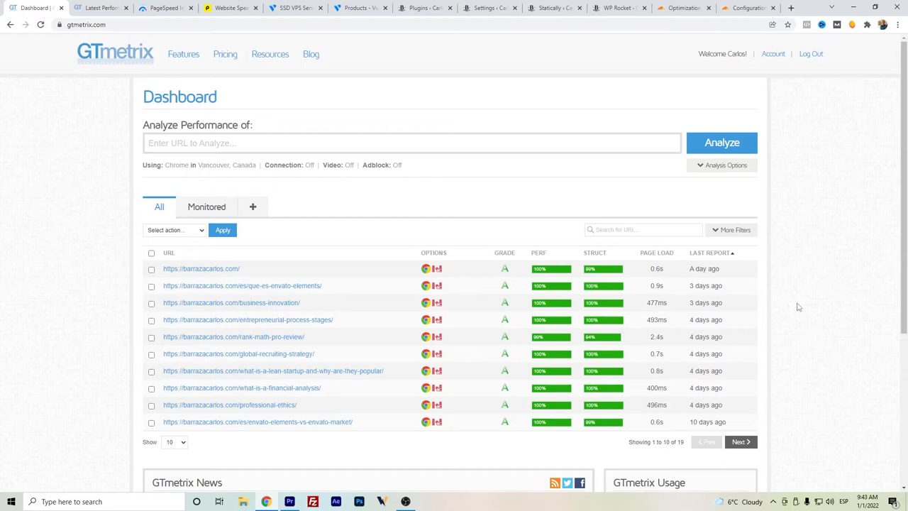
pyautogui.moveTo(767, 319)
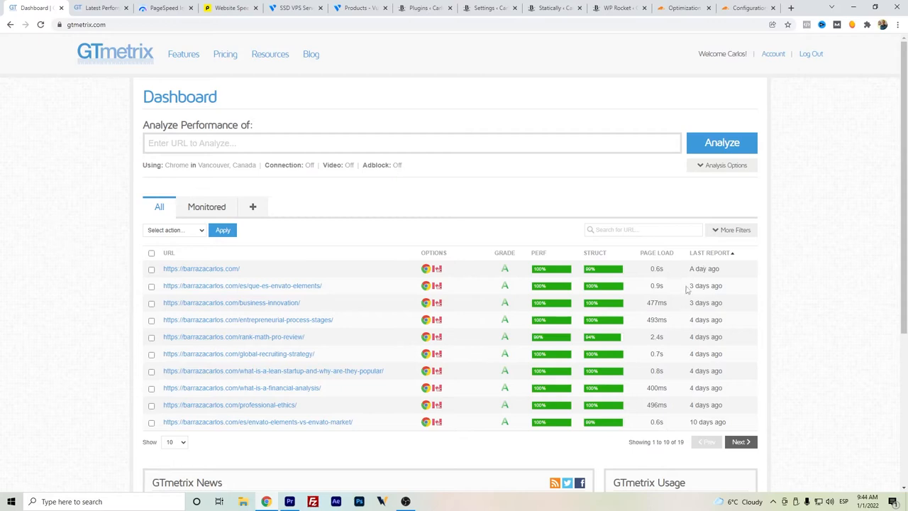
pyautogui.moveTo(655, 268)
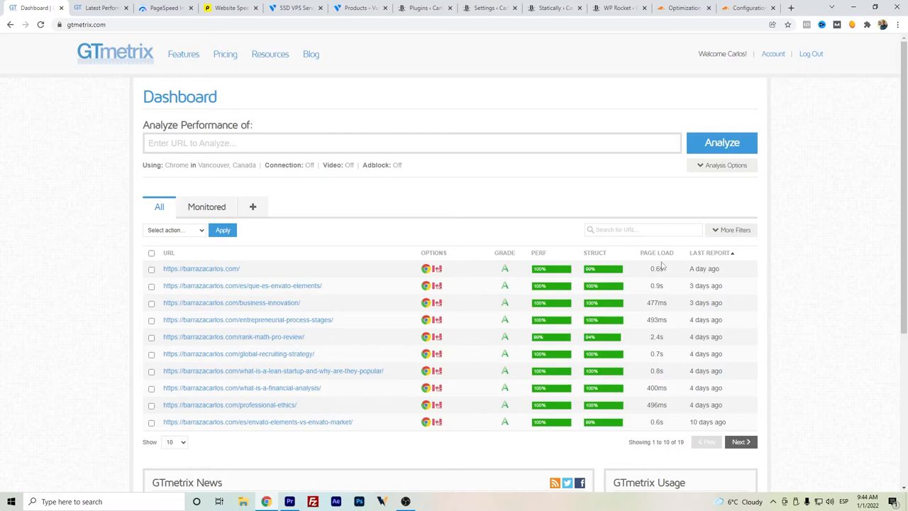
pyautogui.moveTo(375, 310)
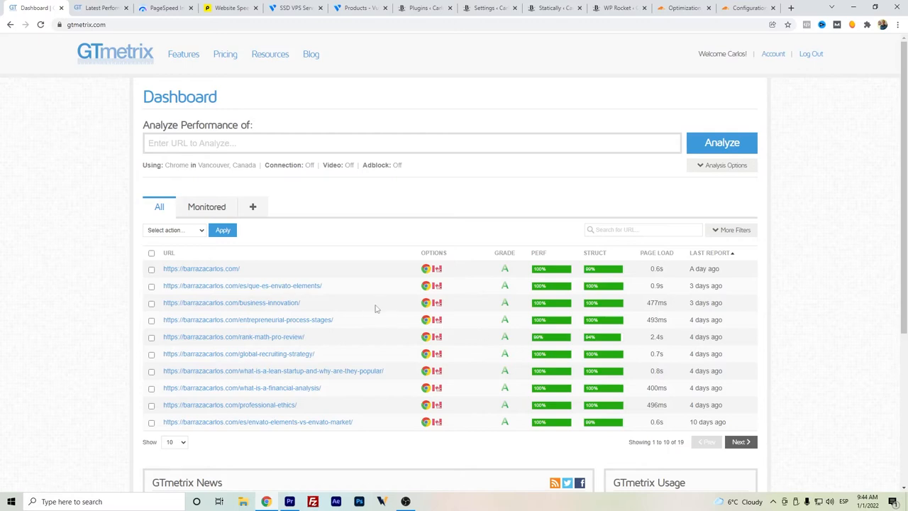
pyautogui.moveTo(276, 199)
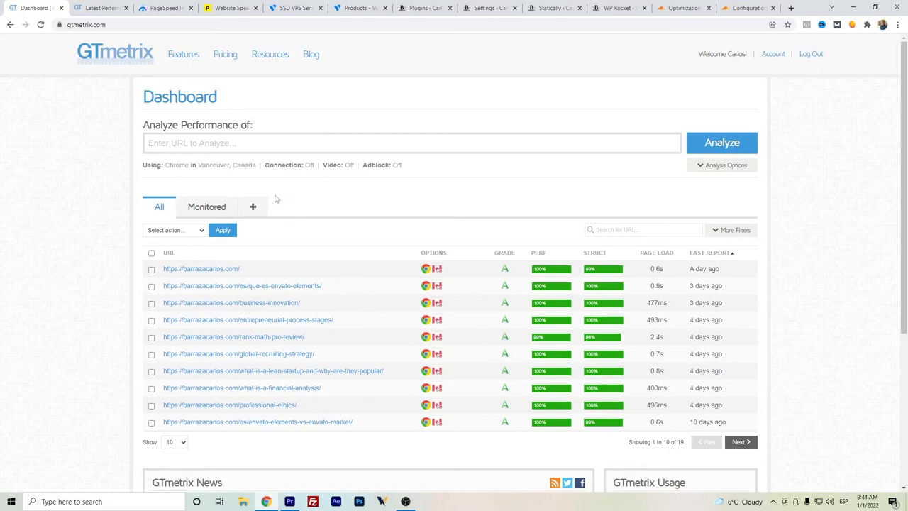
pyautogui.moveTo(667, 278)
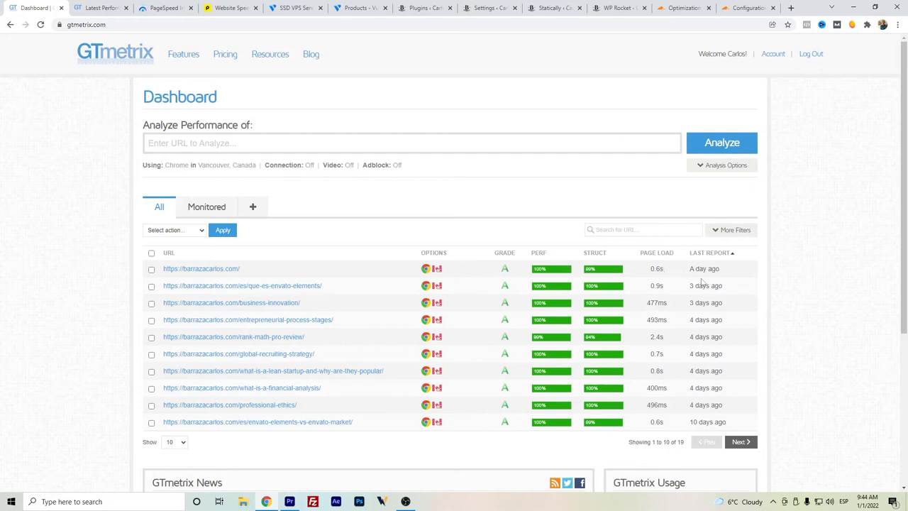
pyautogui.moveTo(666, 275)
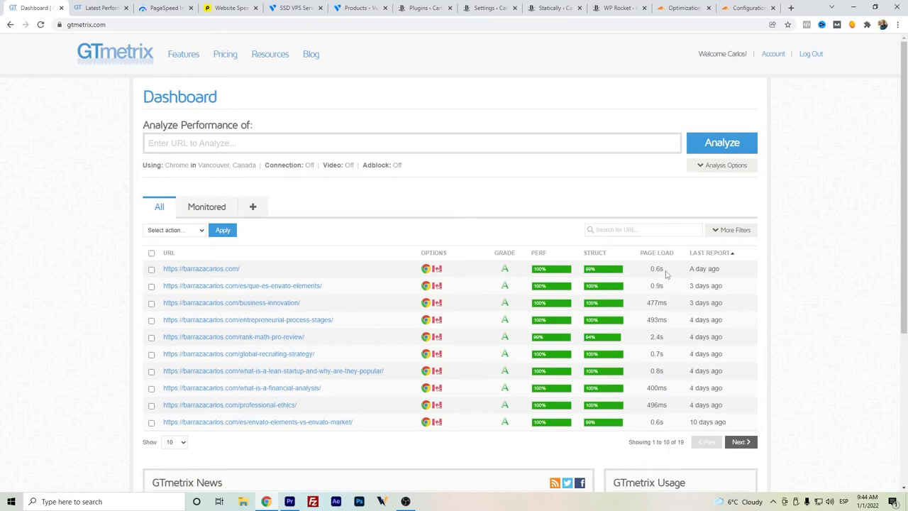
pyautogui.moveTo(664, 276)
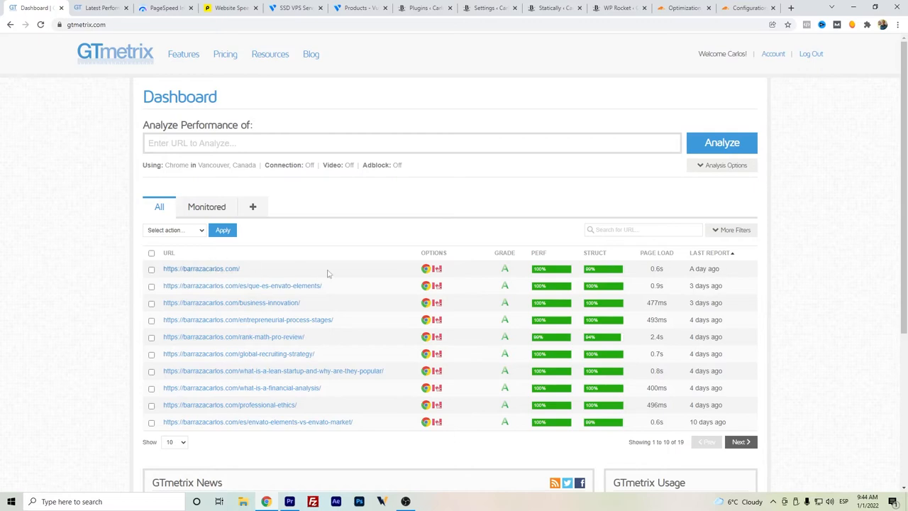
pyautogui.moveTo(527, 336)
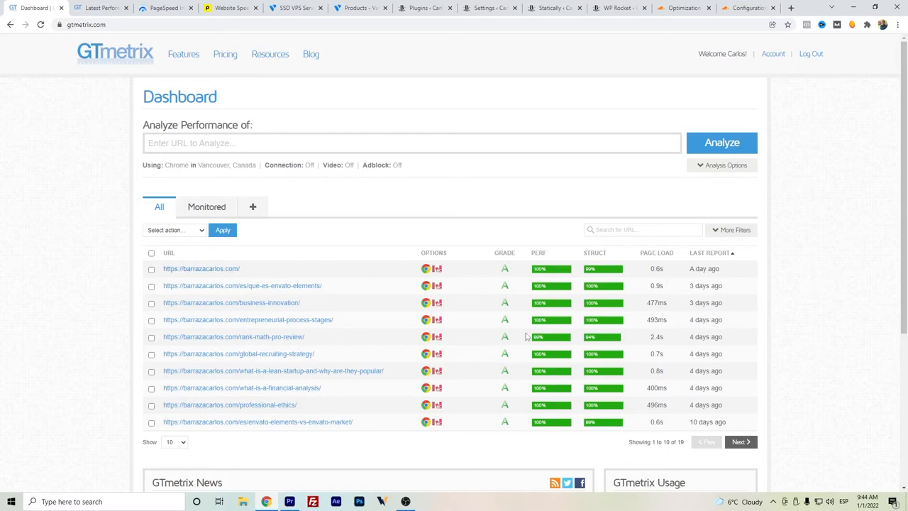
pyautogui.moveTo(273, 413)
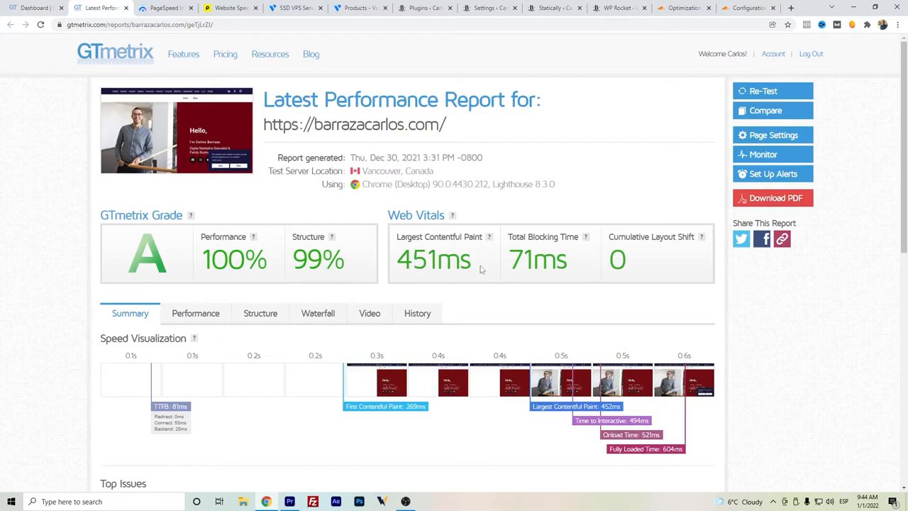
pyautogui.moveTo(764, 90)
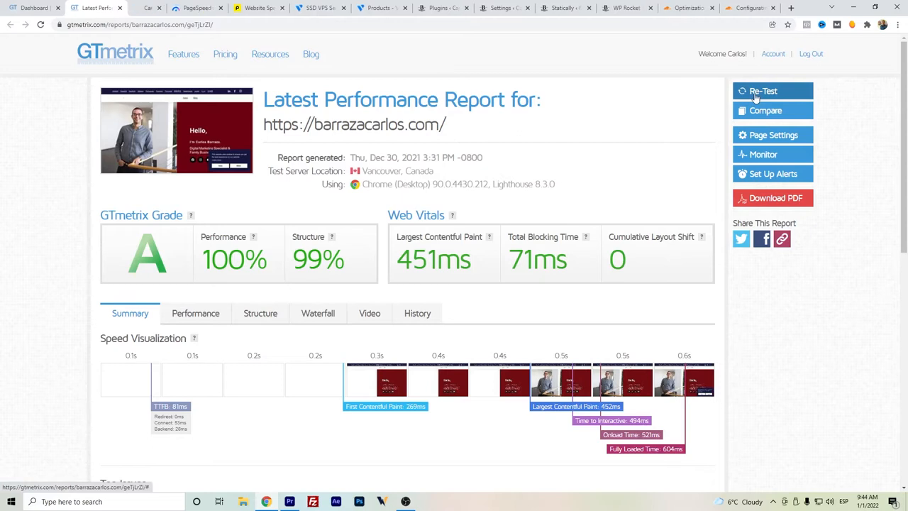
# Re-test barrazacarlos.com in GTmetrix and review the fresh A-grade report's Top Issues and Page Details
pyautogui.click(763, 90)
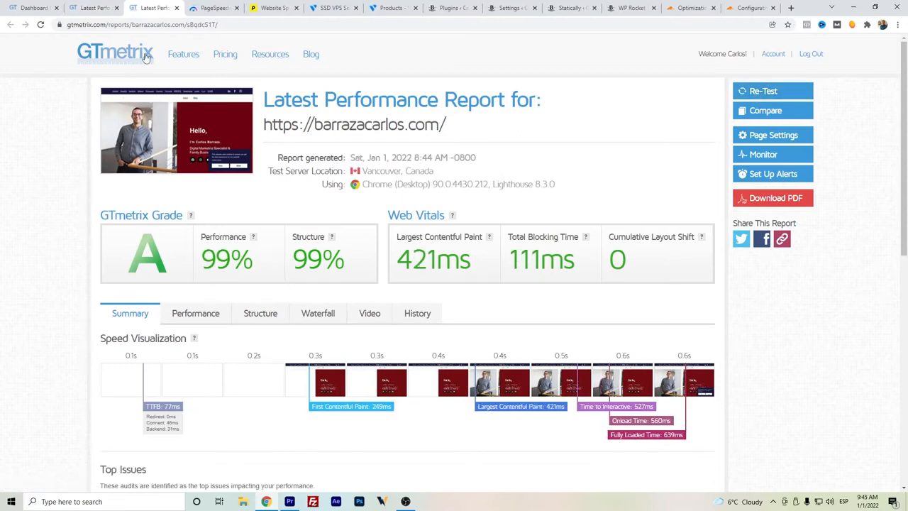
pyautogui.moveTo(606, 454)
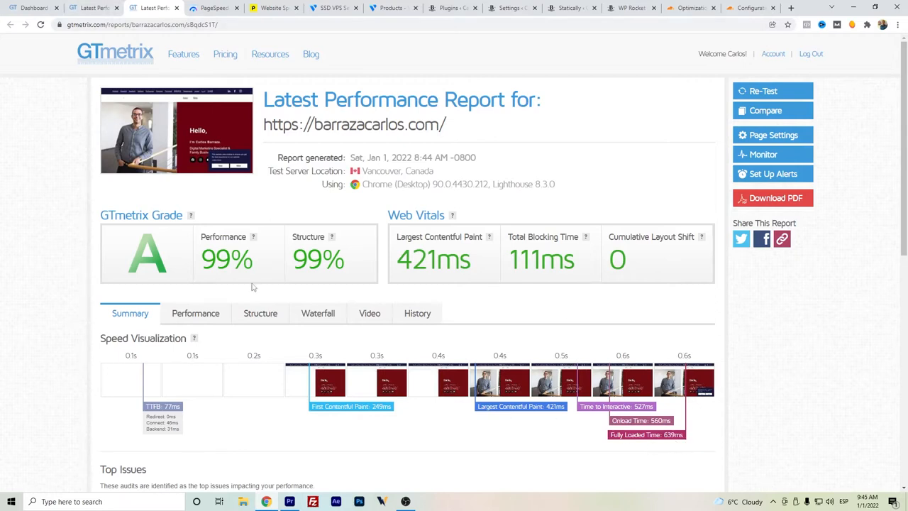
pyautogui.scroll(-3)
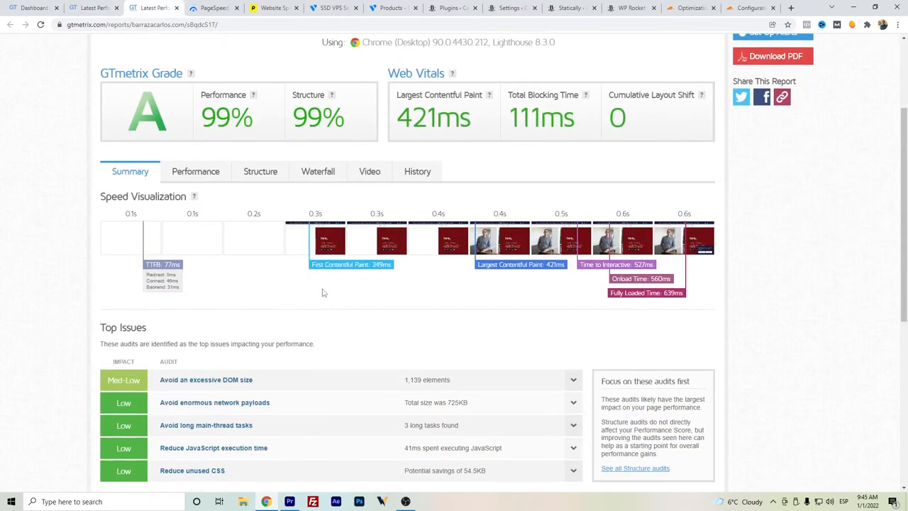
pyautogui.scroll(-3)
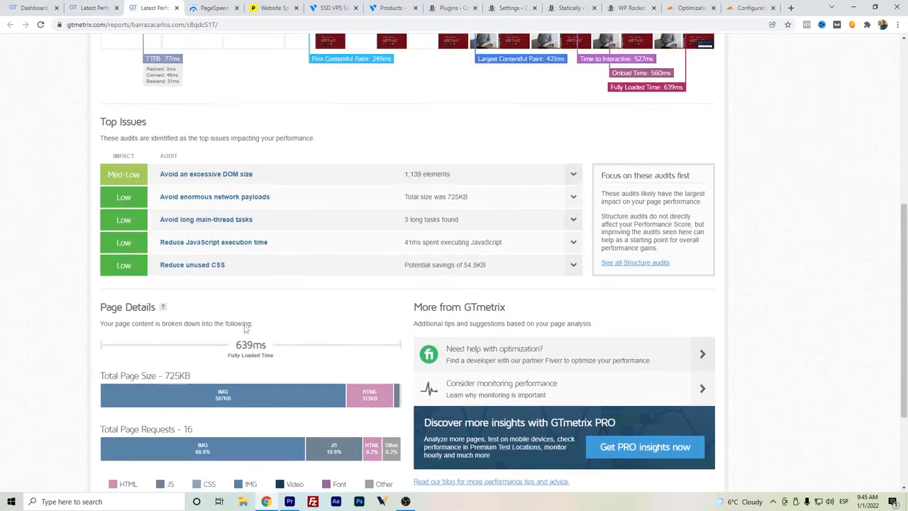
# Show the request-by-request waterfall chart of the page load
pyautogui.click(317, 219)
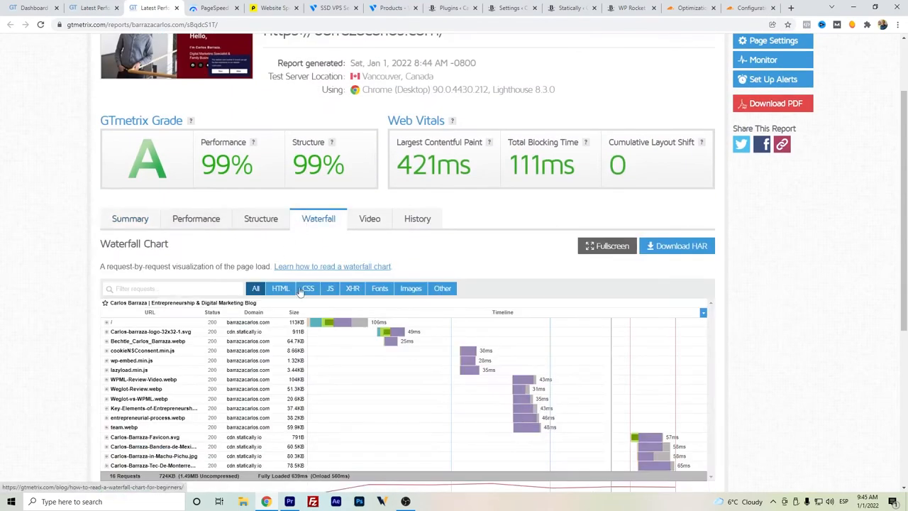
pyautogui.scroll(-3)
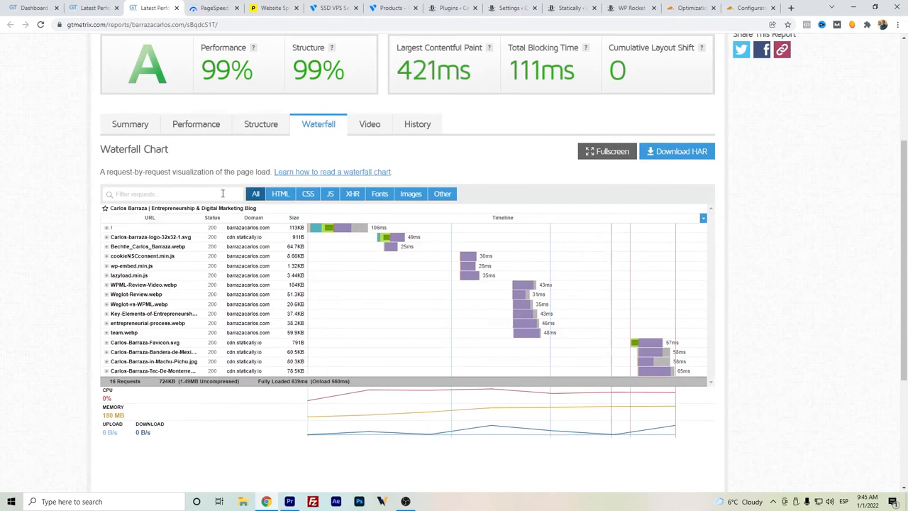
pyautogui.moveTo(195, 389)
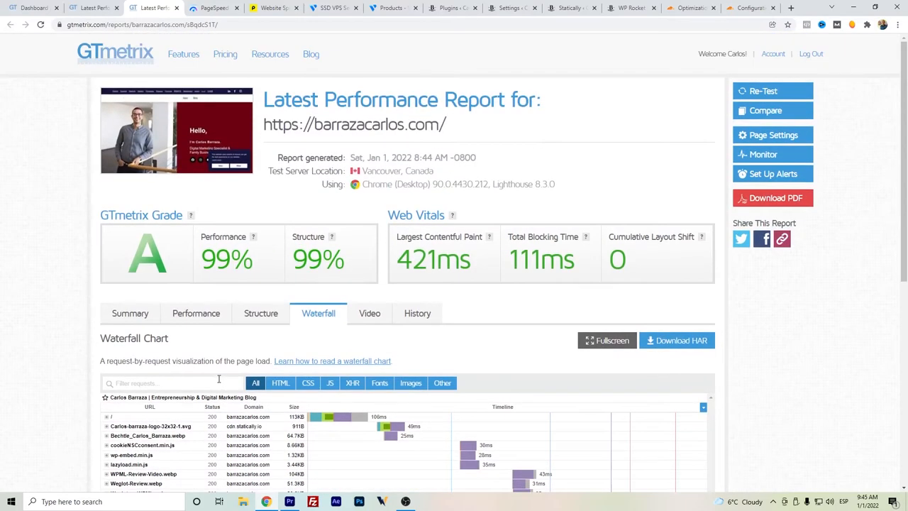
pyautogui.moveTo(48, 391)
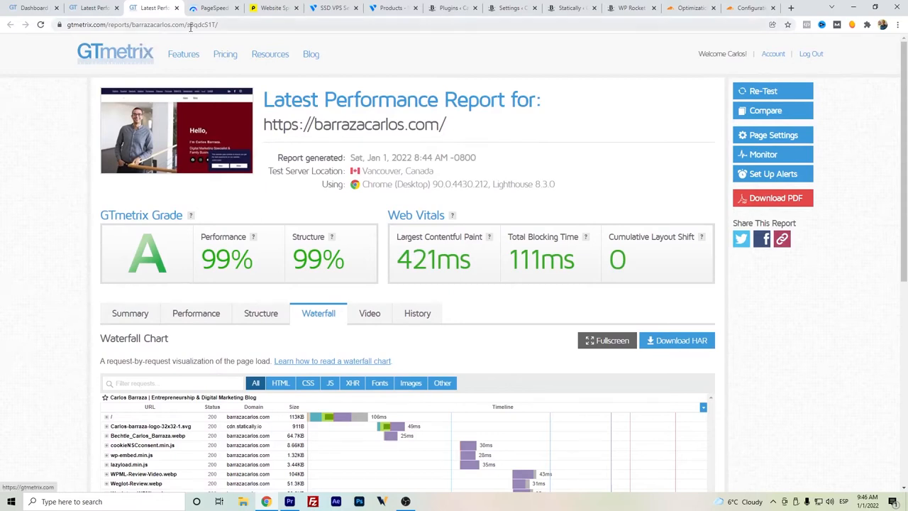
# Analyze barrazacarlos.com in PageSpeed Insights and review the mobile score of 93 with its metrics
pyautogui.click(213, 8)
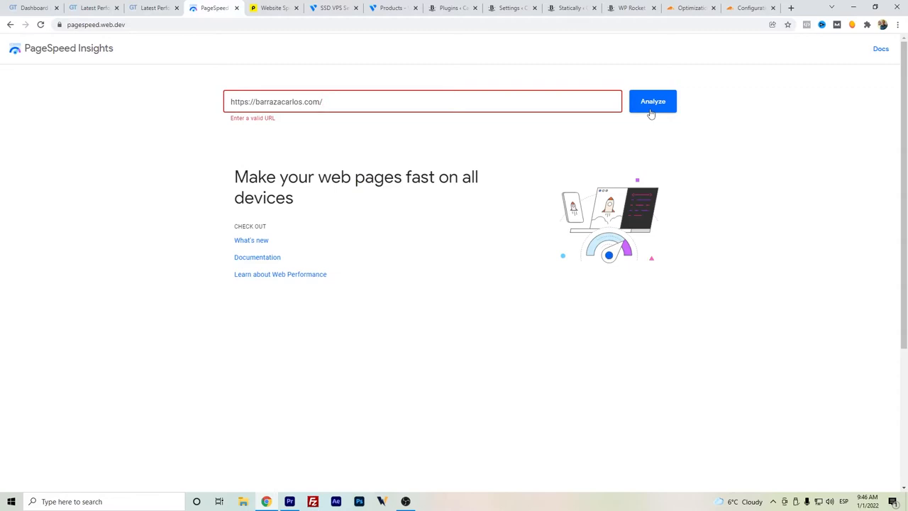
pyautogui.click(652, 102)
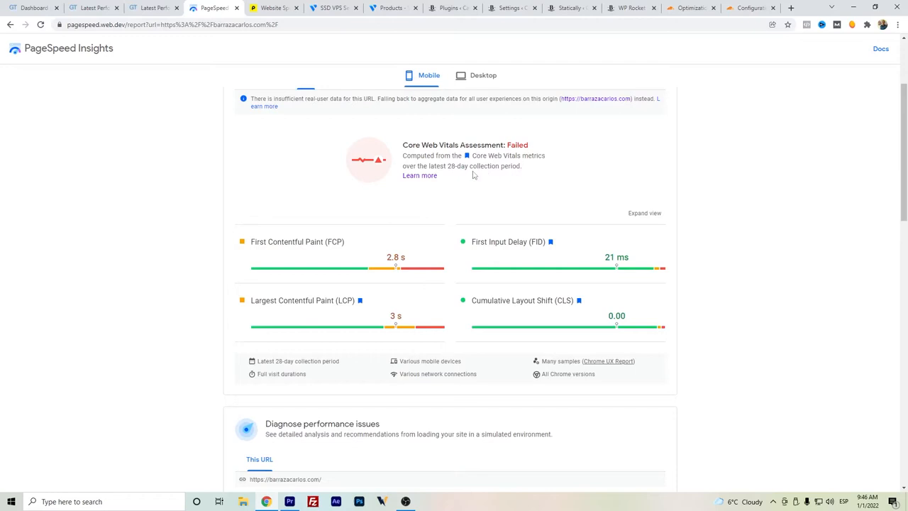
pyautogui.moveTo(520, 178)
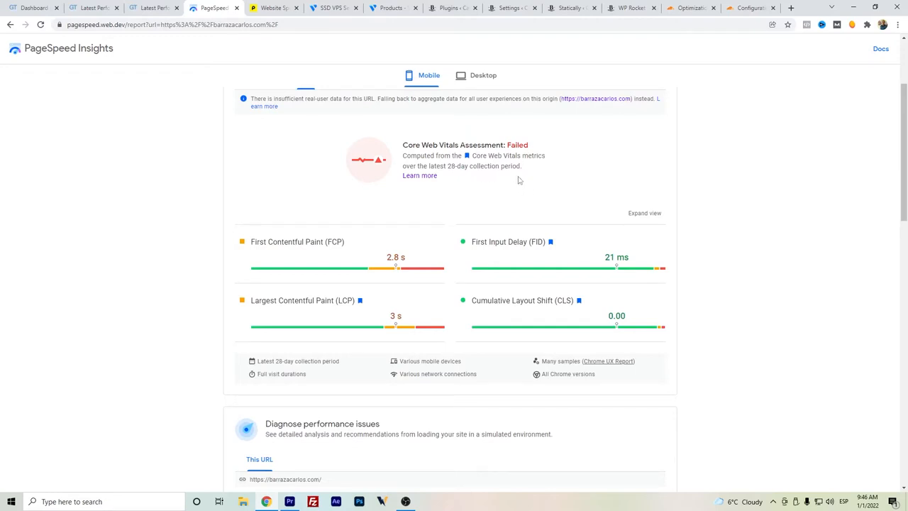
pyautogui.moveTo(385, 222)
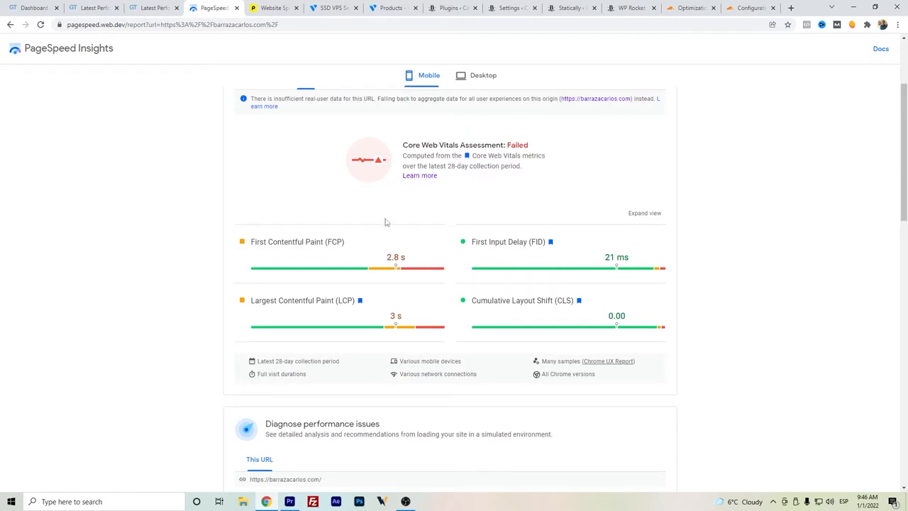
pyautogui.scroll(-3)
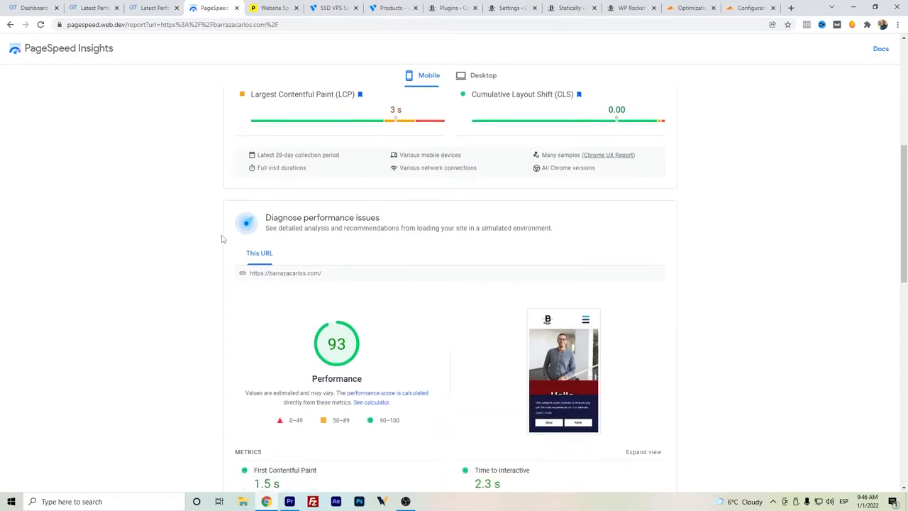
pyautogui.scroll(-3)
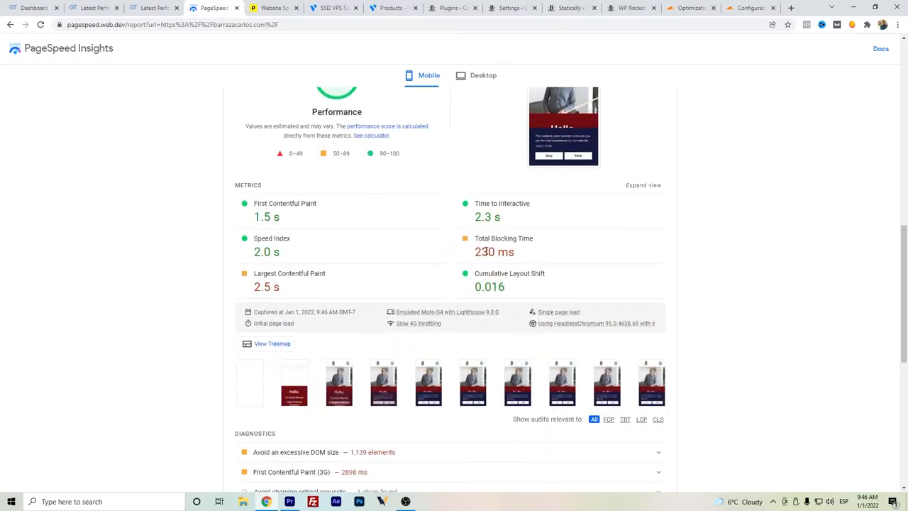
pyautogui.moveTo(585, 226)
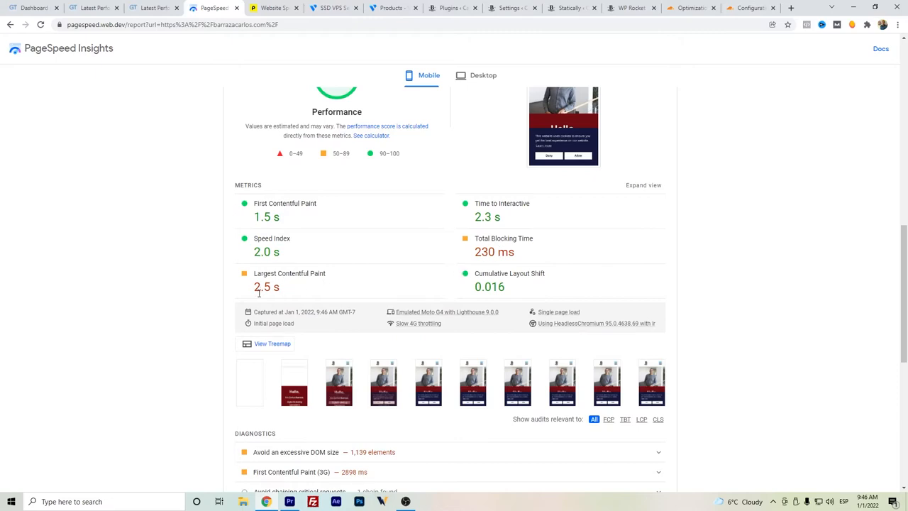
pyautogui.scroll(-3)
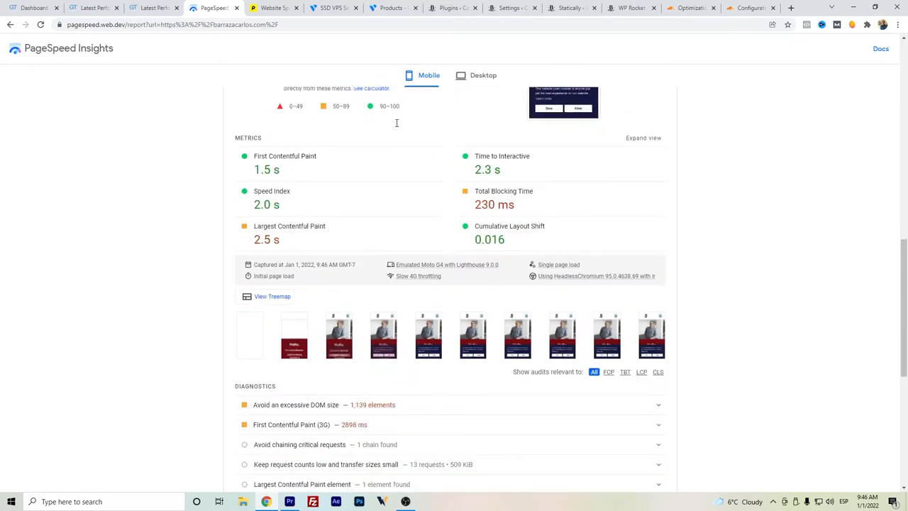
# Compare the desktop score of 100, then return to the mobile results
pyautogui.click(482, 75)
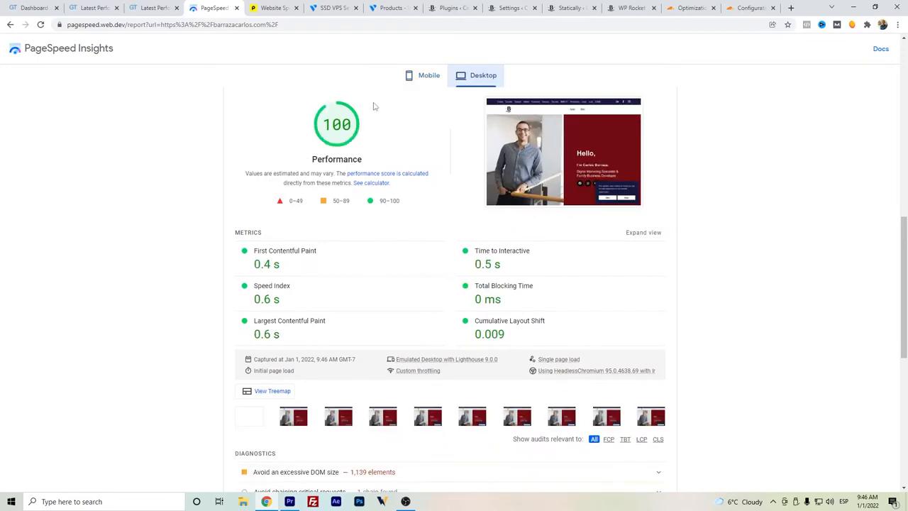
pyautogui.moveTo(468, 75)
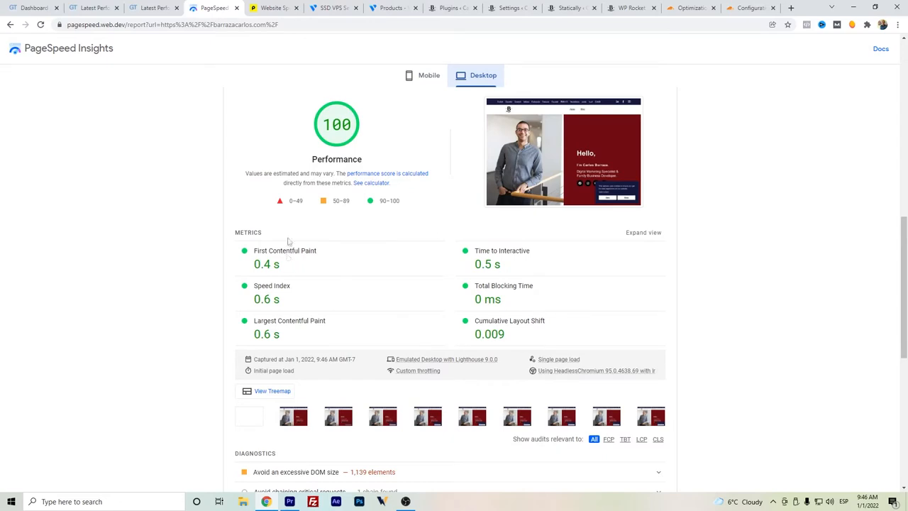
pyautogui.click(429, 75)
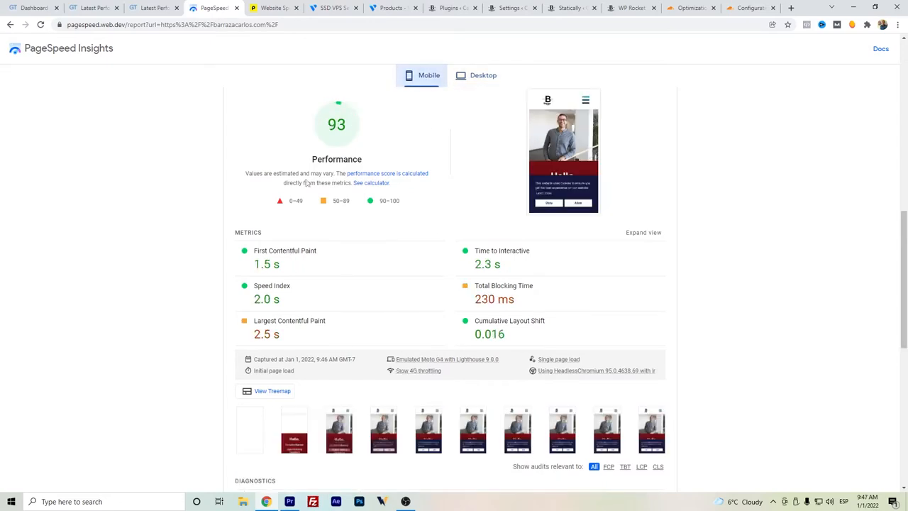
pyautogui.scroll(-3)
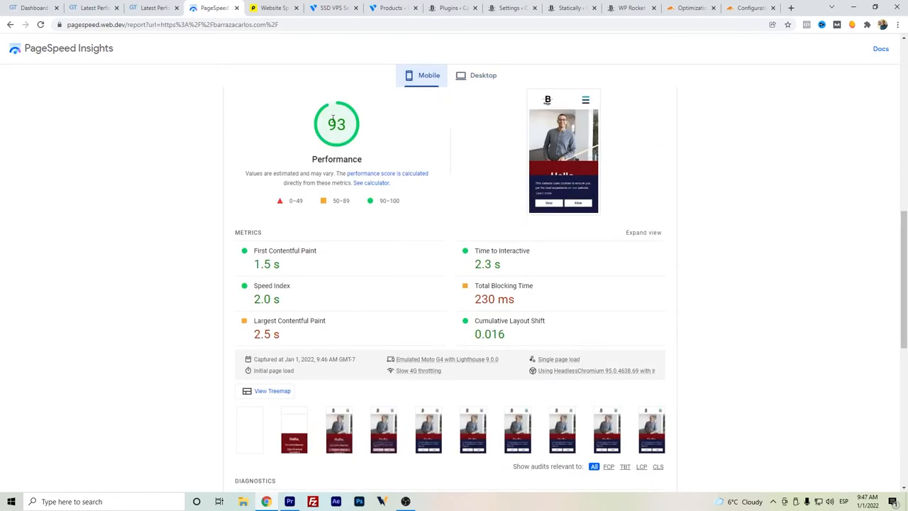
pyautogui.moveTo(281, 347)
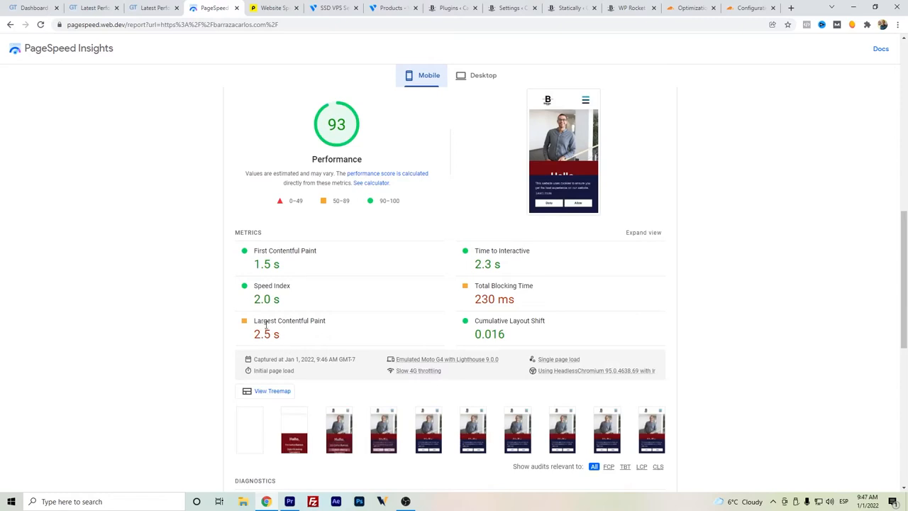
# Review Pingdom's results: grade 94, 1.10 s load time, 1.6 MB, 35 requests, with suggestions and content breakdown
pyautogui.click(273, 8)
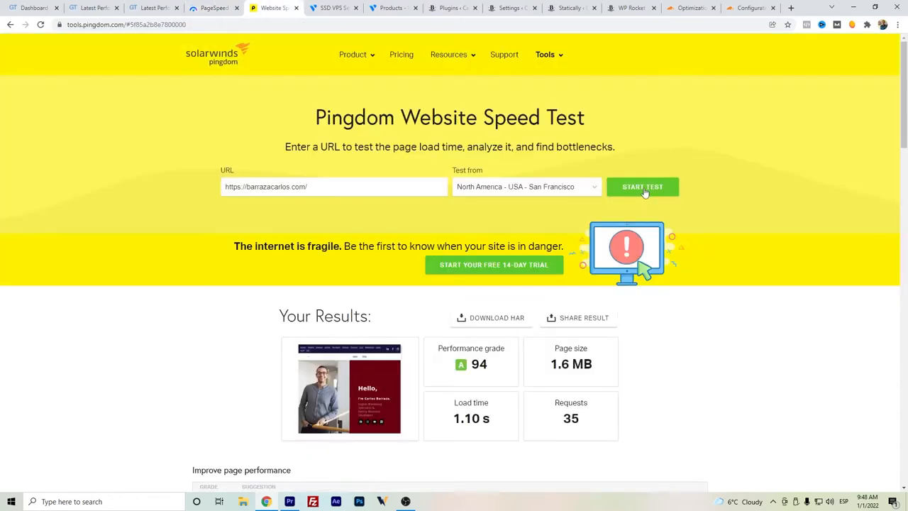
pyautogui.moveTo(548, 223)
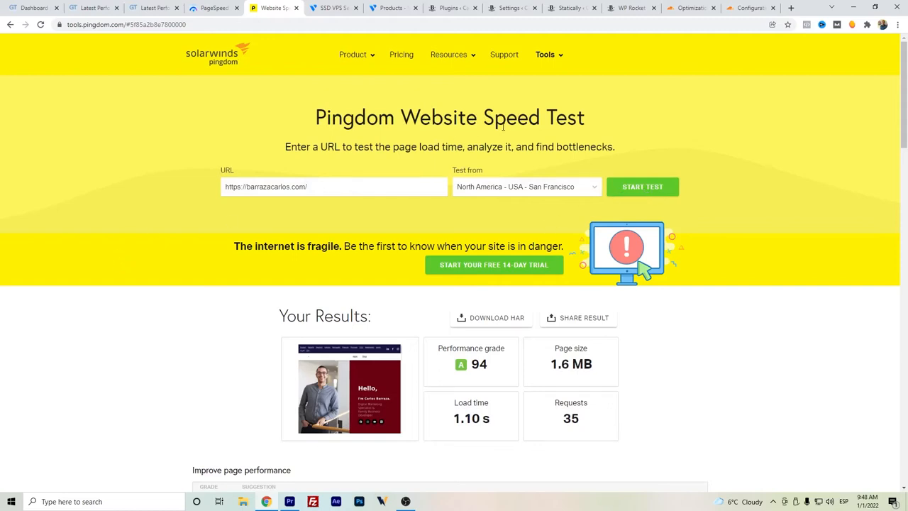
pyautogui.scroll(-3)
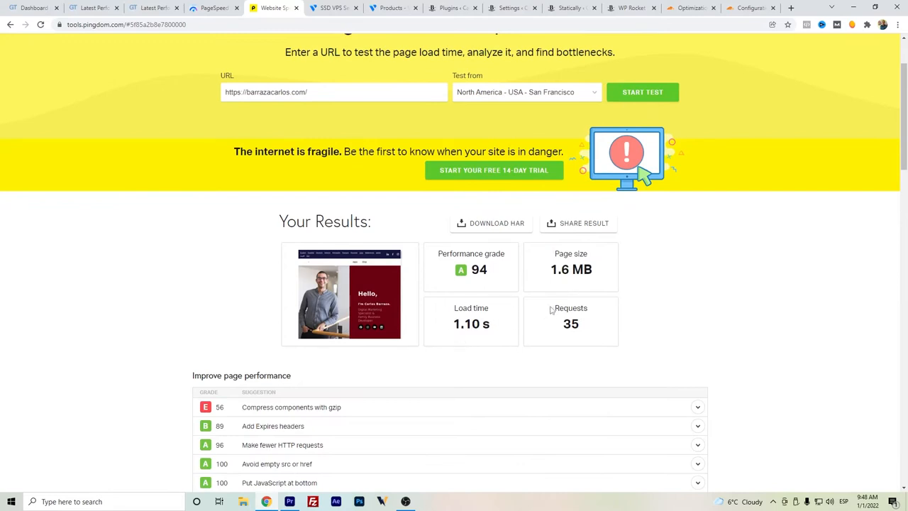
pyautogui.moveTo(522, 278)
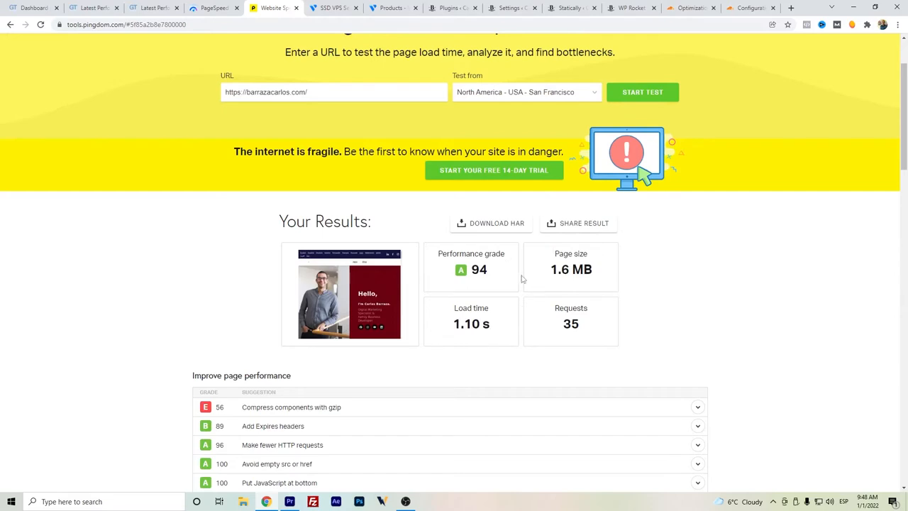
pyautogui.moveTo(386, 182)
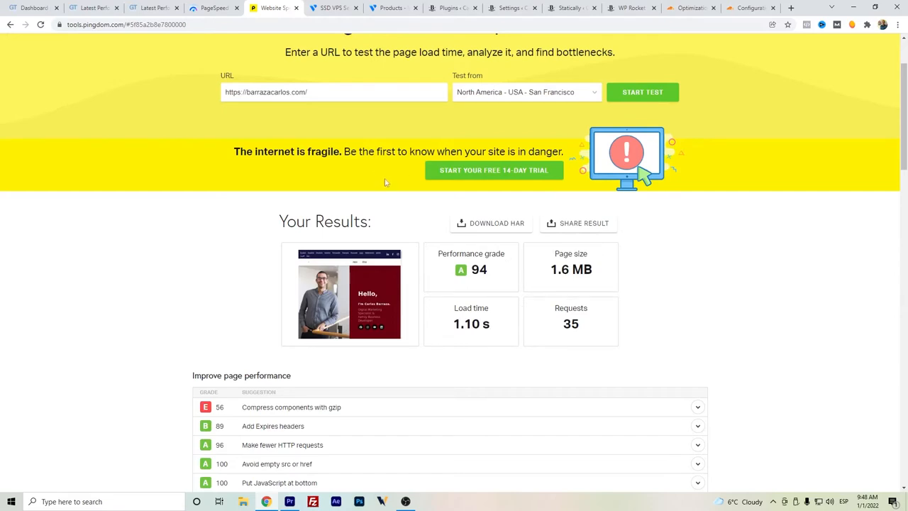
pyautogui.moveTo(273, 9)
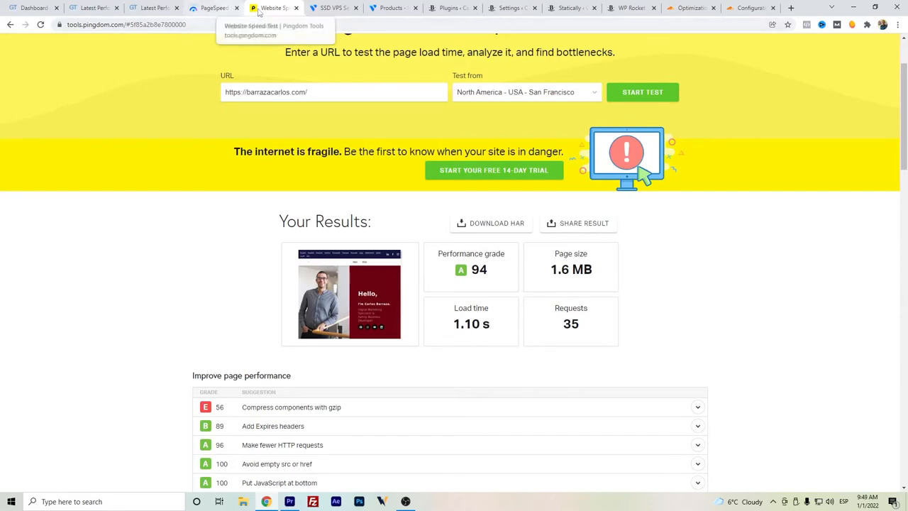
pyautogui.moveTo(258, 277)
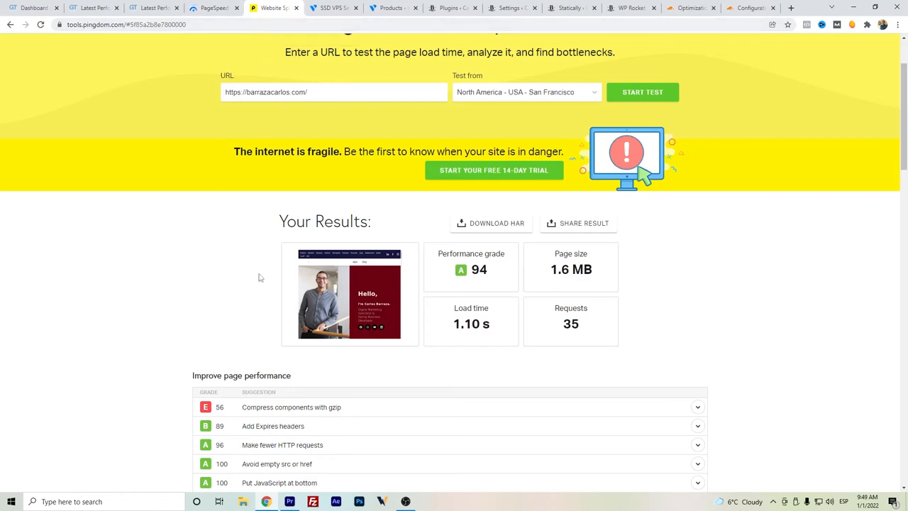
pyautogui.scroll(-3)
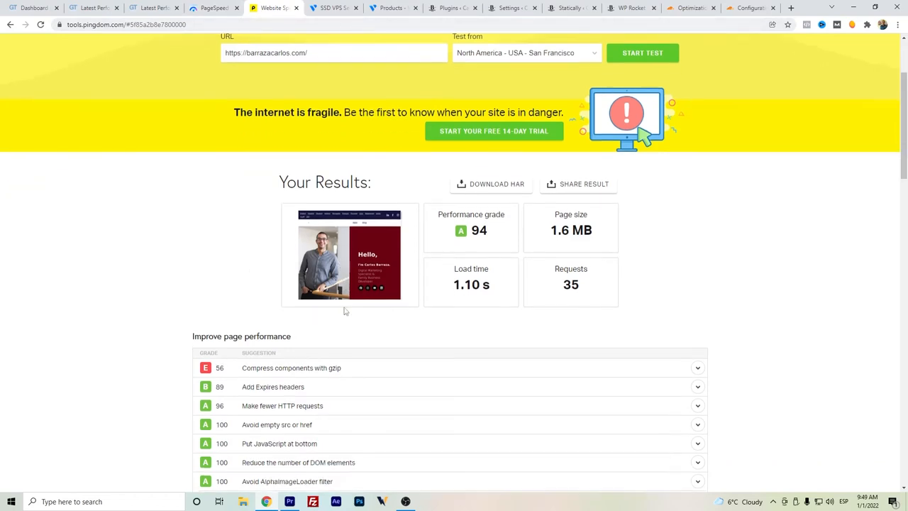
pyautogui.scroll(-3)
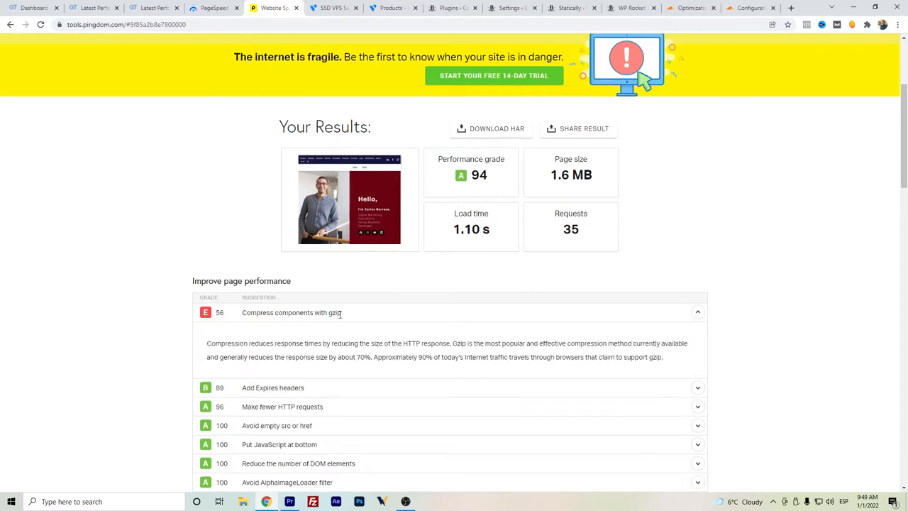
pyautogui.moveTo(380, 306)
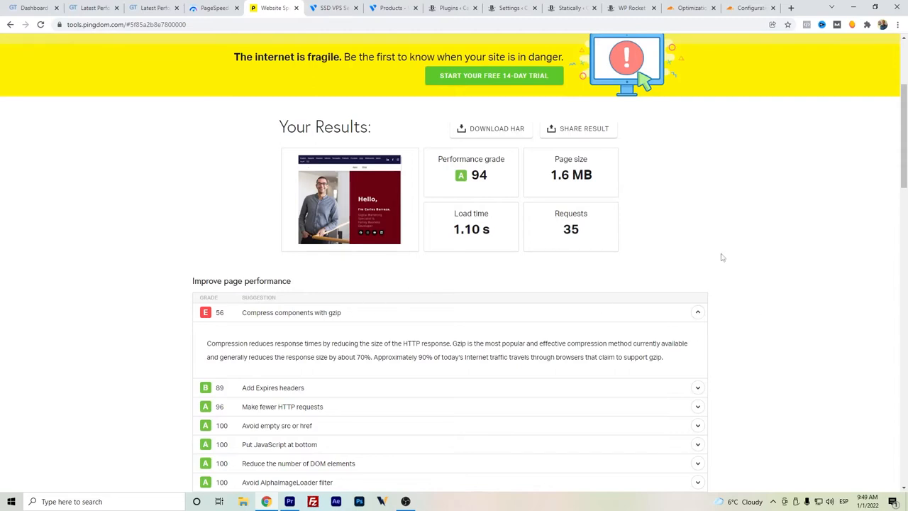
pyautogui.scroll(-3)
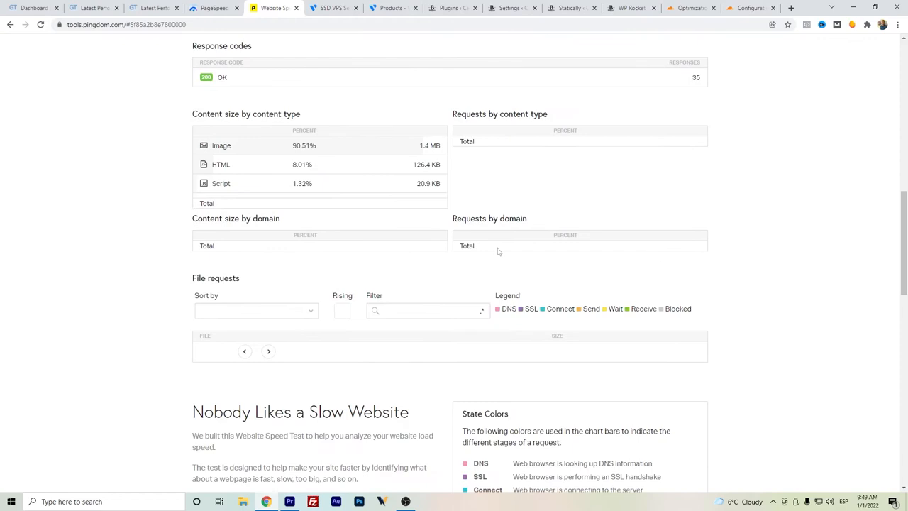
pyautogui.moveTo(281, 156)
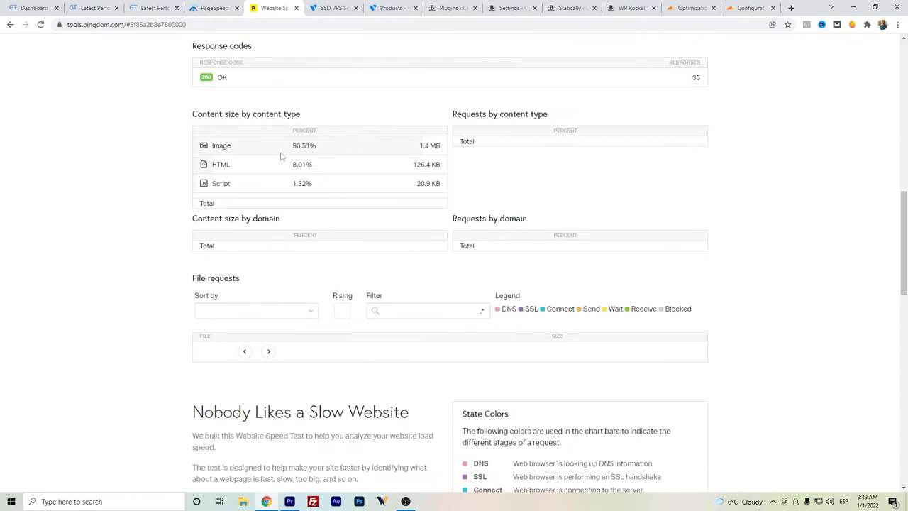
pyautogui.moveTo(280, 152)
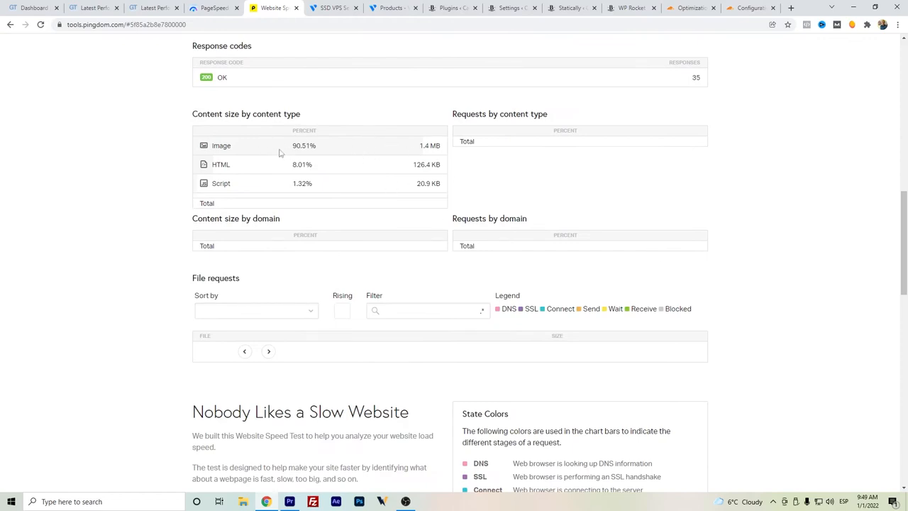
pyautogui.moveTo(387, 127)
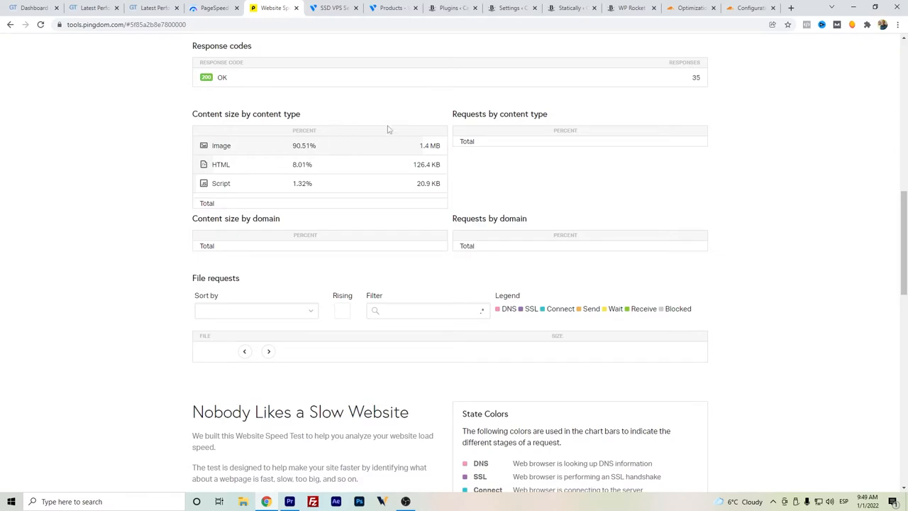
pyautogui.moveTo(440, 355)
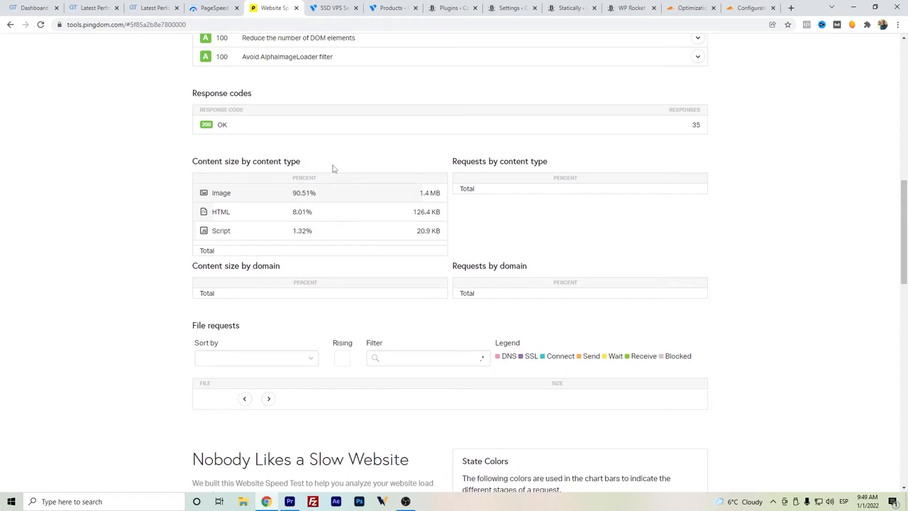
pyautogui.scroll(3)
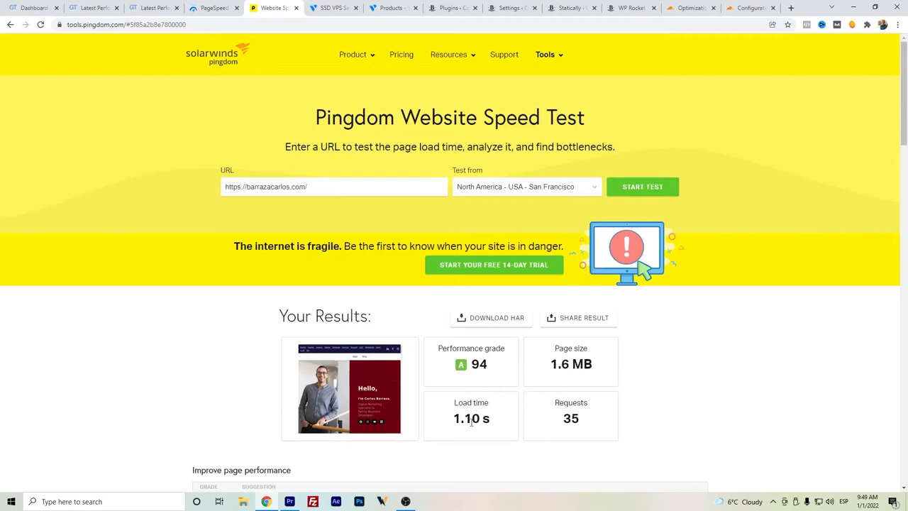
pyautogui.moveTo(471, 418)
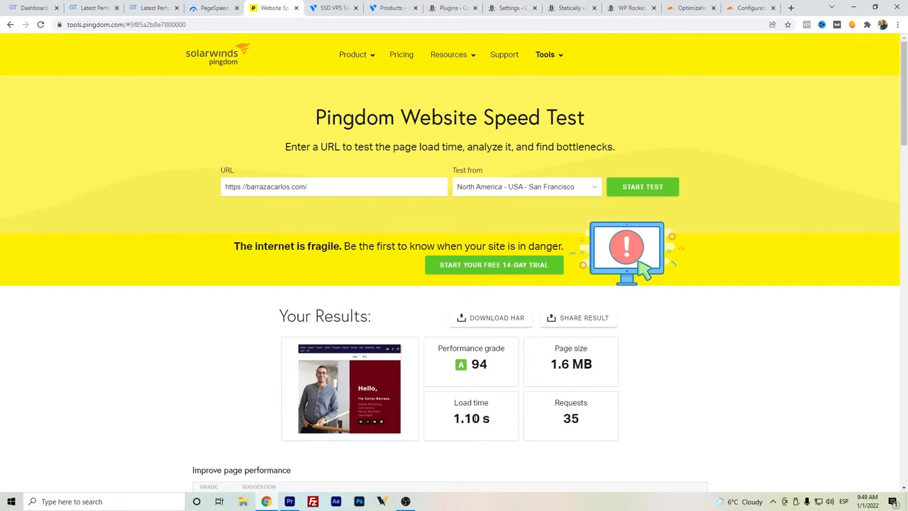
pyautogui.moveTo(473, 414)
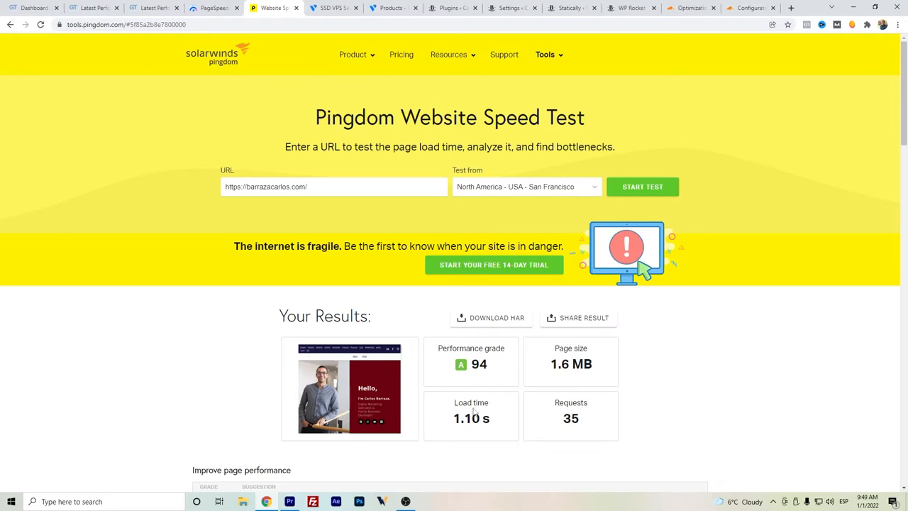
pyautogui.moveTo(474, 414)
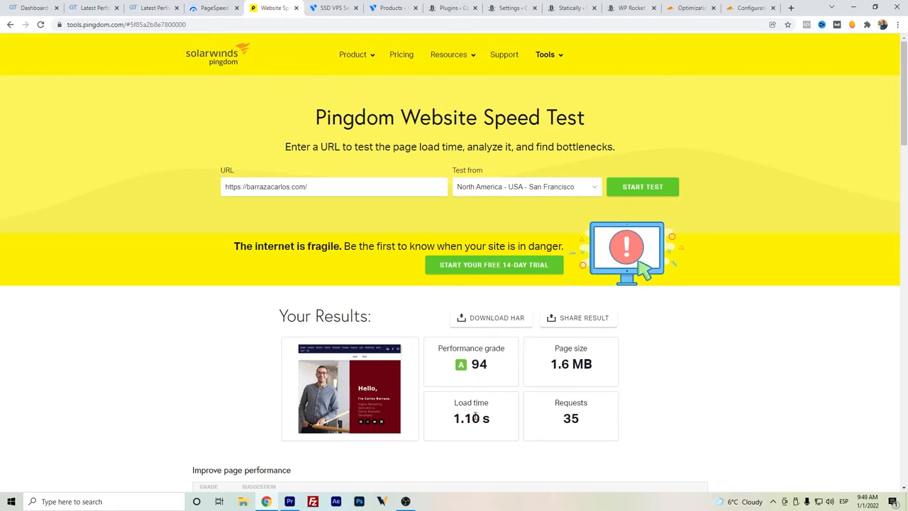
pyautogui.moveTo(446, 343)
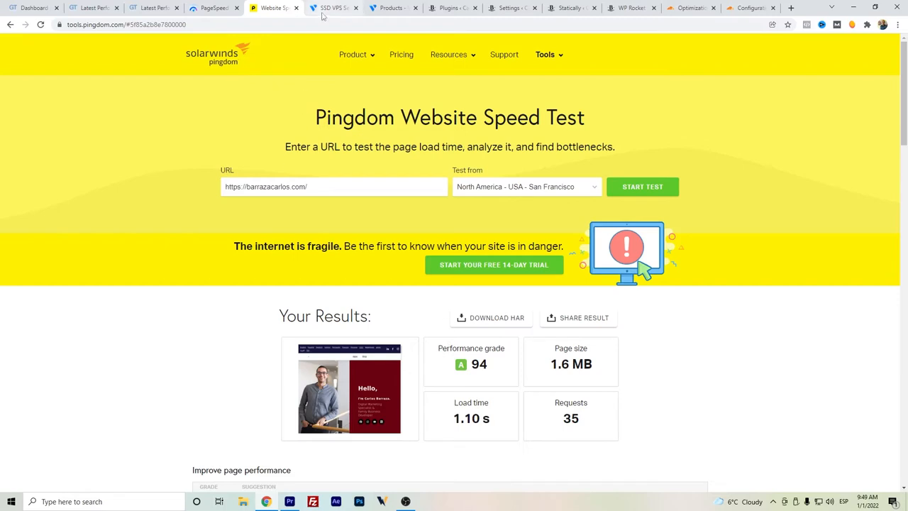
pyautogui.moveTo(333, 8)
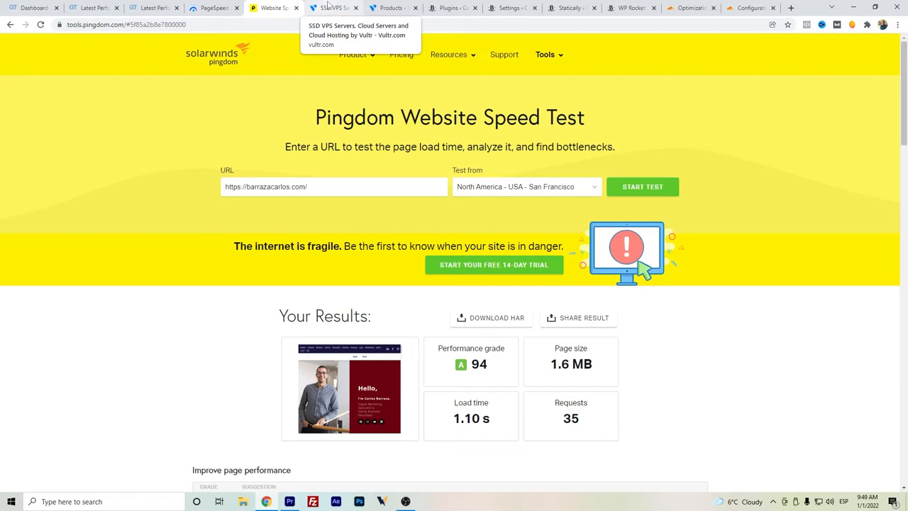
# Bring up Vultr's site and its Products menu listing Cloud Compute, Bare Metal and more
pyautogui.click(333, 8)
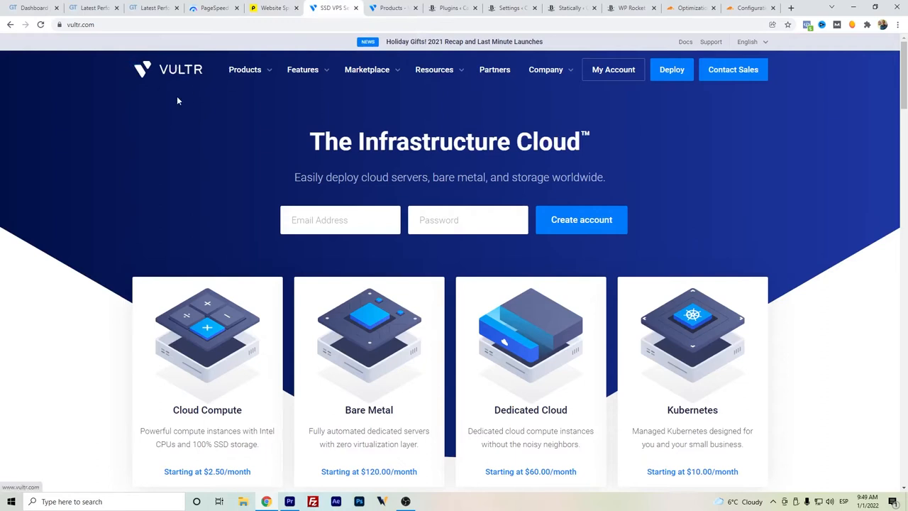
pyautogui.moveTo(186, 105)
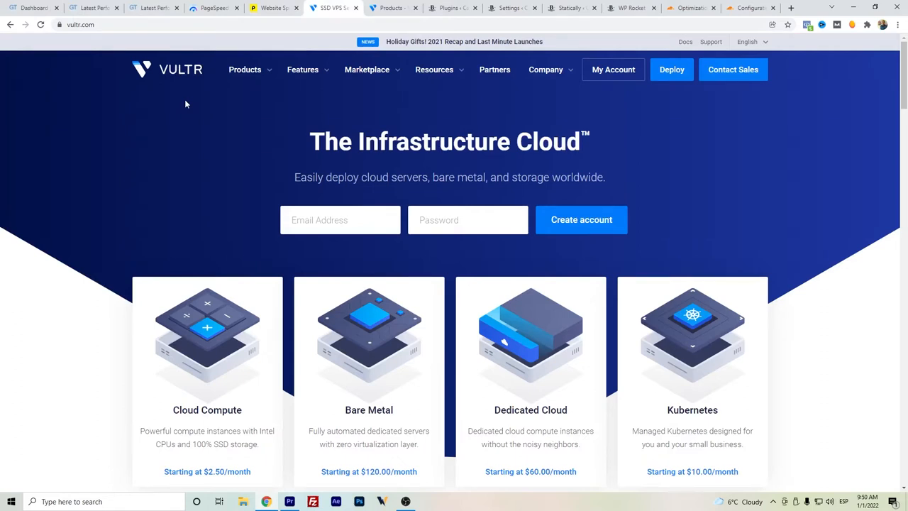
pyautogui.moveTo(224, 136)
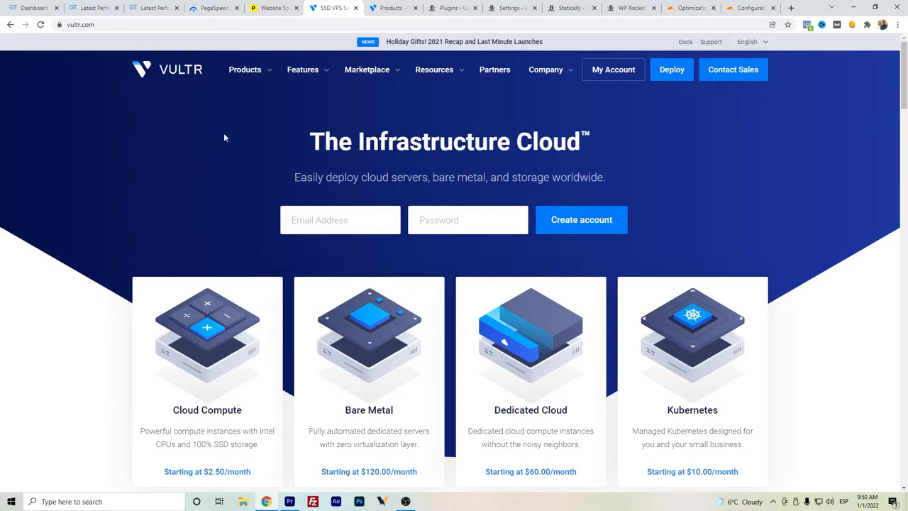
pyautogui.click(244, 69)
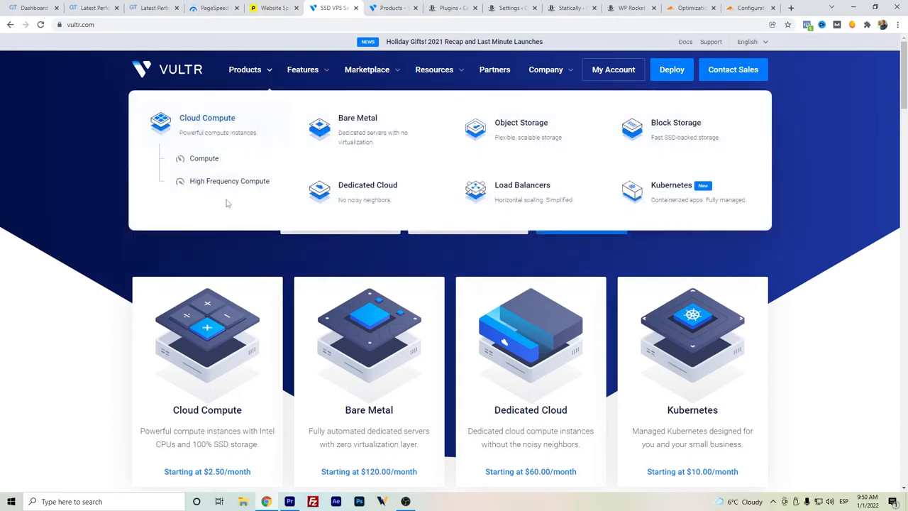
pyautogui.moveTo(230, 178)
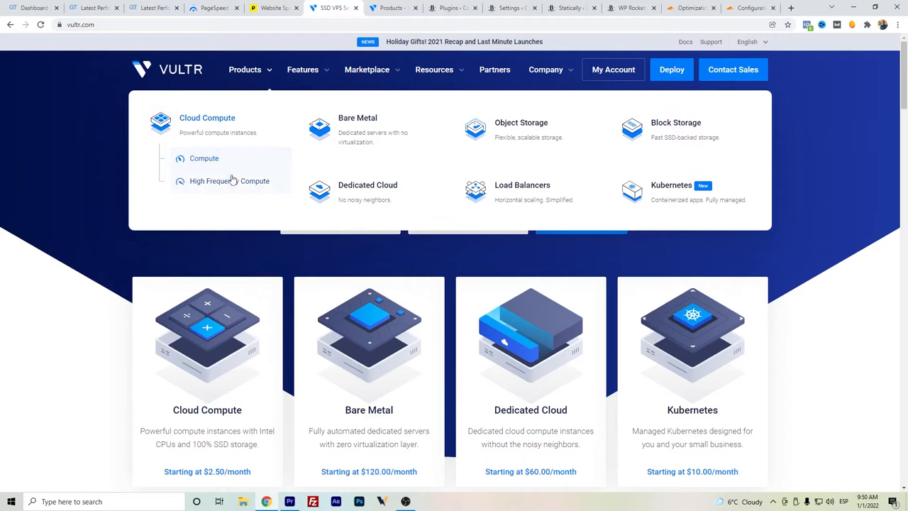
pyautogui.moveTo(230, 182)
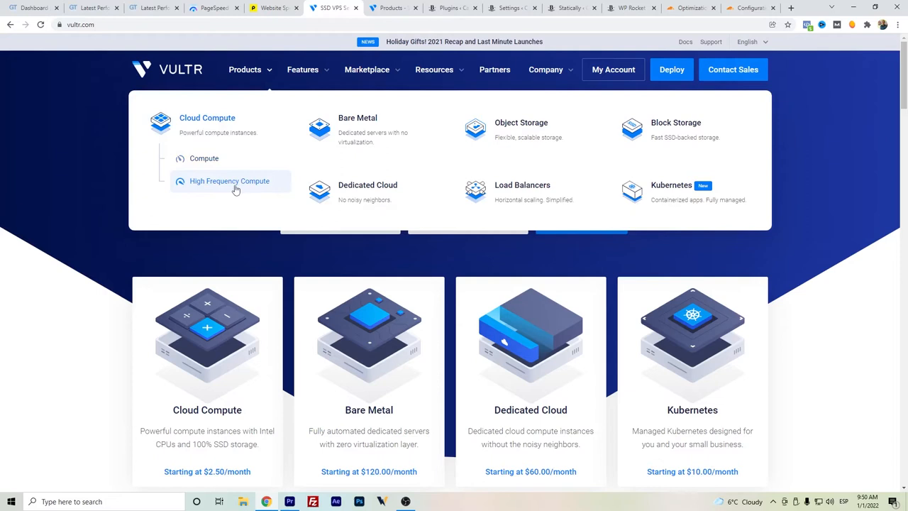
pyautogui.moveTo(222, 187)
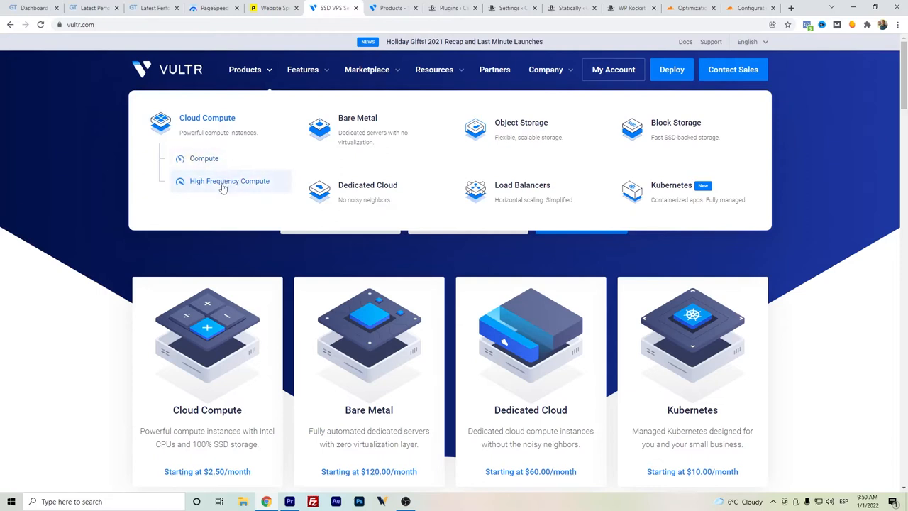
pyautogui.moveTo(317, 207)
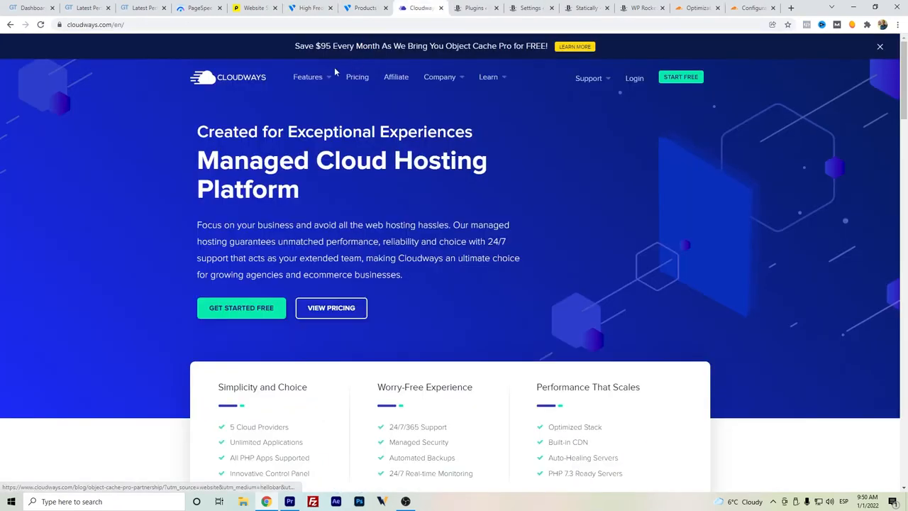
# Show Cloudways' Vultr High Frequency plans ($13, $26, $50, $100 per month) and their included features
pyautogui.click(358, 76)
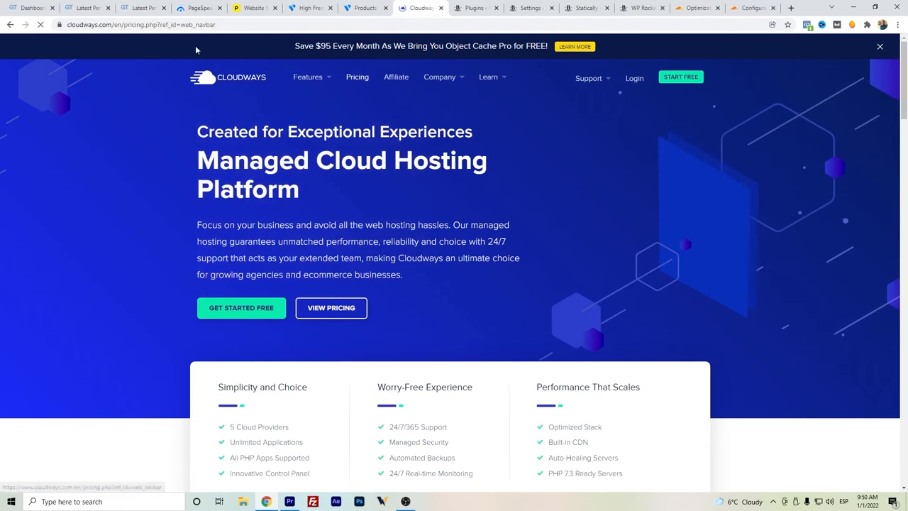
pyautogui.scroll(-3)
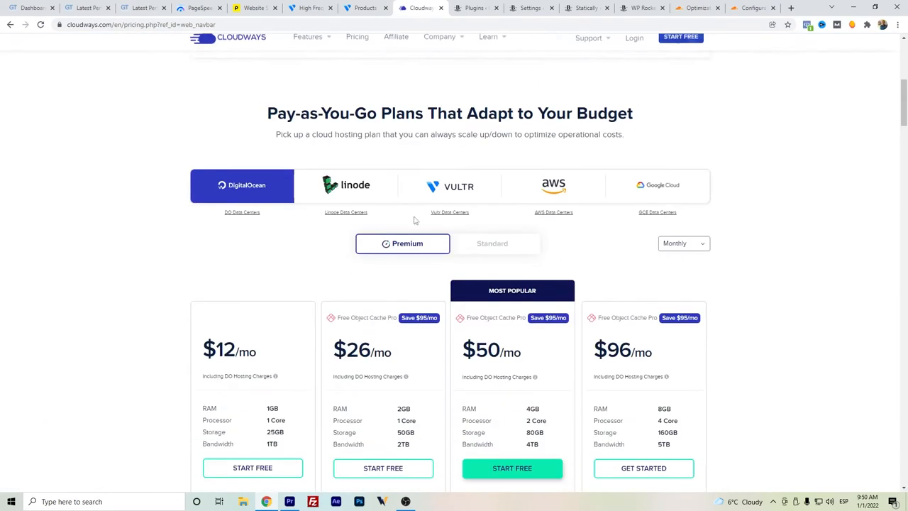
pyautogui.click(448, 184)
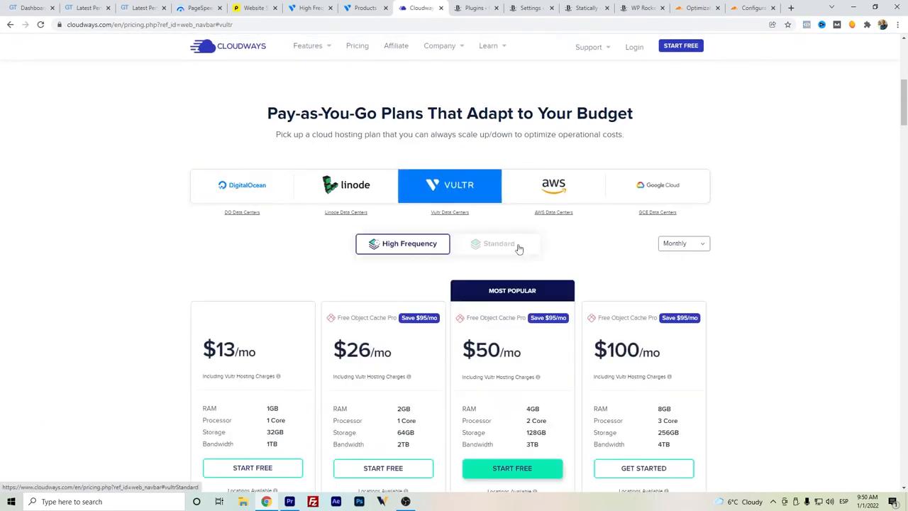
pyautogui.scroll(-3)
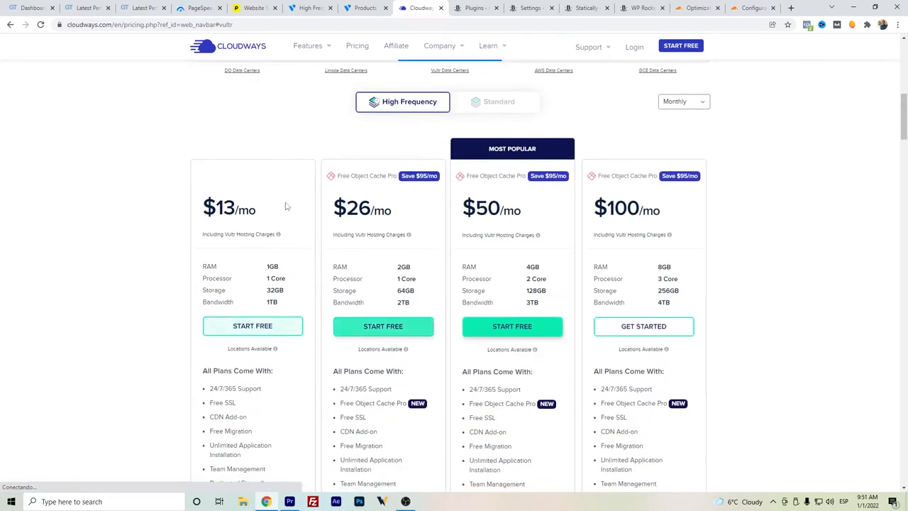
pyautogui.scroll(-3)
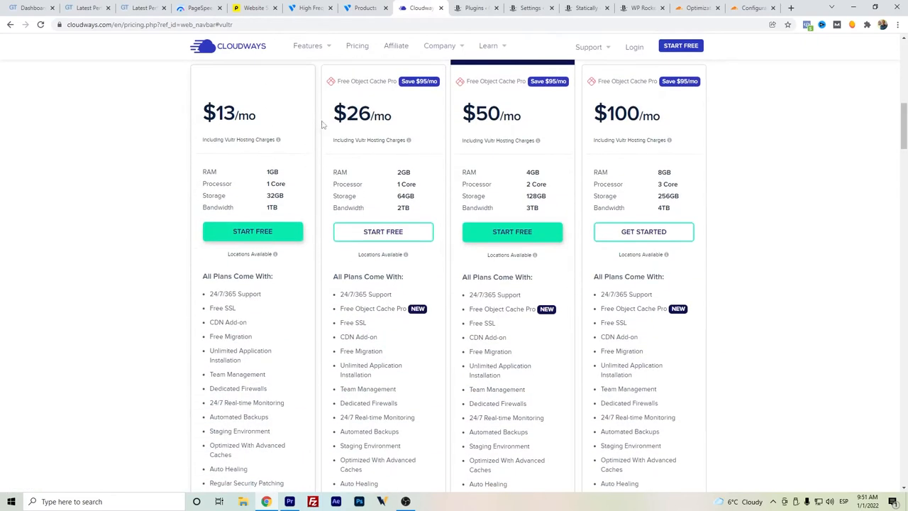
pyautogui.moveTo(429, 133)
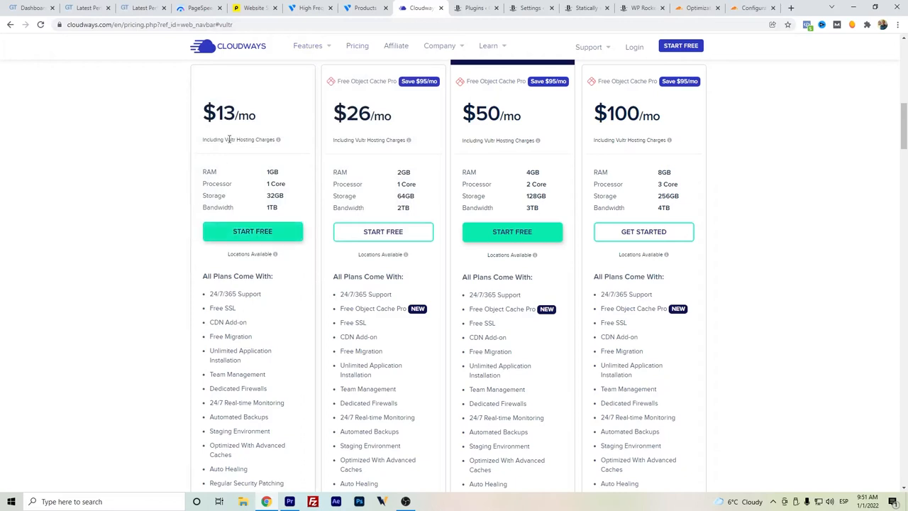
pyautogui.moveTo(258, 97)
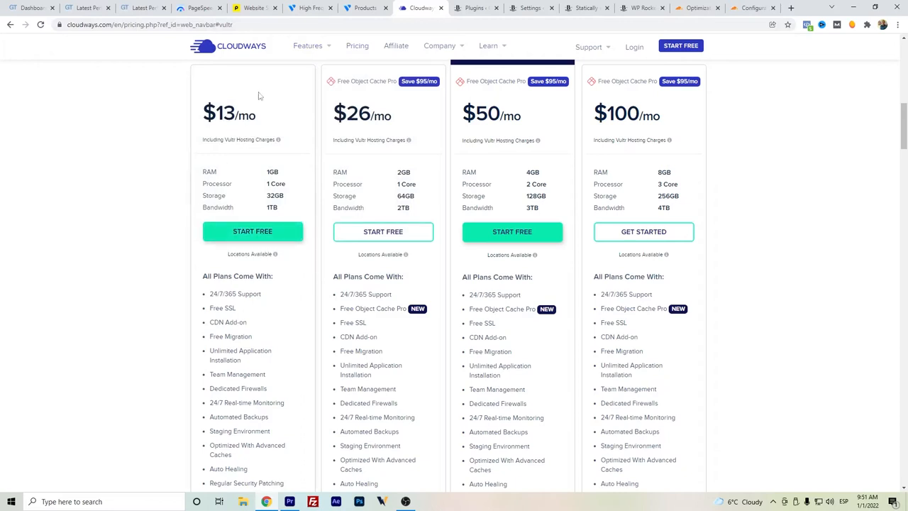
pyautogui.moveTo(318, 148)
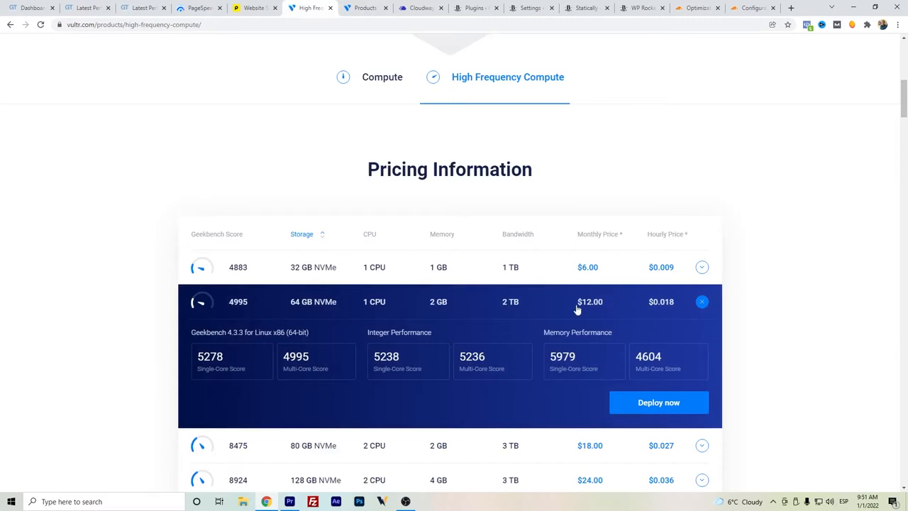
pyautogui.moveTo(585, 298)
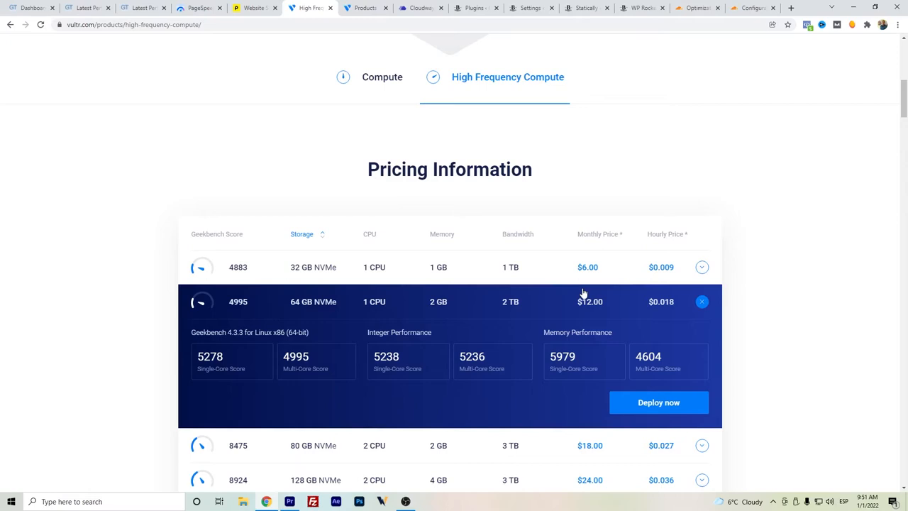
pyautogui.moveTo(409, 51)
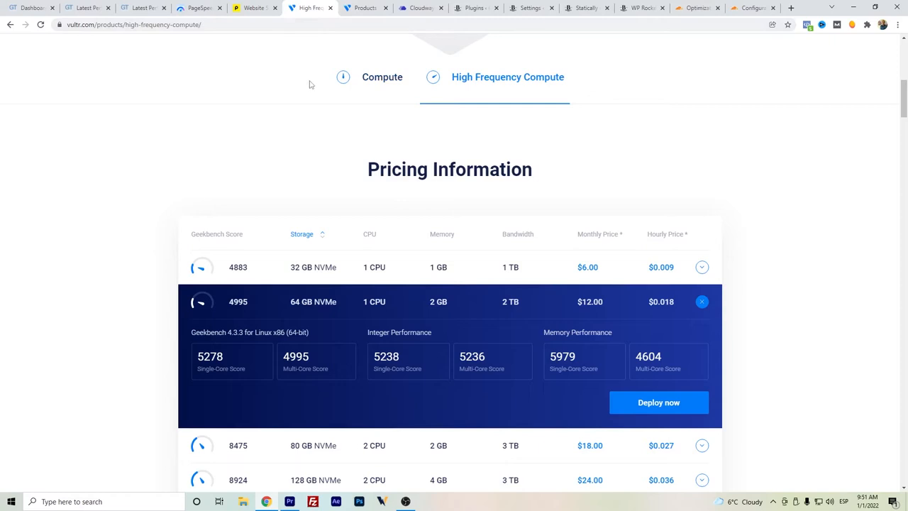
pyautogui.moveTo(576, 318)
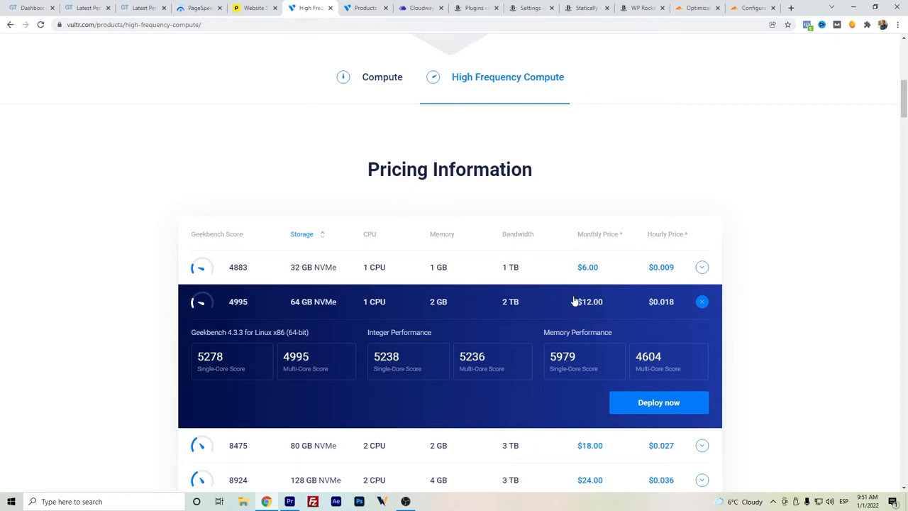
pyautogui.moveTo(540, 291)
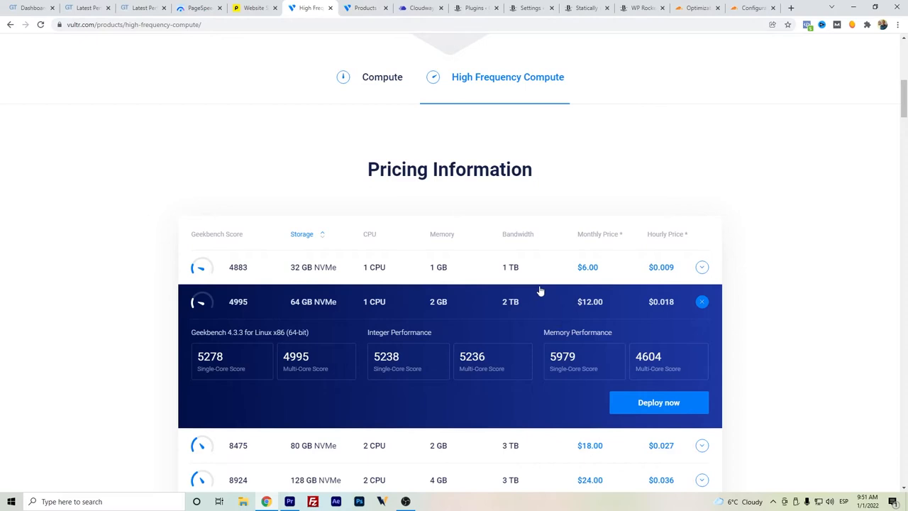
pyautogui.moveTo(546, 240)
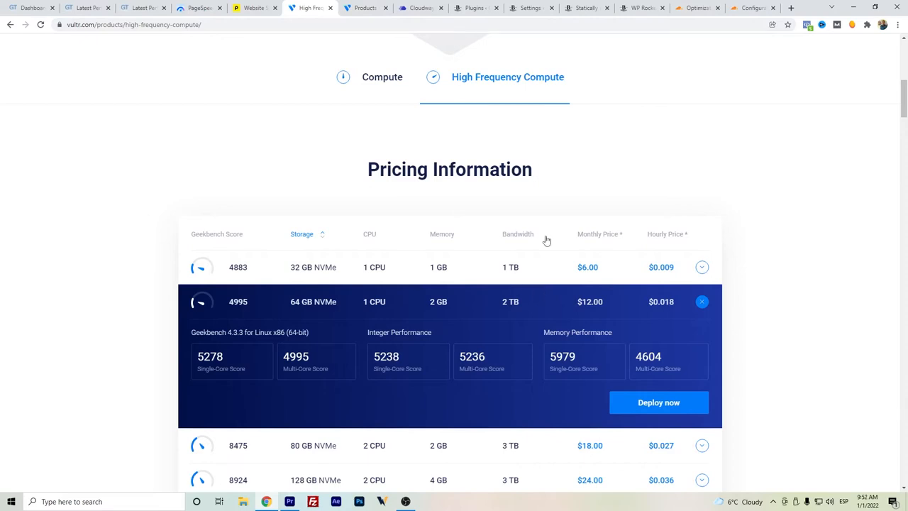
pyautogui.moveTo(518, 213)
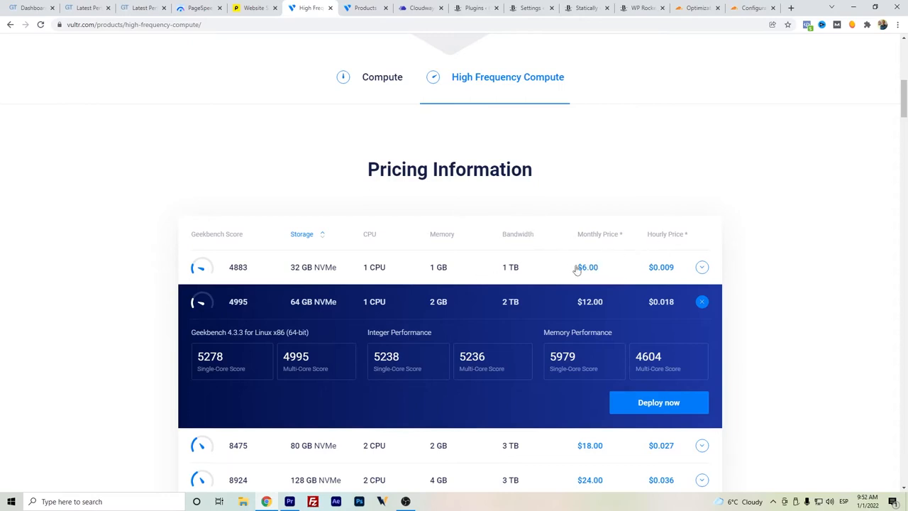
pyautogui.moveTo(502, 124)
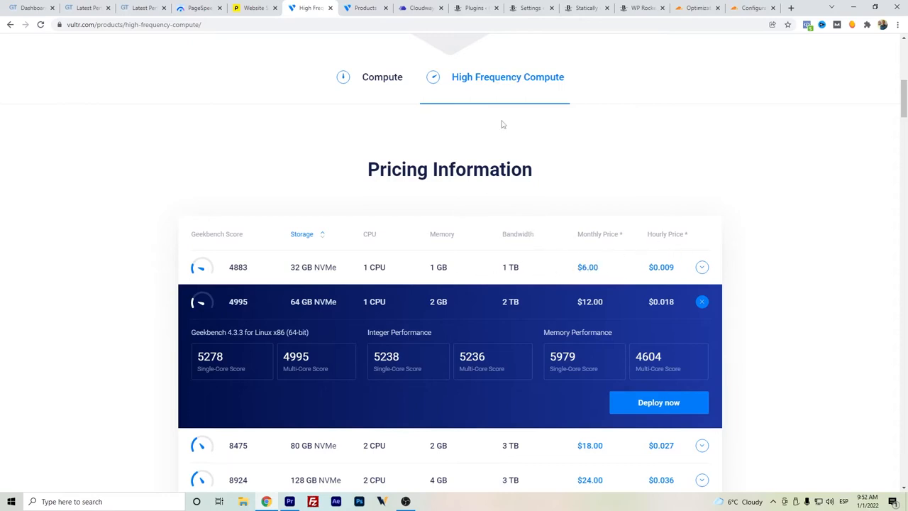
pyautogui.moveTo(593, 234)
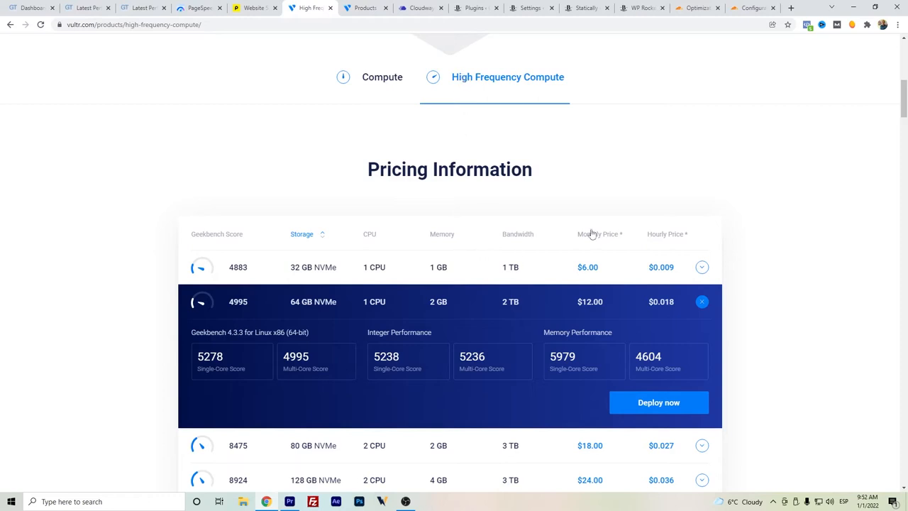
# Highlight the $6.00 monthly price and expand benchmark details of the 32 GB and 80 GB NVMe plans
pyautogui.doubleClick(587, 267)
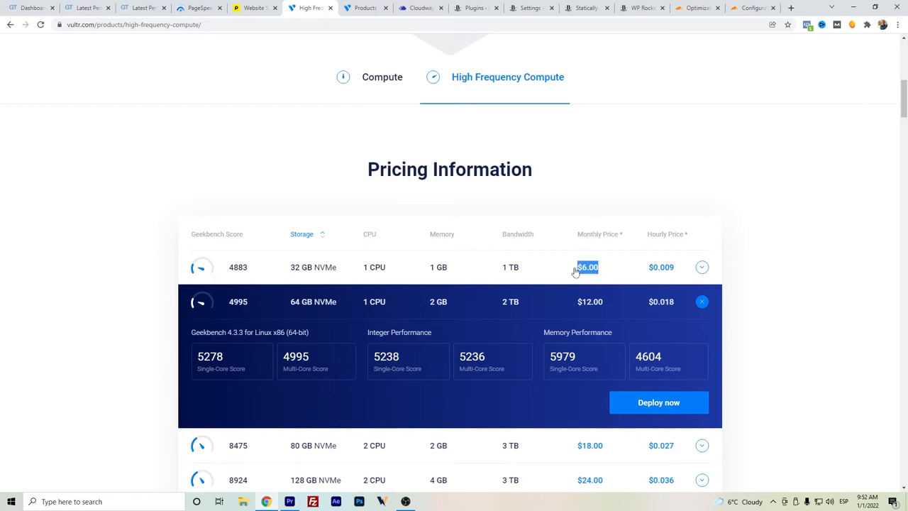
pyautogui.click(420, 8)
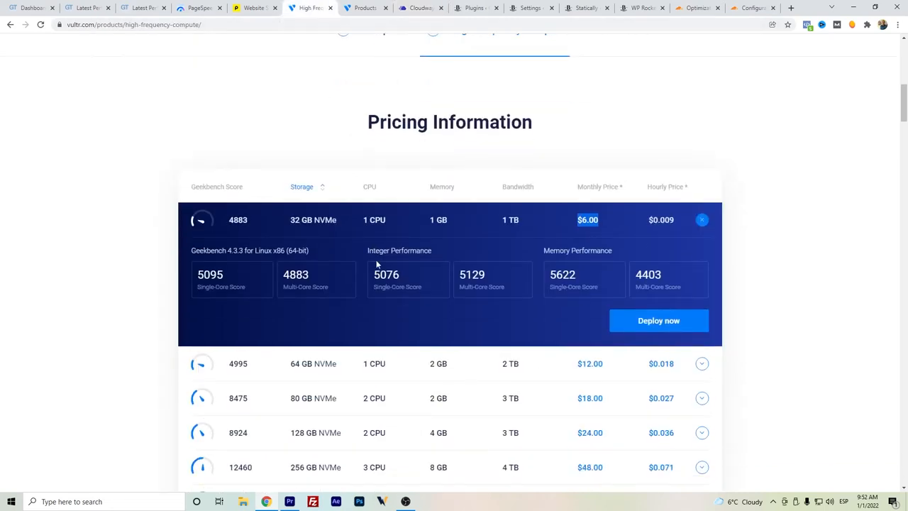
pyautogui.moveTo(445, 332)
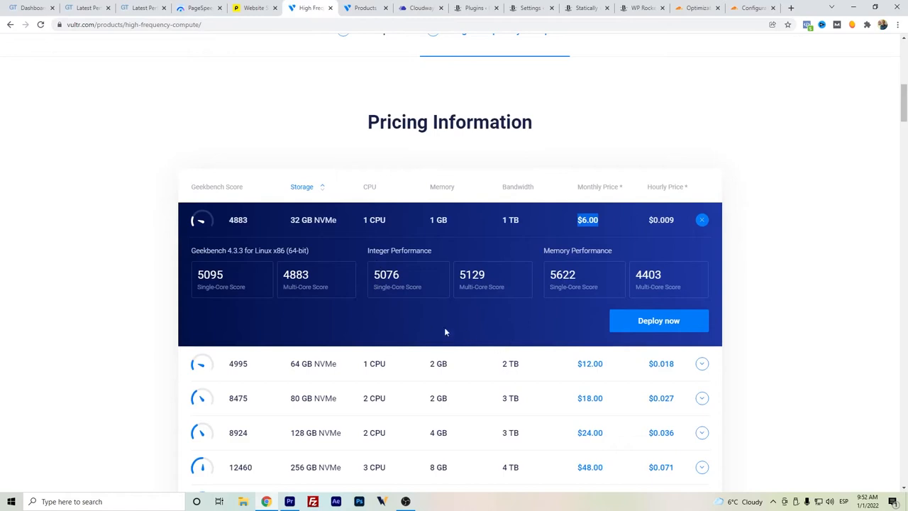
pyautogui.click(701, 397)
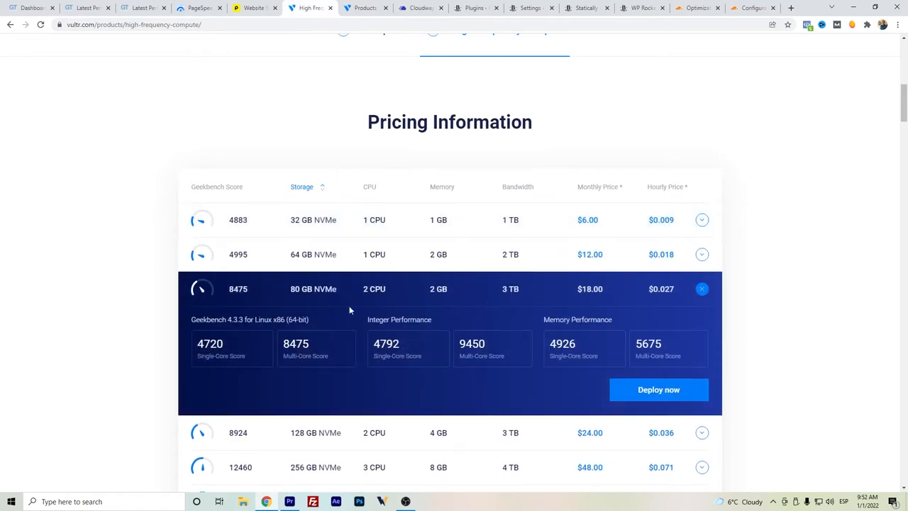
pyautogui.moveTo(257, 301)
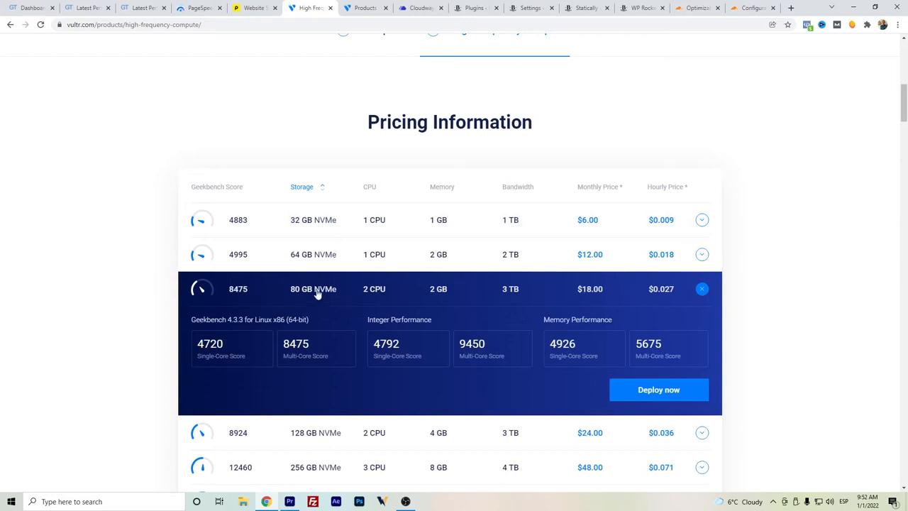
pyautogui.moveTo(450, 292)
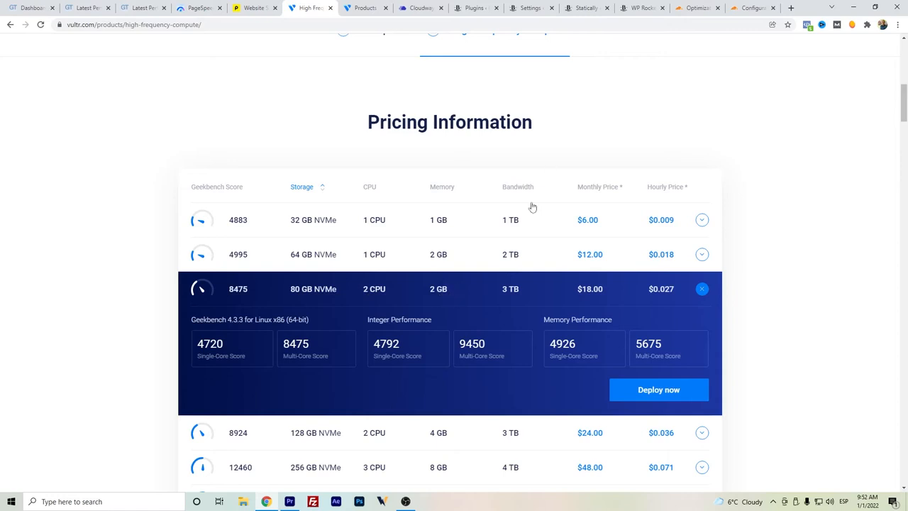
pyautogui.moveTo(527, 291)
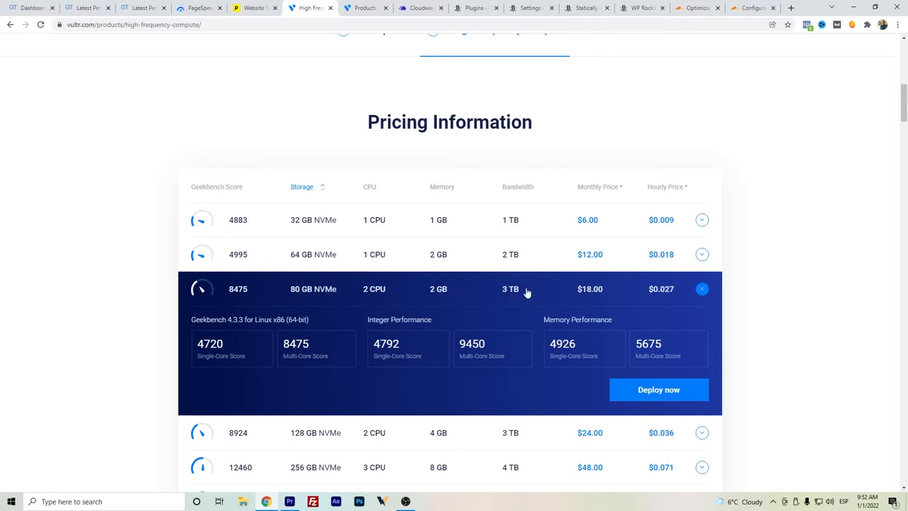
pyautogui.moveTo(349, 293)
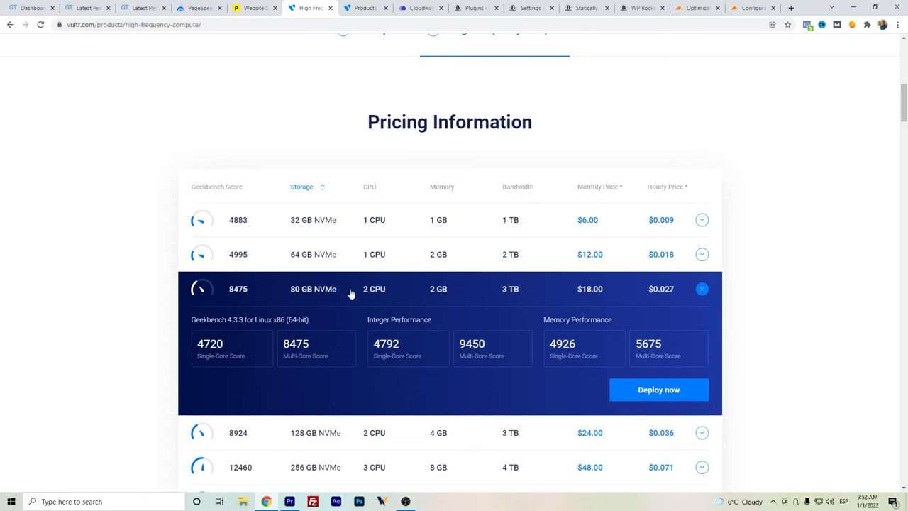
pyautogui.moveTo(324, 306)
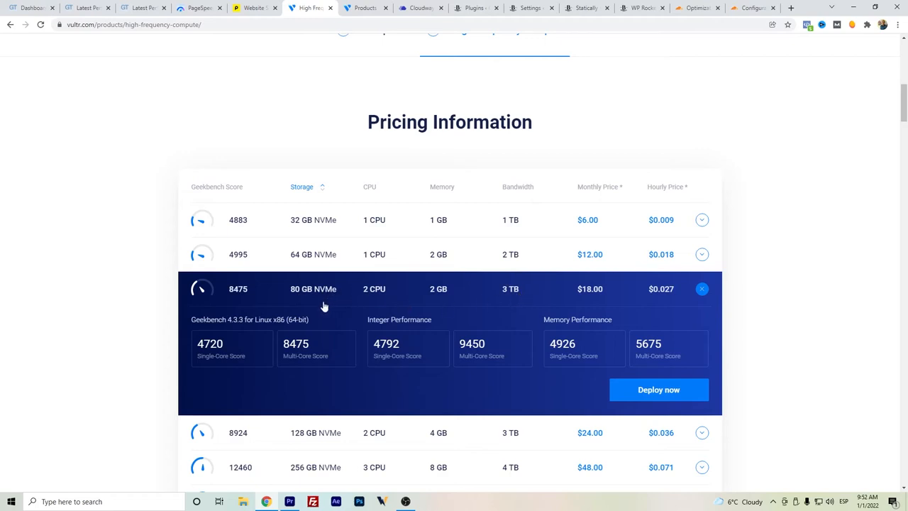
pyautogui.moveTo(321, 308)
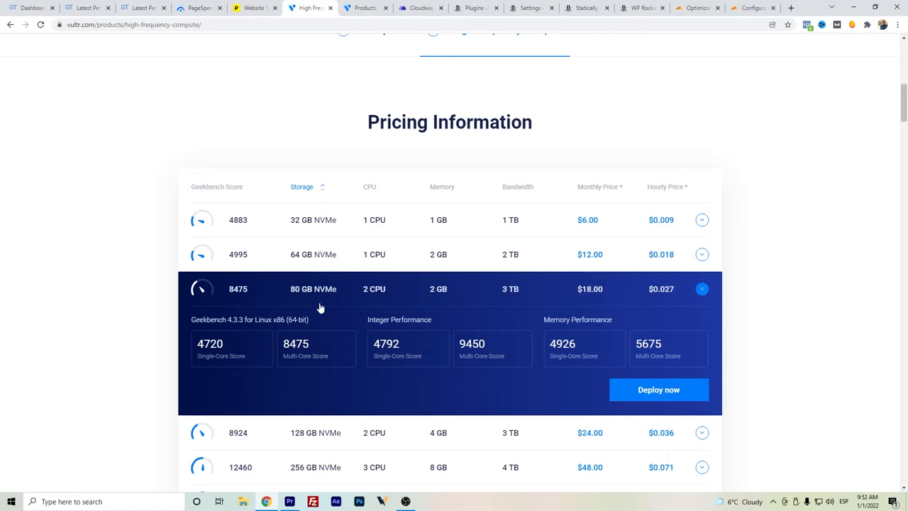
pyautogui.moveTo(357, 225)
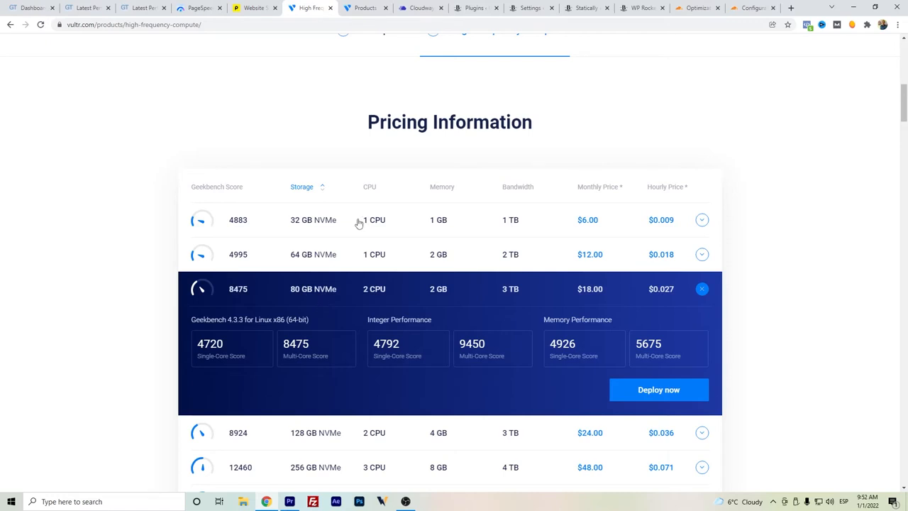
pyautogui.moveTo(299, 133)
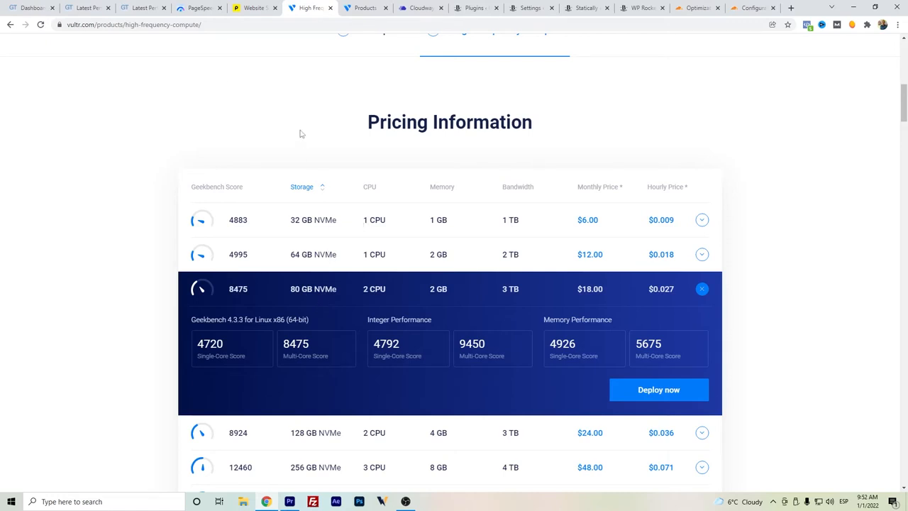
pyautogui.moveTo(375, 205)
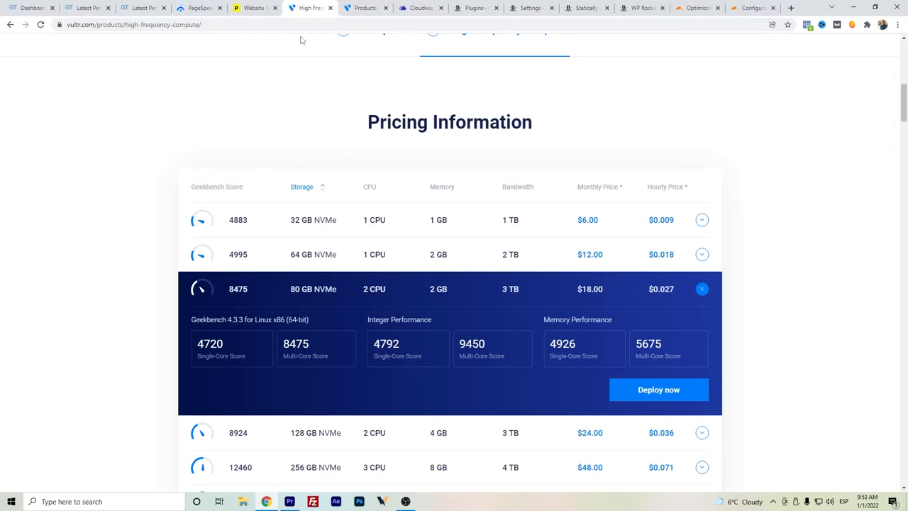
pyautogui.moveTo(366, 9)
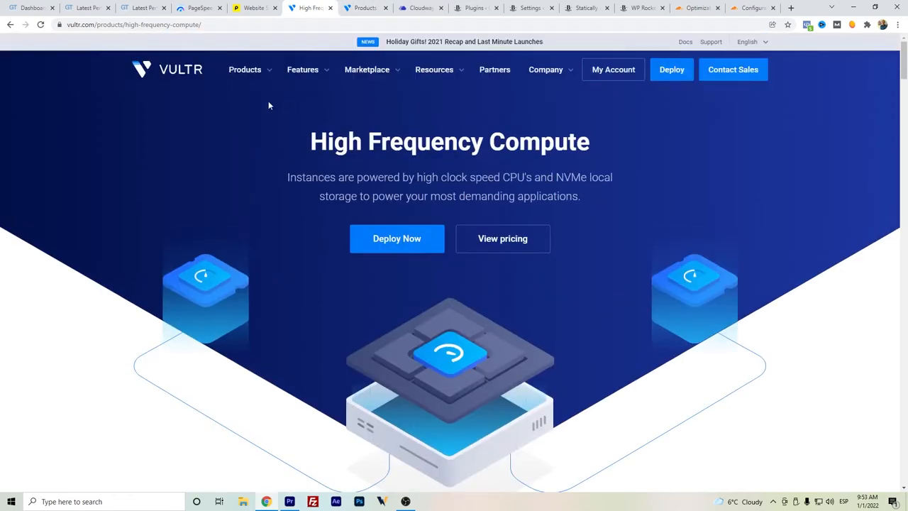
pyautogui.moveTo(252, 121)
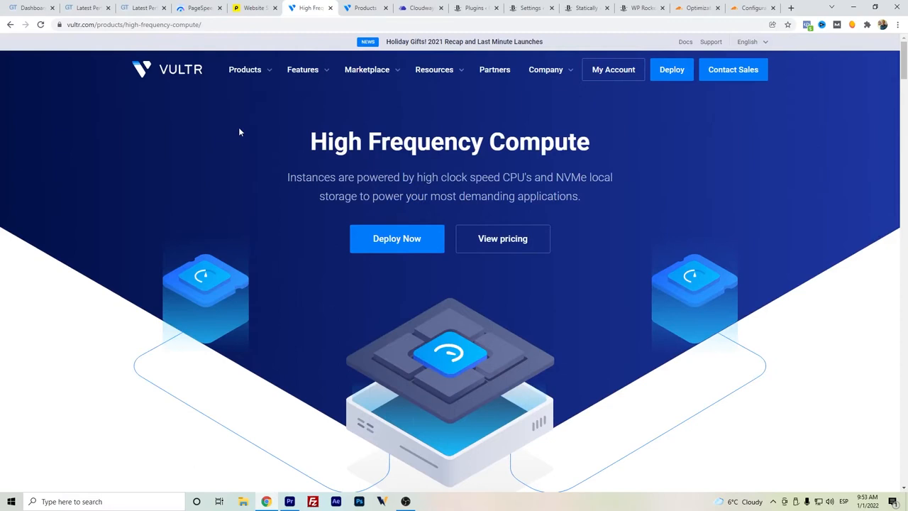
pyautogui.moveTo(506, 85)
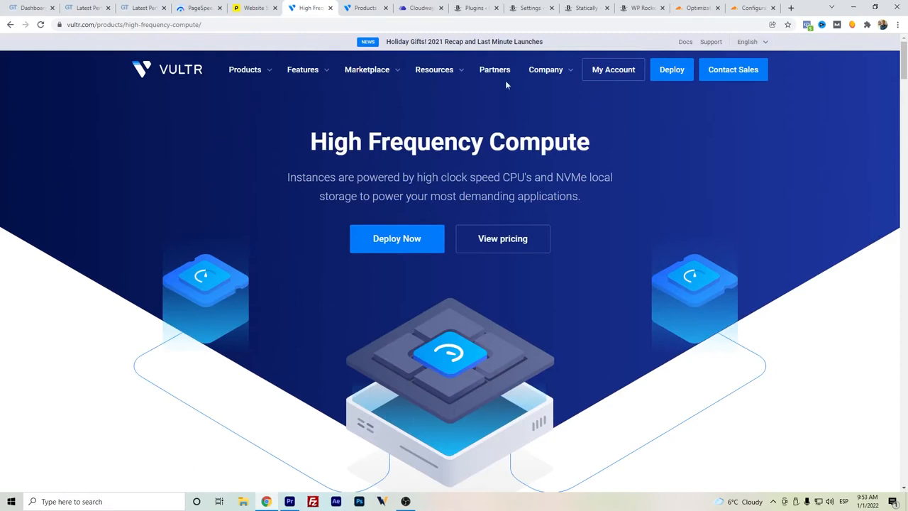
# In the Vultr account's Products dashboard, bring up the menu of new resources to create
pyautogui.click(363, 8)
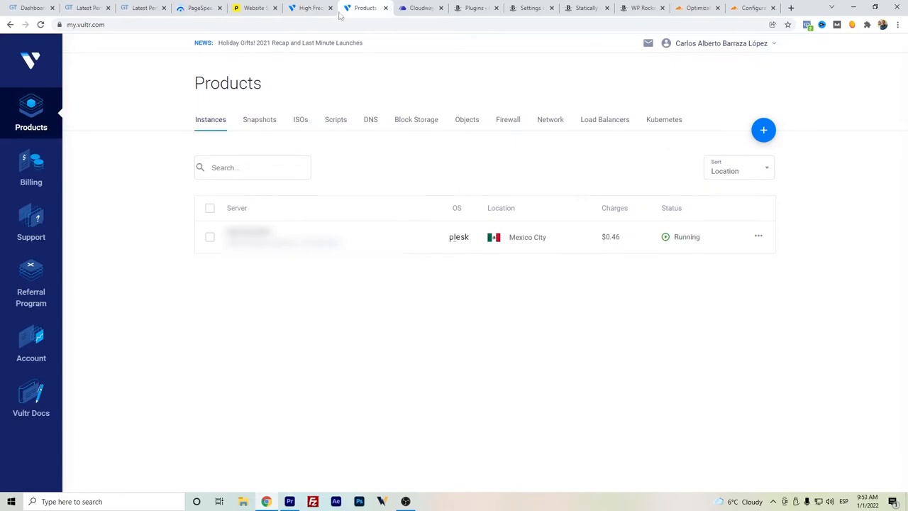
pyautogui.moveTo(282, 221)
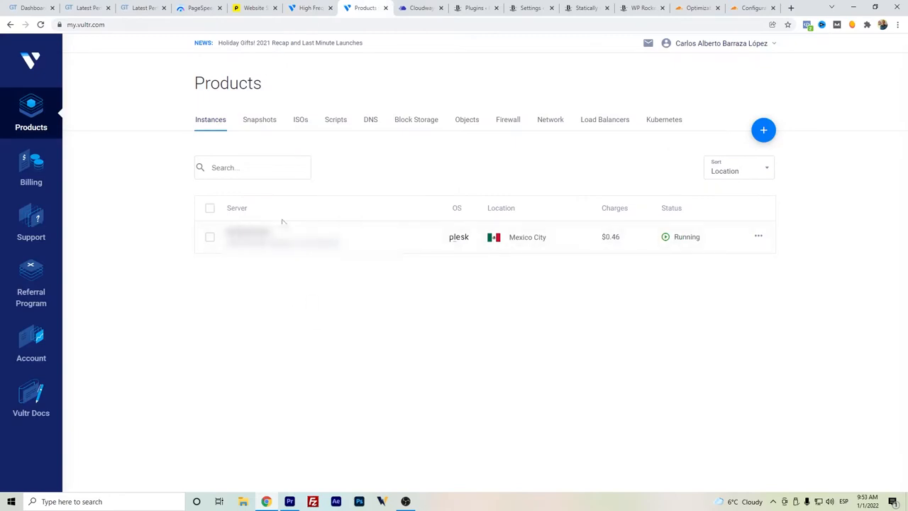
pyautogui.click(763, 130)
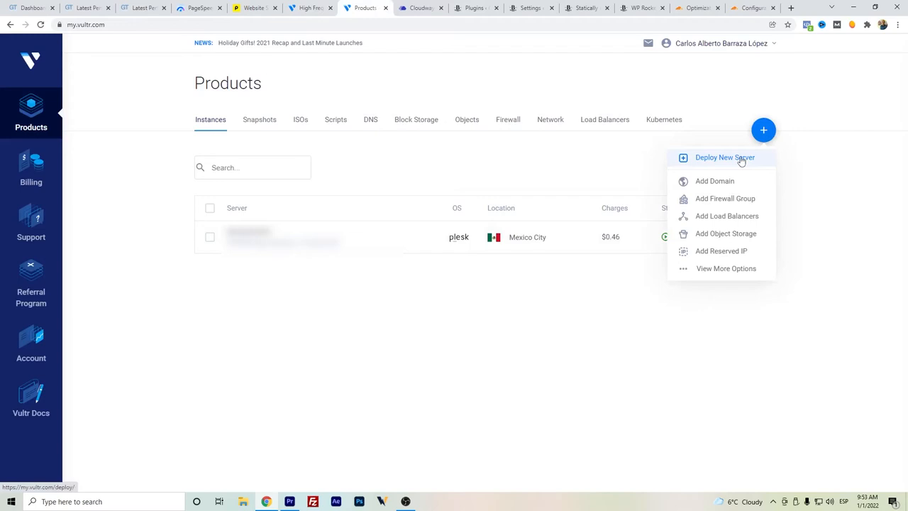
# Start deploying a new server, compare Cloud Compute and Dedicated Cloud, then settle on High Frequency at $12.00/month
pyautogui.click(725, 157)
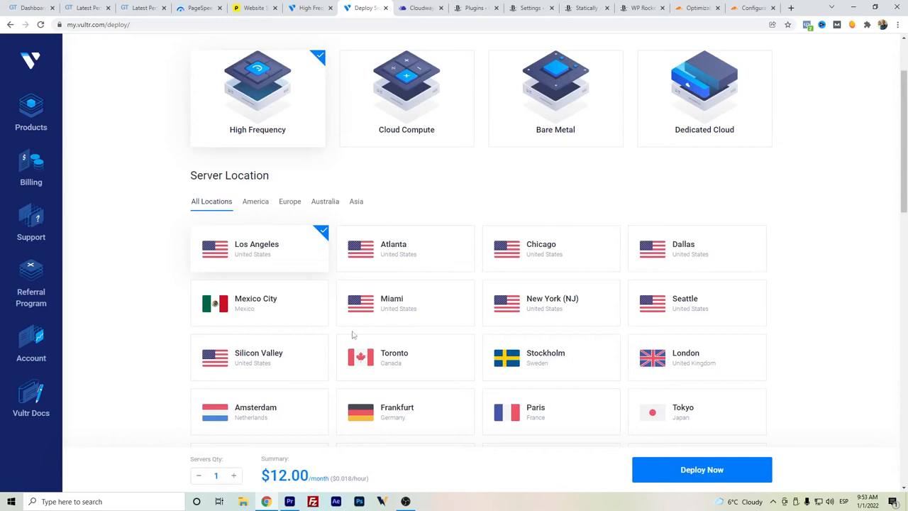
pyautogui.moveTo(448, 185)
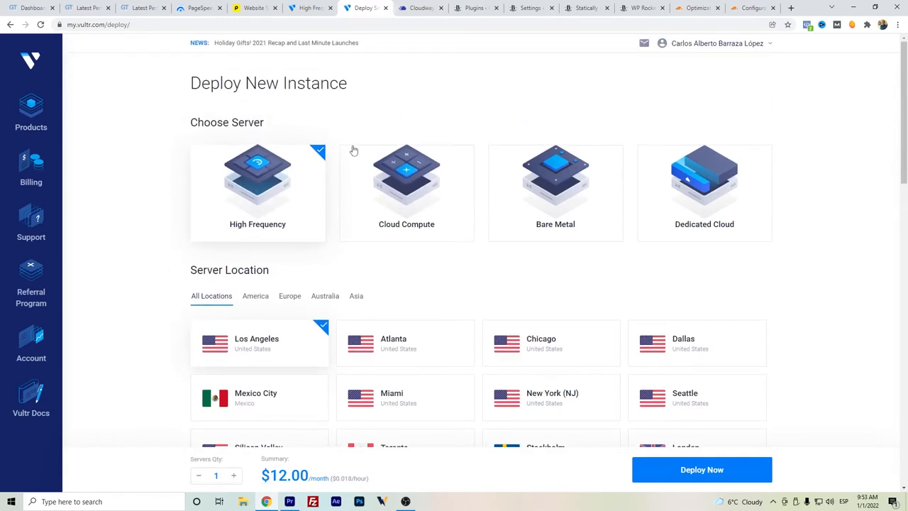
pyautogui.click(406, 184)
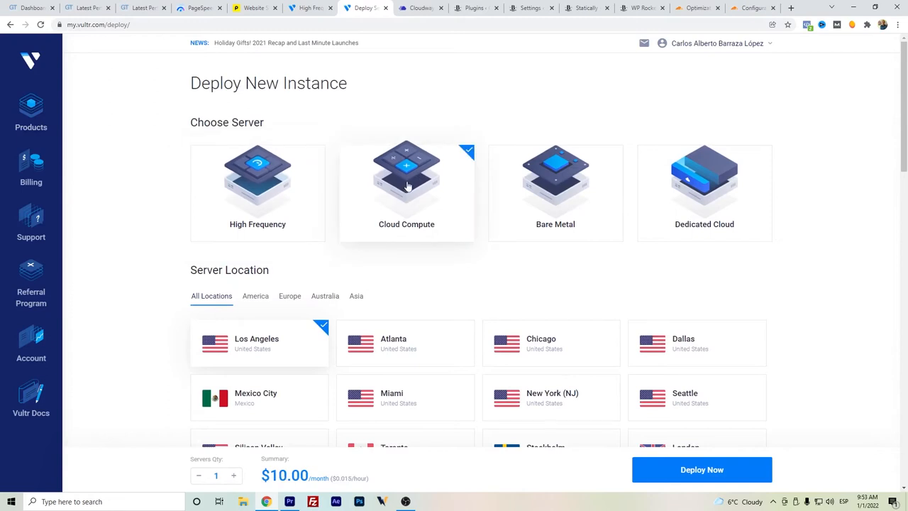
pyautogui.moveTo(438, 169)
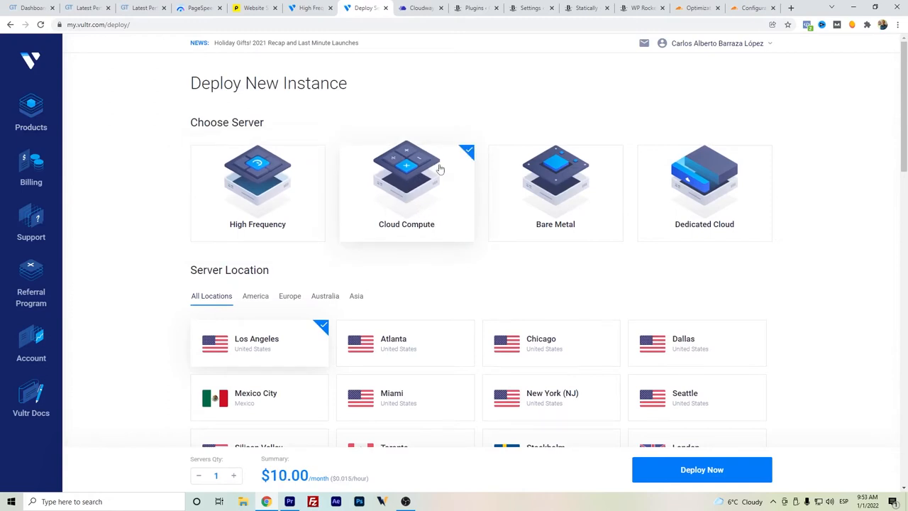
pyautogui.click(556, 182)
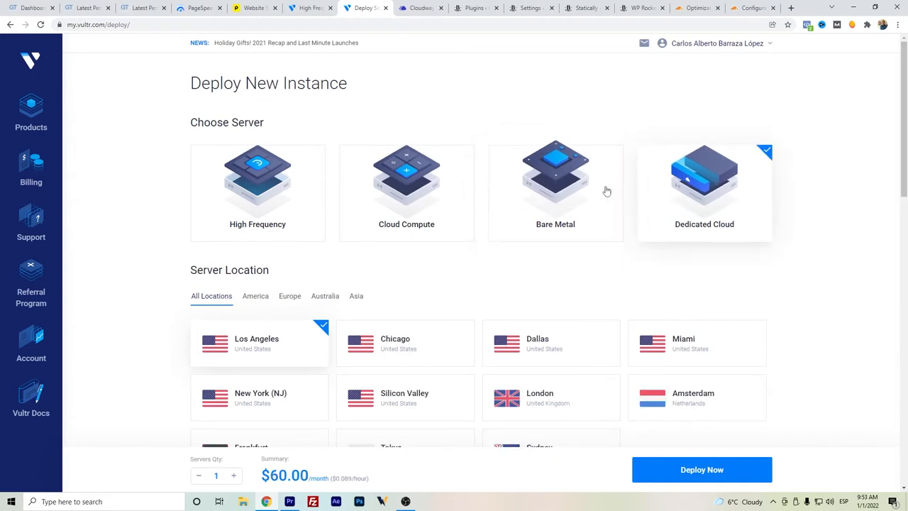
pyautogui.click(556, 192)
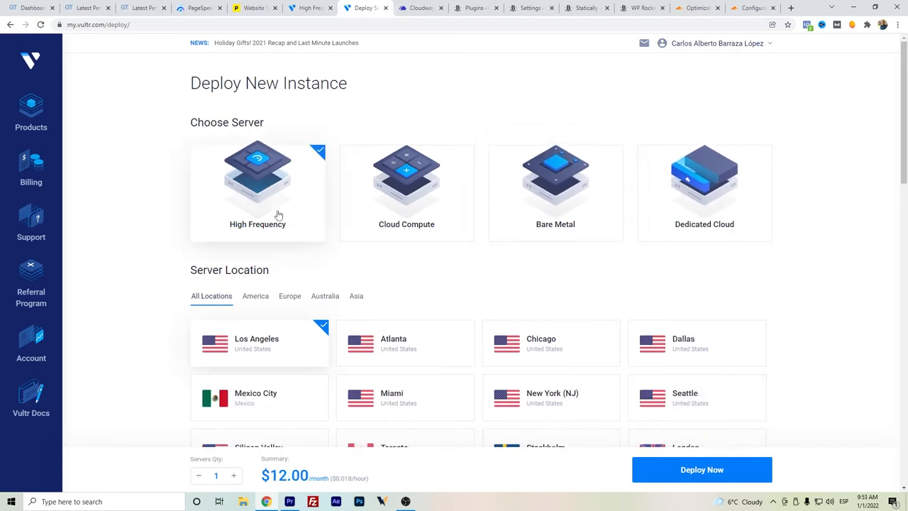
pyautogui.scroll(-3)
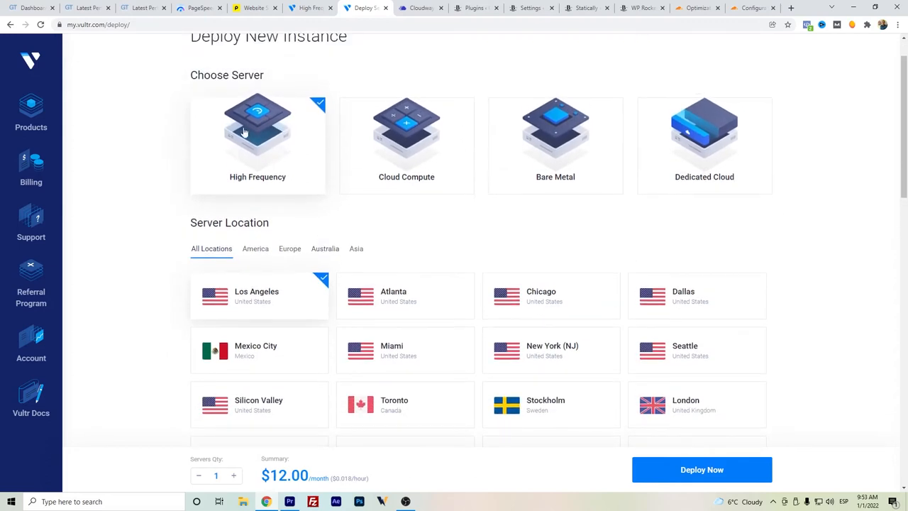
pyautogui.moveTo(277, 88)
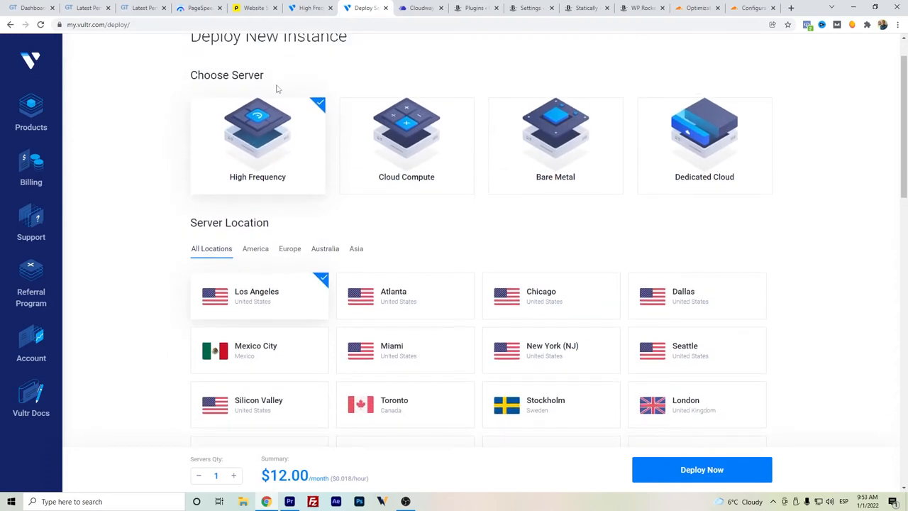
pyautogui.moveTo(423, 161)
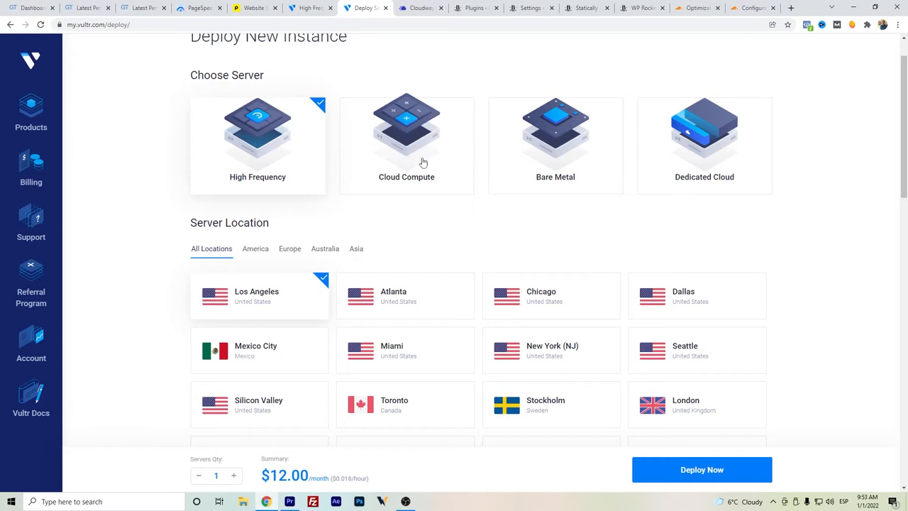
pyautogui.moveTo(244, 175)
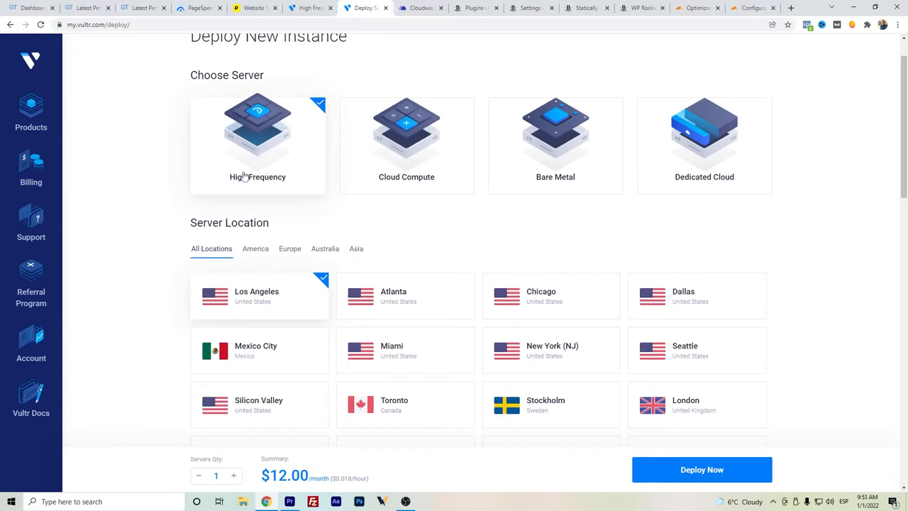
pyautogui.scroll(-3)
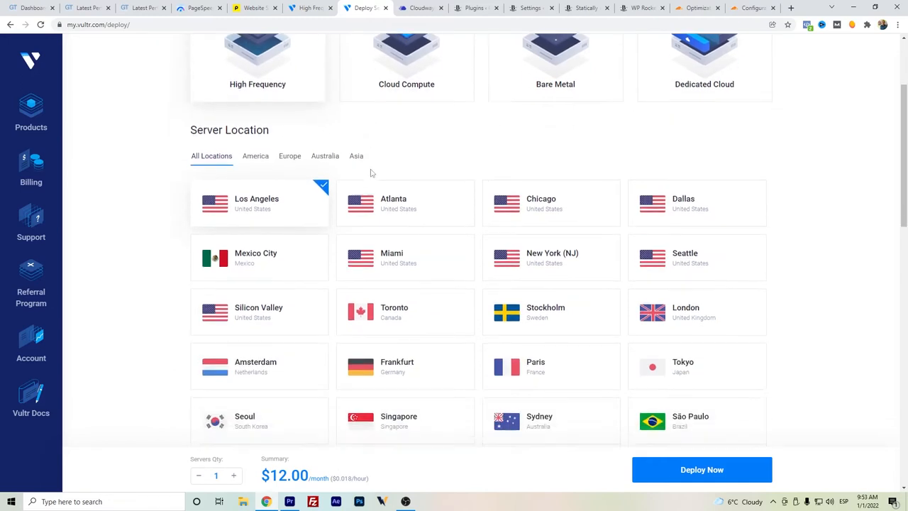
pyautogui.scroll(-3)
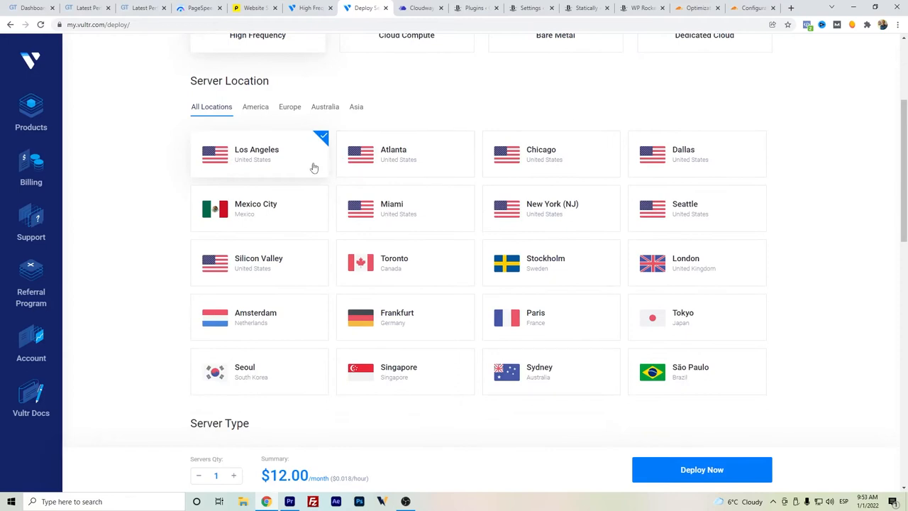
pyautogui.moveTo(244, 136)
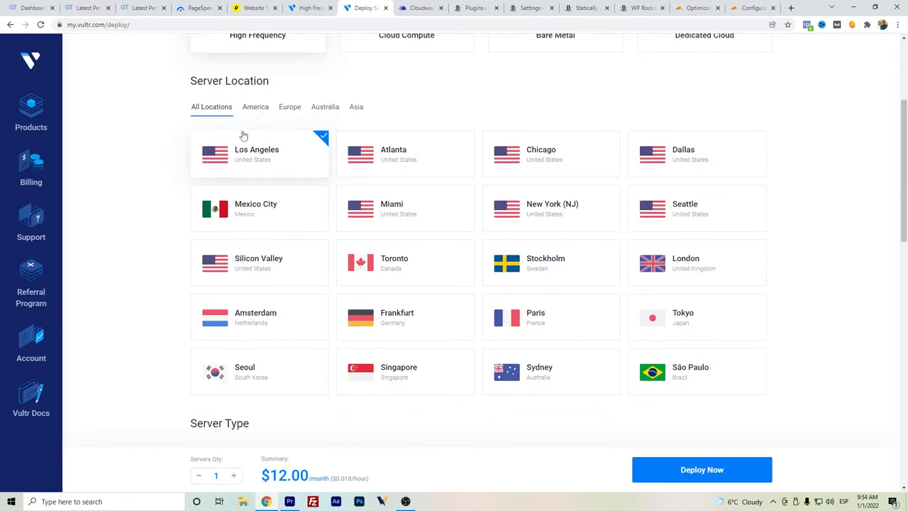
pyautogui.moveTo(491, 202)
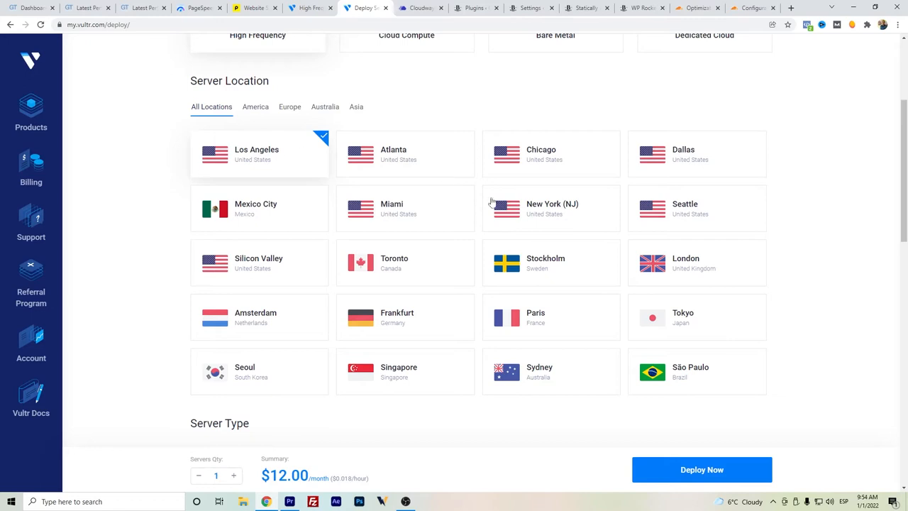
pyautogui.moveTo(312, 219)
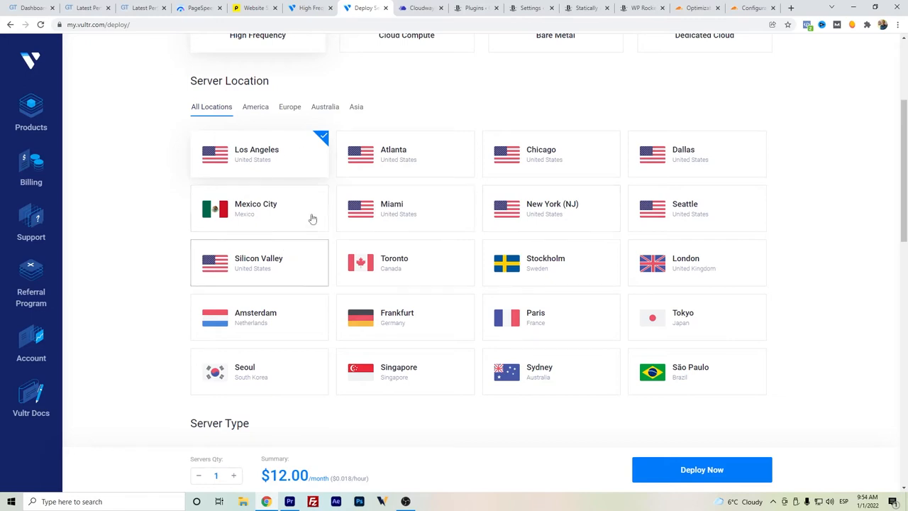
pyautogui.moveTo(253, 218)
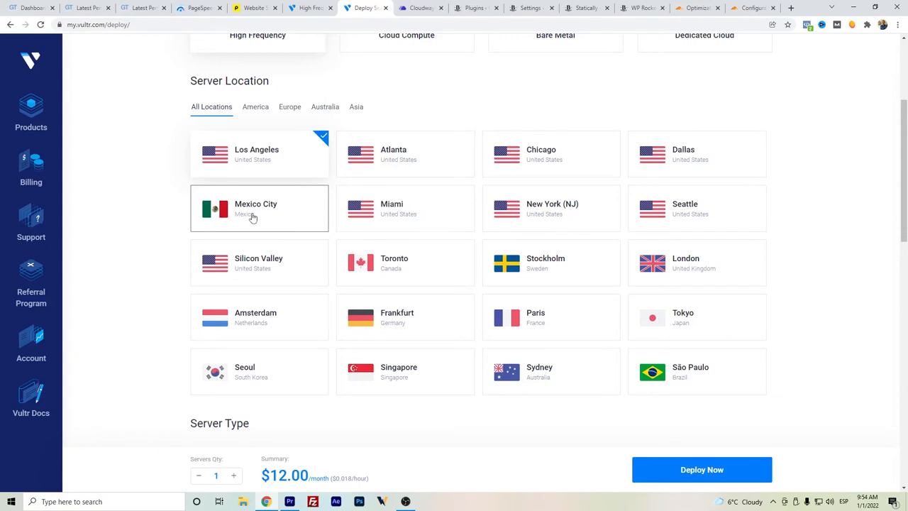
pyautogui.moveTo(244, 222)
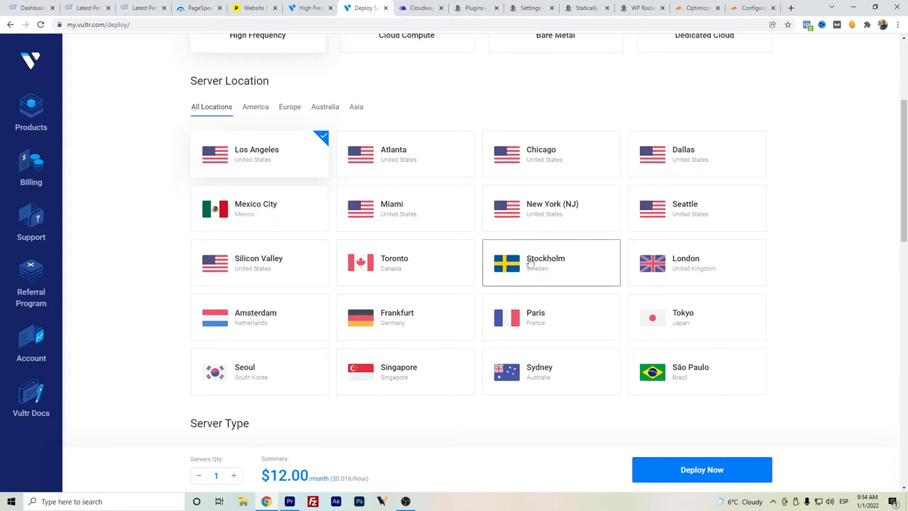
pyautogui.moveTo(537, 268)
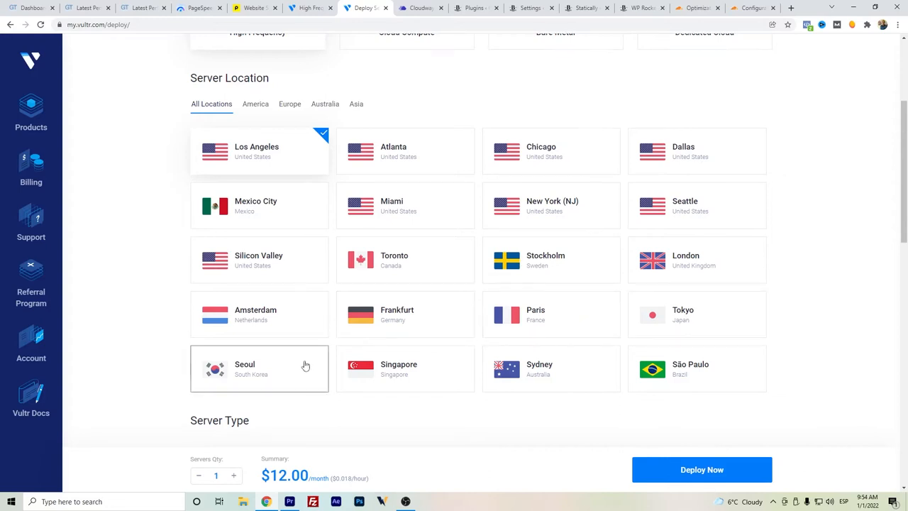
pyautogui.scroll(-3)
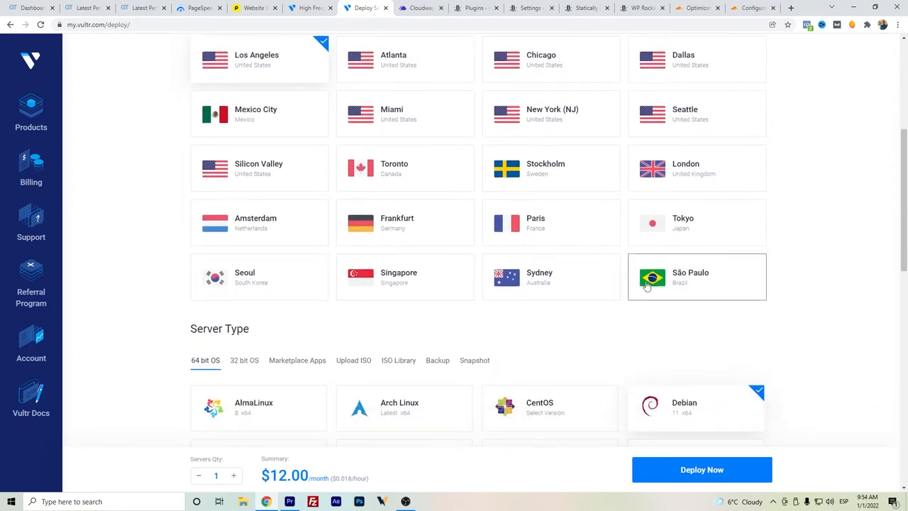
pyautogui.scroll(-3)
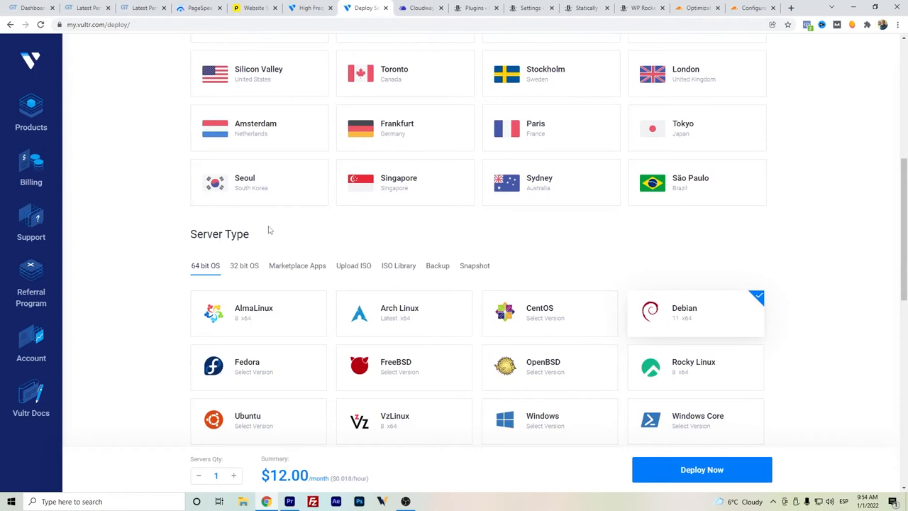
# Check the Debian versions, then show the 32-bit OS images, which offer only Debian 9 i386
pyautogui.scroll(-3)
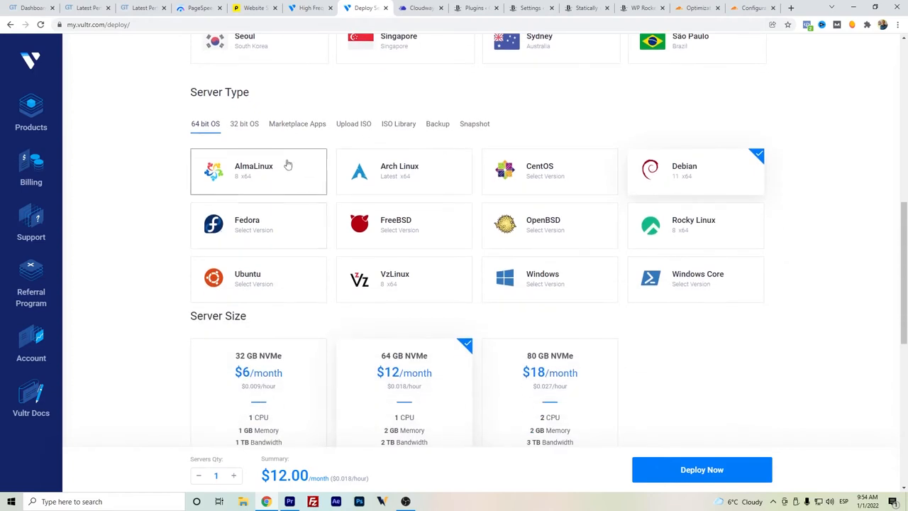
pyautogui.moveTo(637, 220)
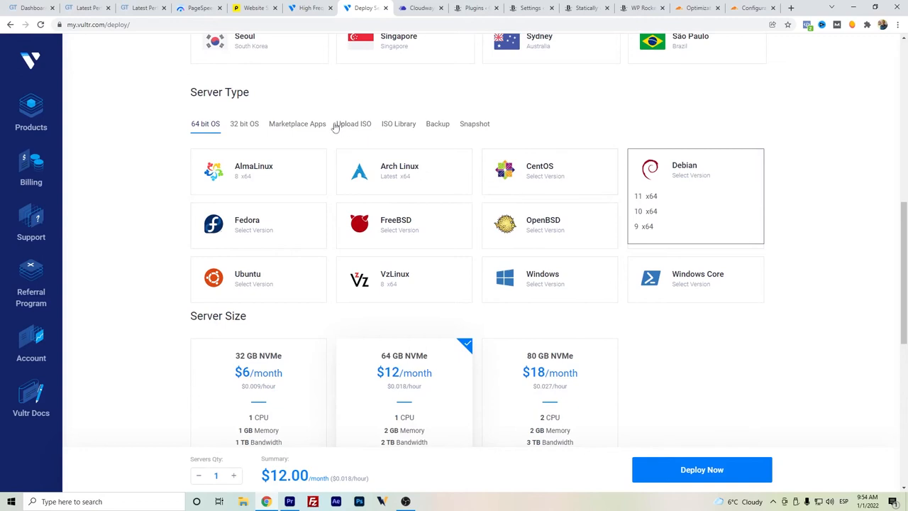
pyautogui.click(244, 123)
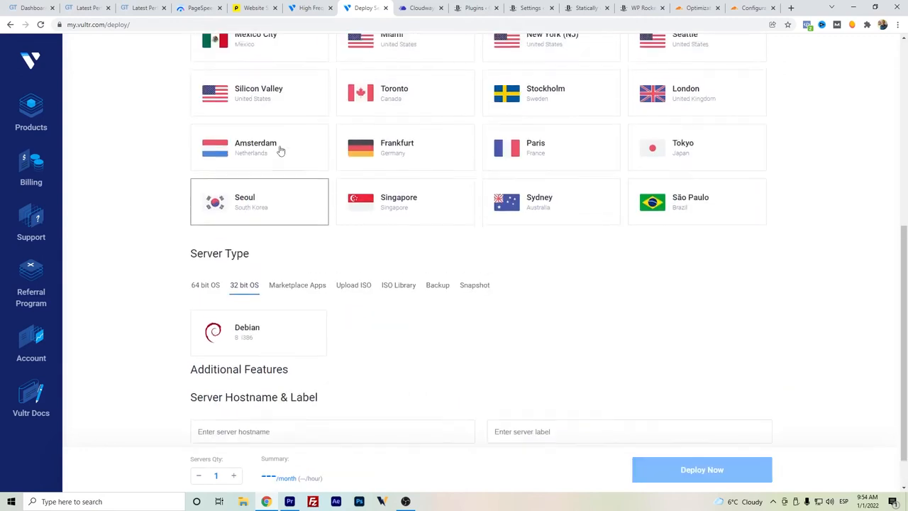
pyautogui.scroll(-3)
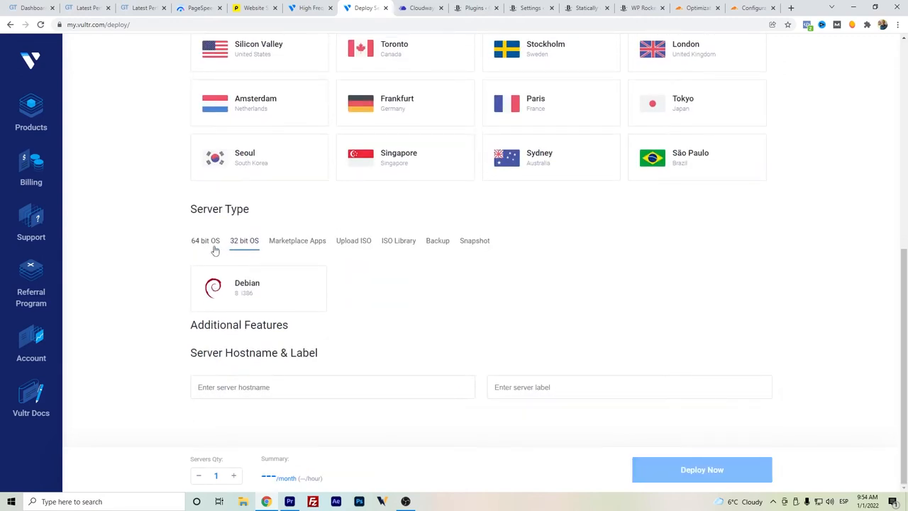
pyautogui.moveTo(298, 241)
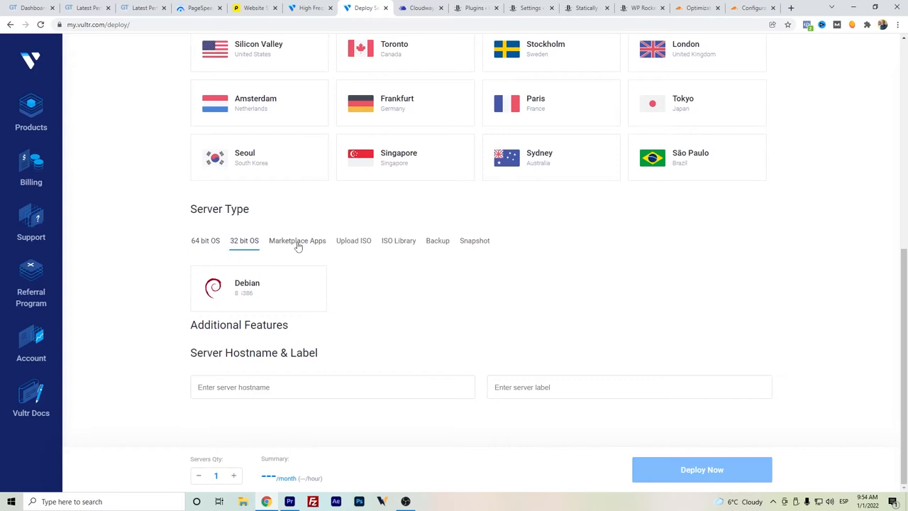
pyautogui.click(298, 241)
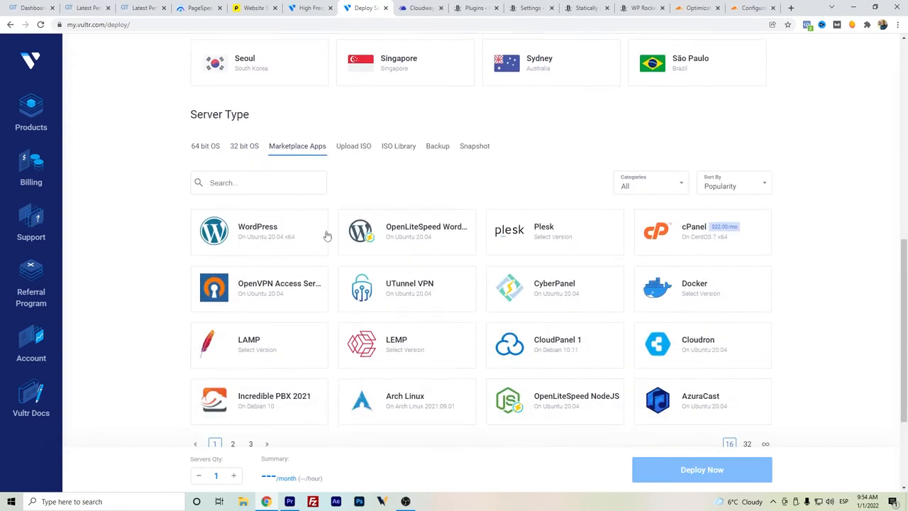
pyautogui.moveTo(341, 258)
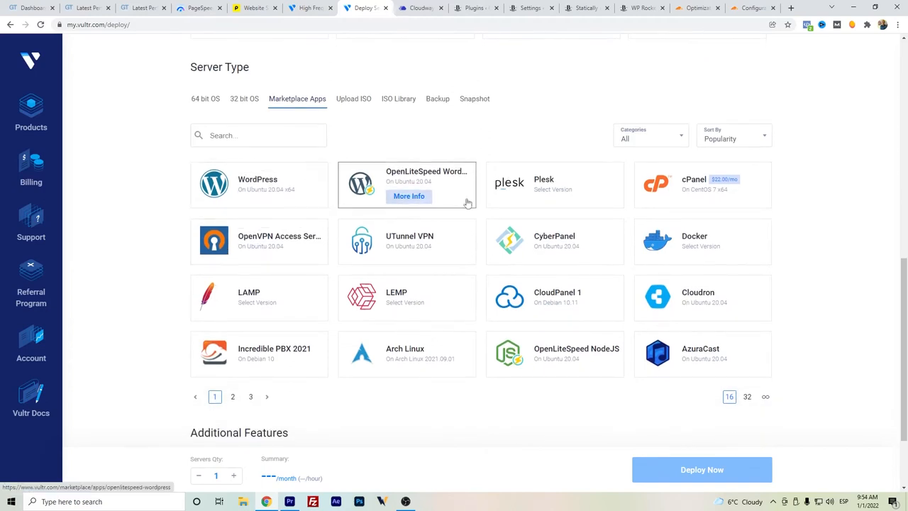
pyautogui.moveTo(570, 179)
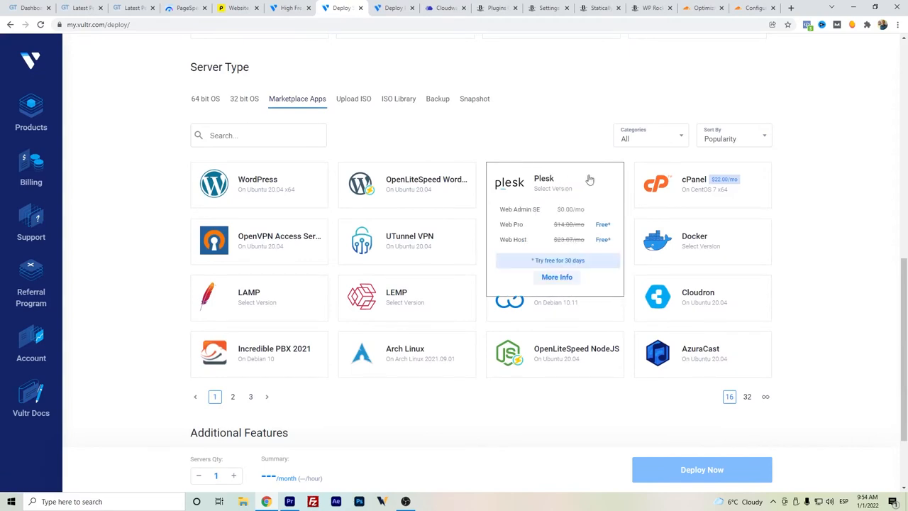
pyautogui.moveTo(573, 198)
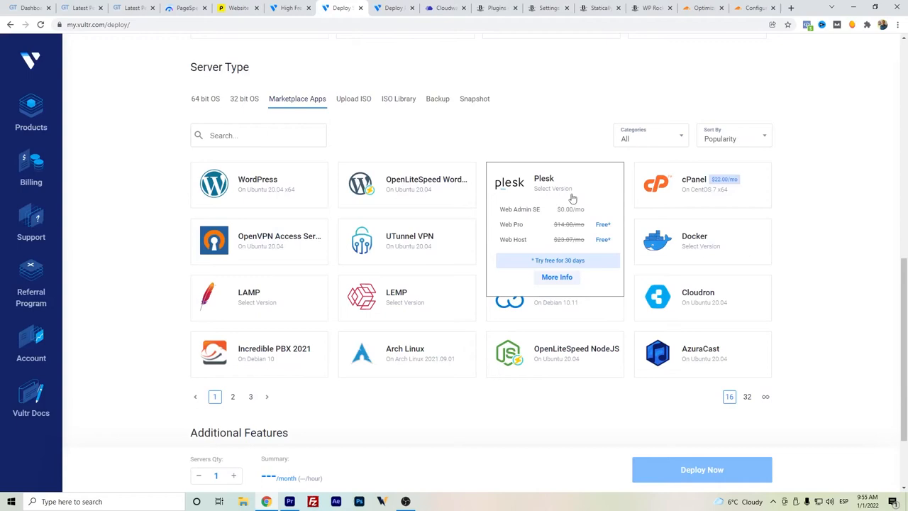
pyautogui.moveTo(584, 224)
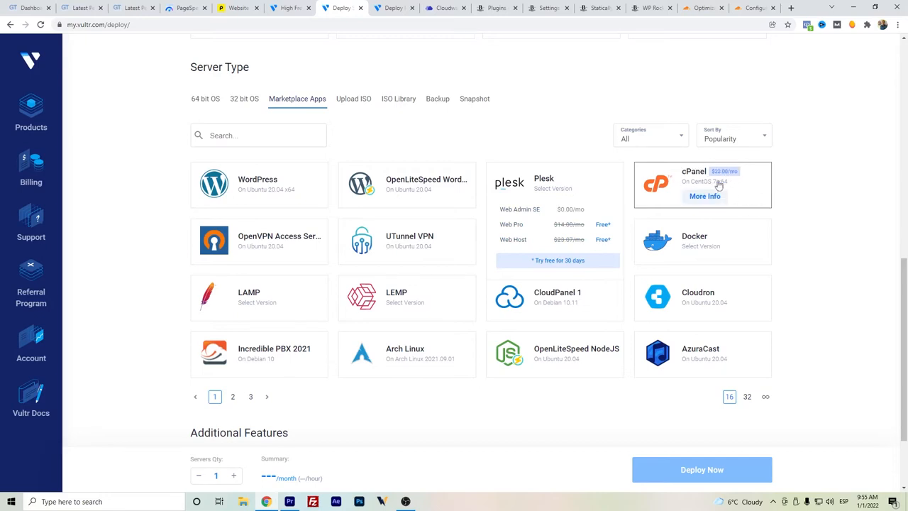
pyautogui.moveTo(721, 186)
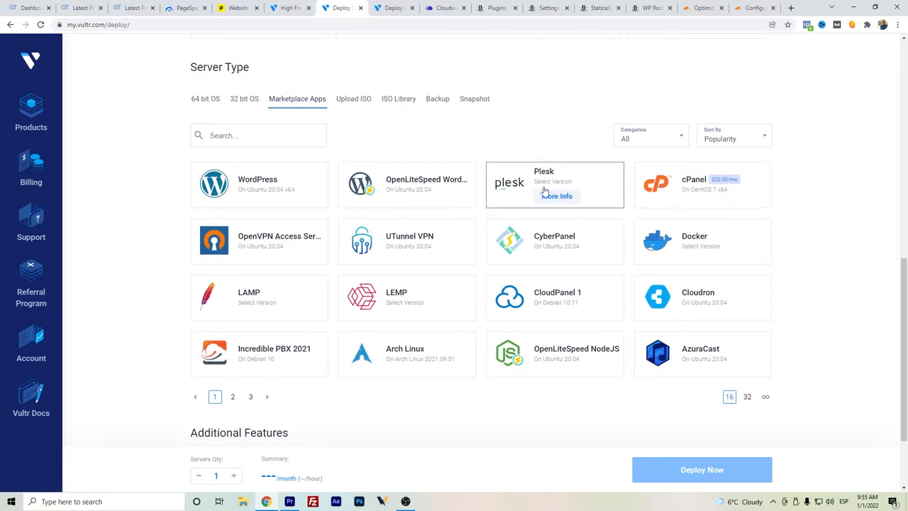
pyautogui.moveTo(533, 149)
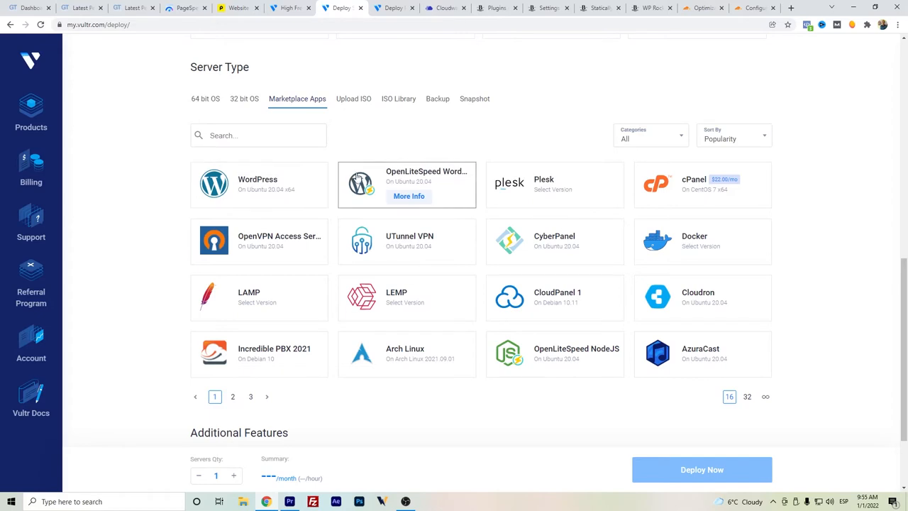
pyautogui.moveTo(357, 184)
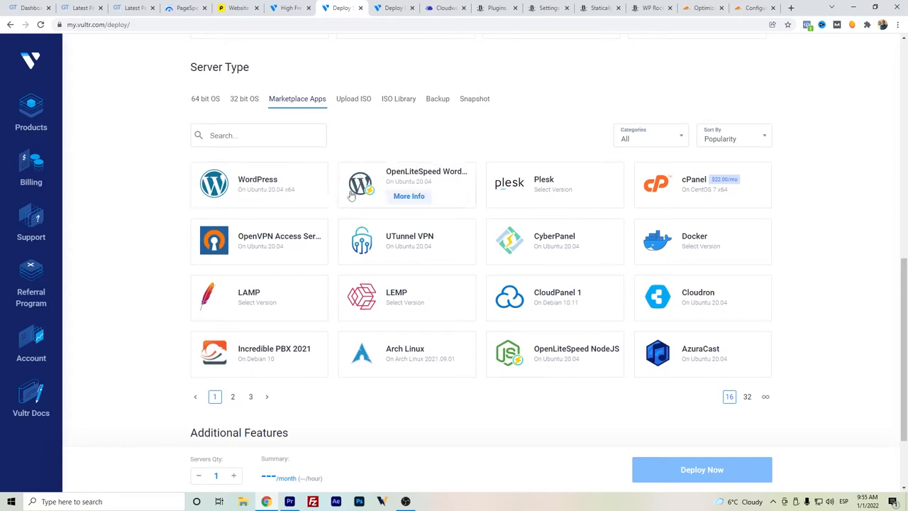
pyautogui.scroll(-3)
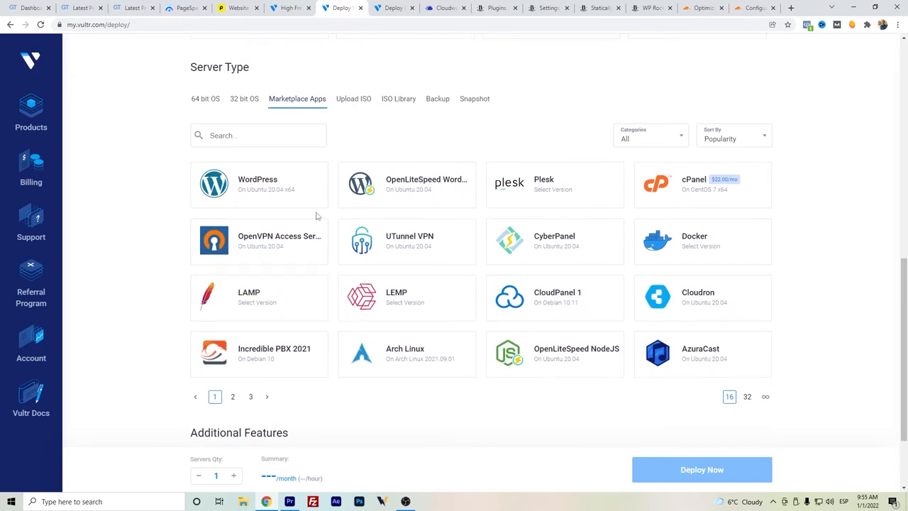
pyautogui.moveTo(329, 227)
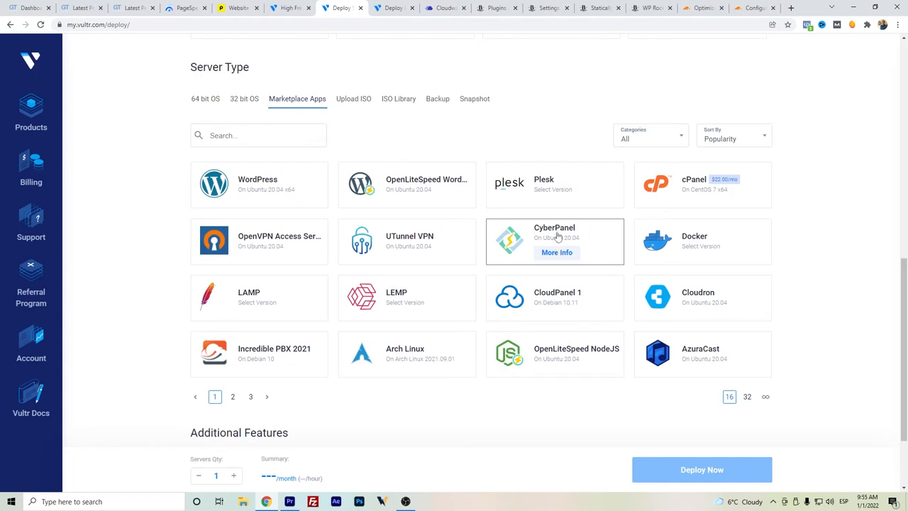
pyautogui.scroll(-3)
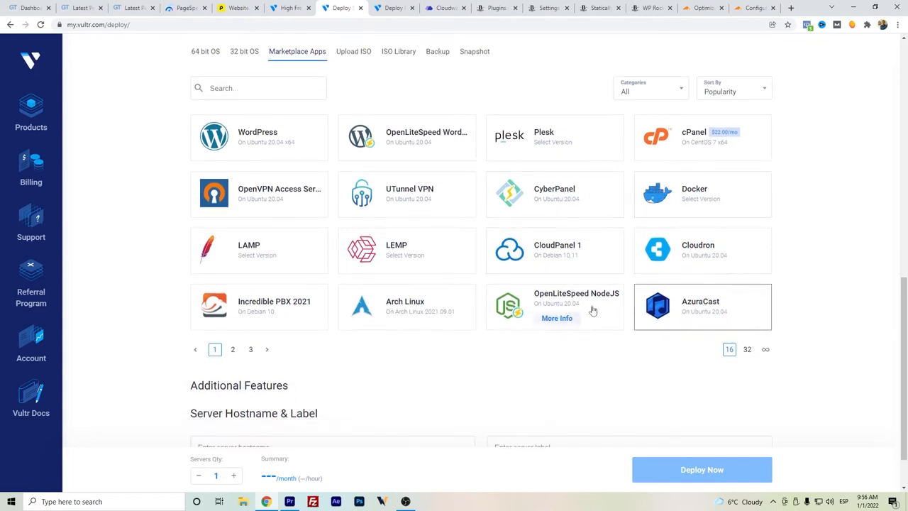
pyautogui.click(233, 349)
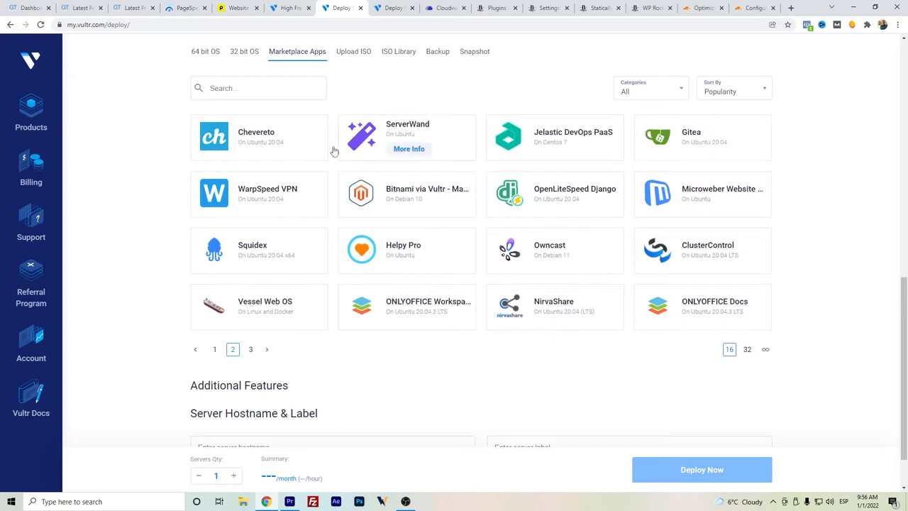
pyautogui.moveTo(305, 230)
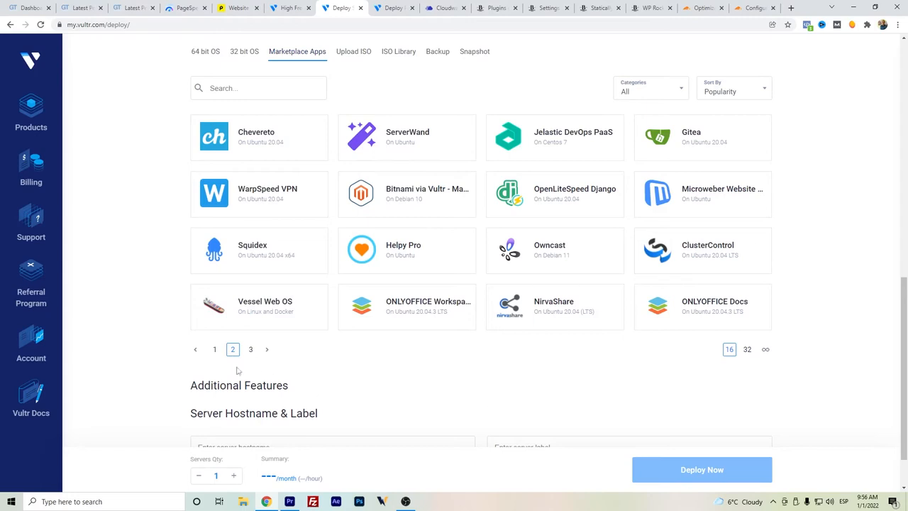
pyautogui.click(214, 349)
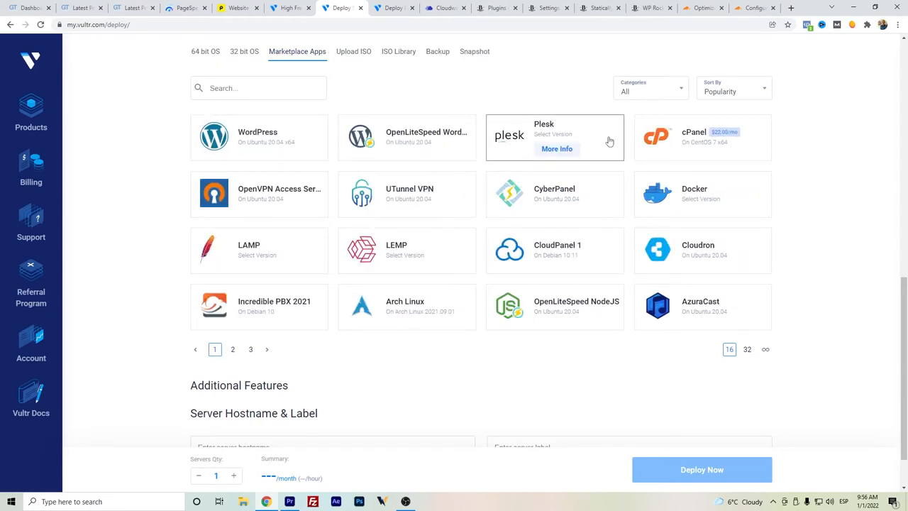
pyautogui.moveTo(556, 175)
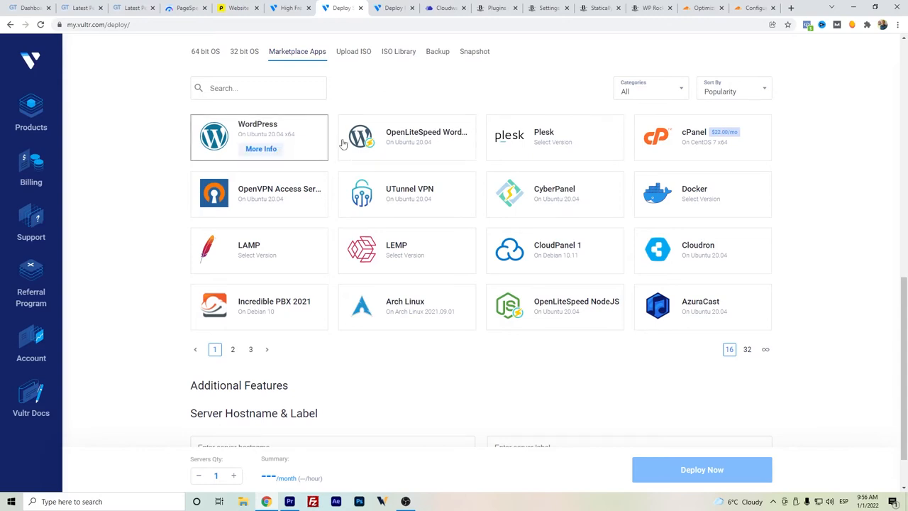
pyautogui.click(497, 9)
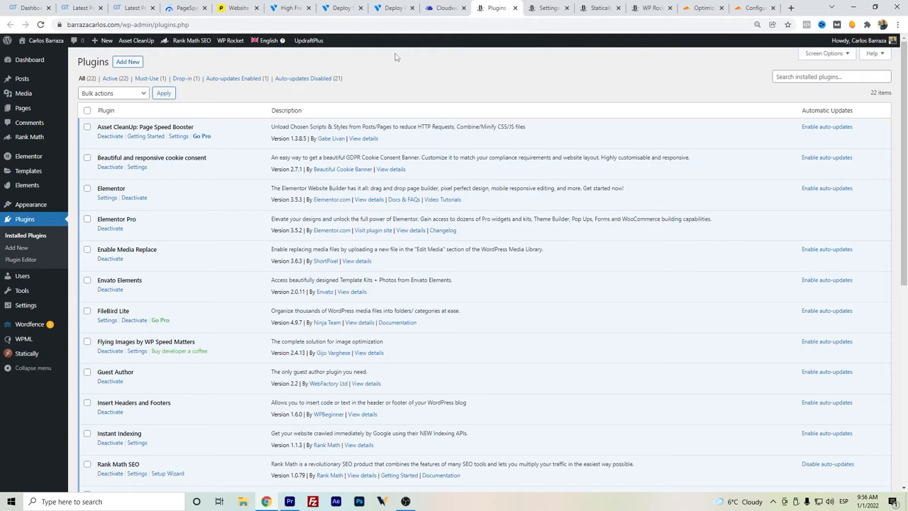
pyautogui.moveTo(374, 76)
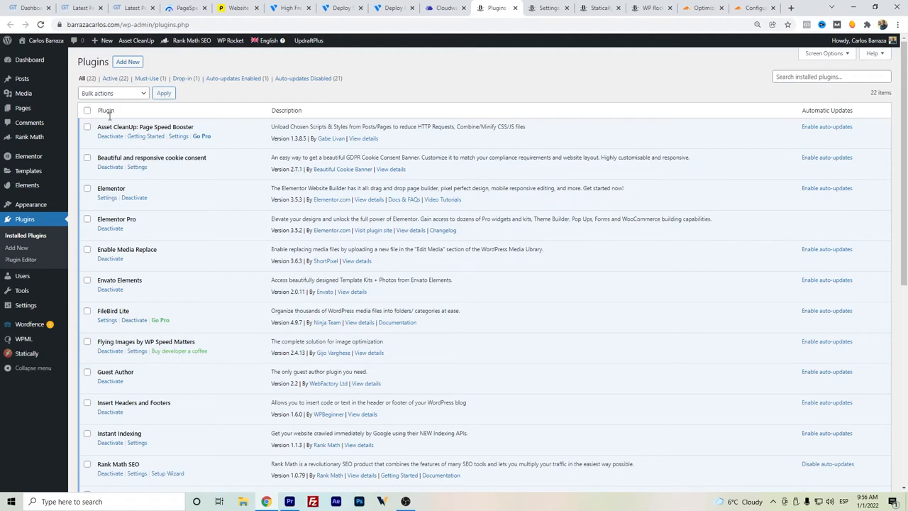
# Scroll through the list of installed WordPress plugins
pyautogui.scroll(-3)
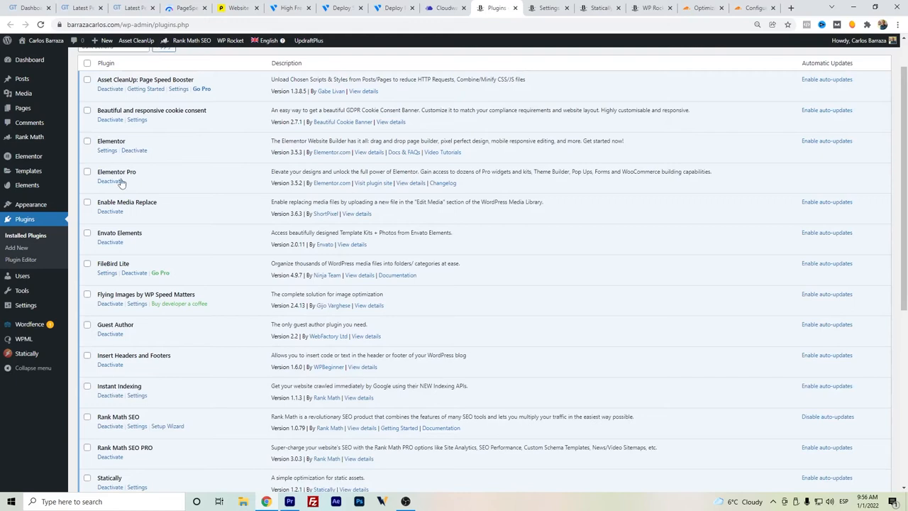
pyautogui.scroll(-3)
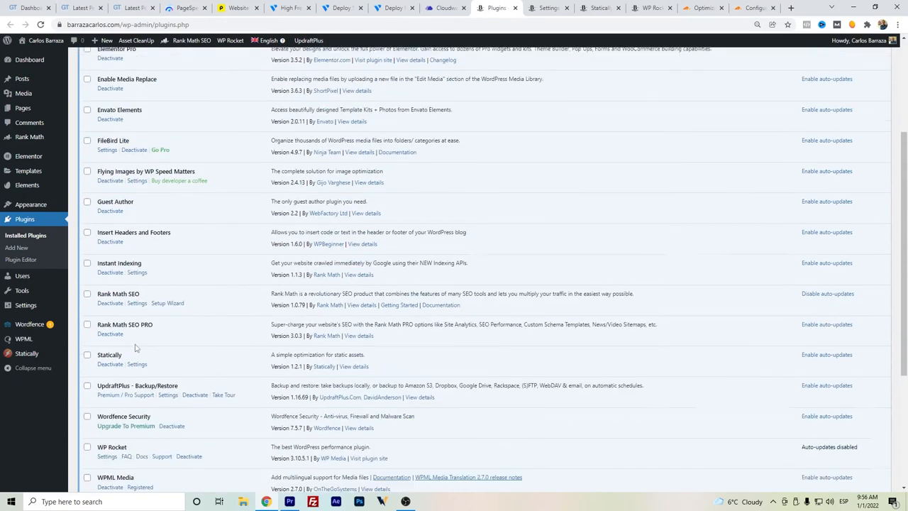
pyautogui.scroll(-3)
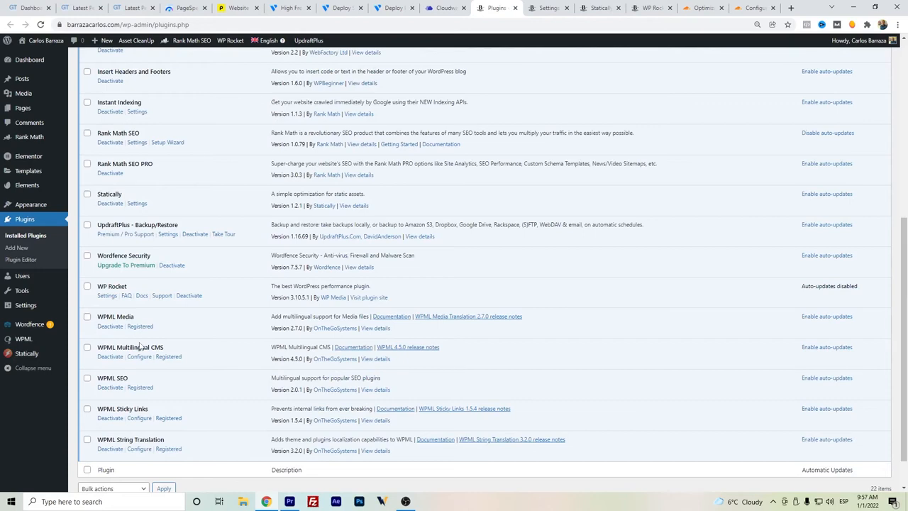
pyautogui.scroll(3)
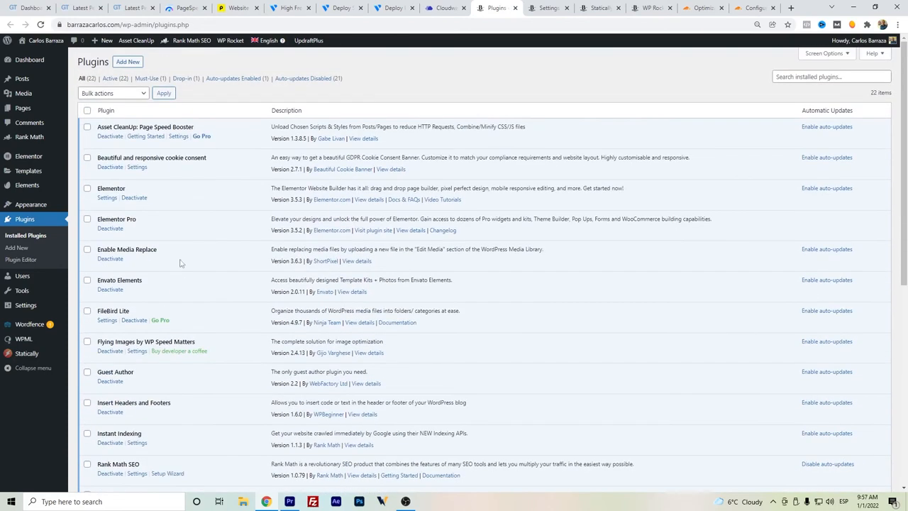
pyautogui.moveTo(199, 153)
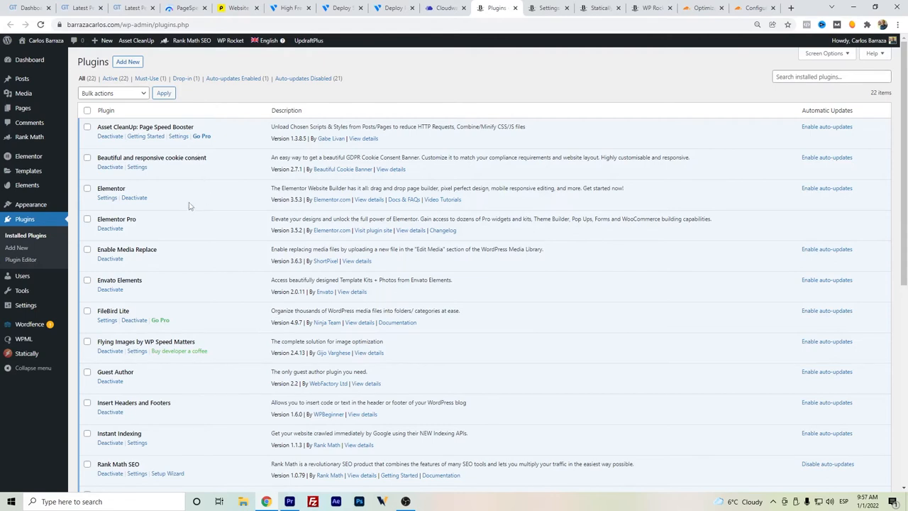
pyautogui.moveTo(193, 206)
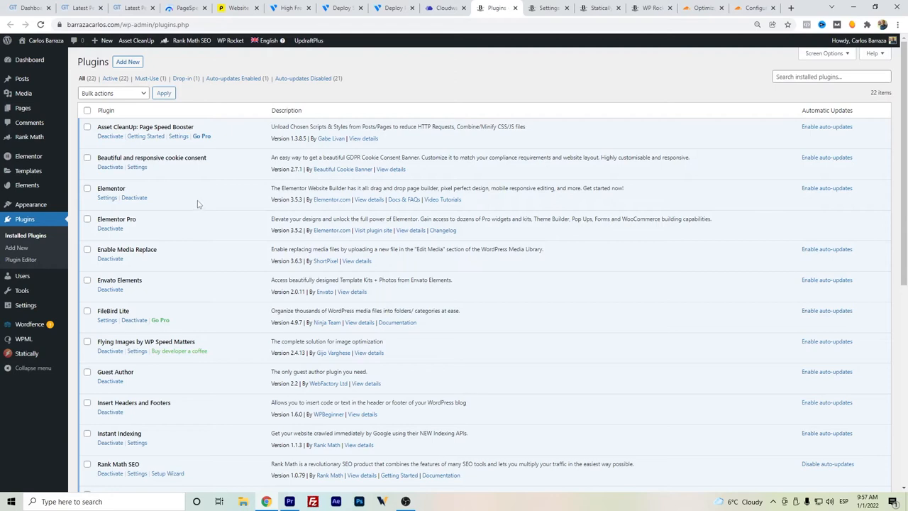
pyautogui.moveTo(96, 131)
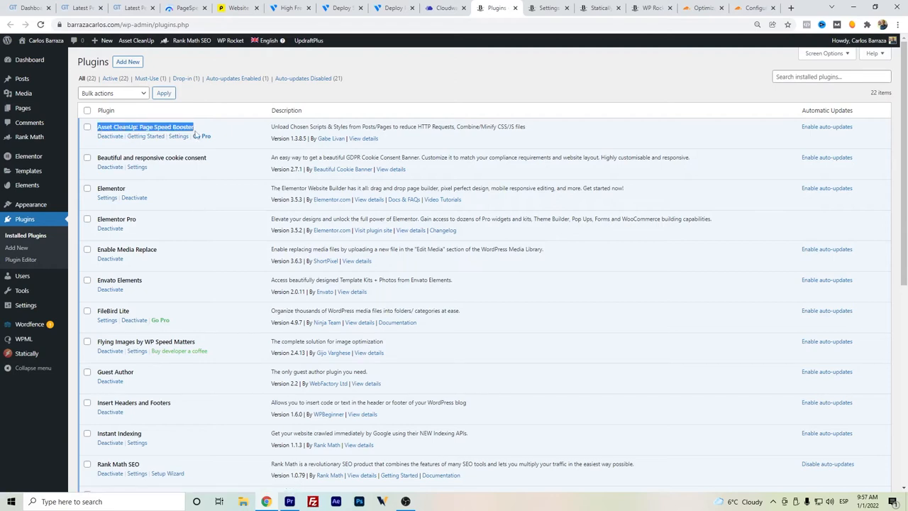
# Bring up Asset CleanUp's General & Files Management settings
pyautogui.scroll(-3)
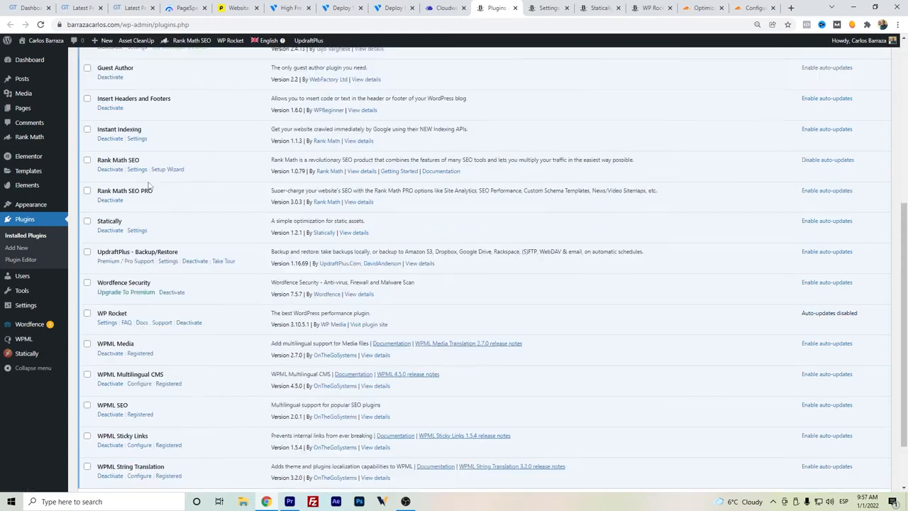
pyautogui.scroll(-3)
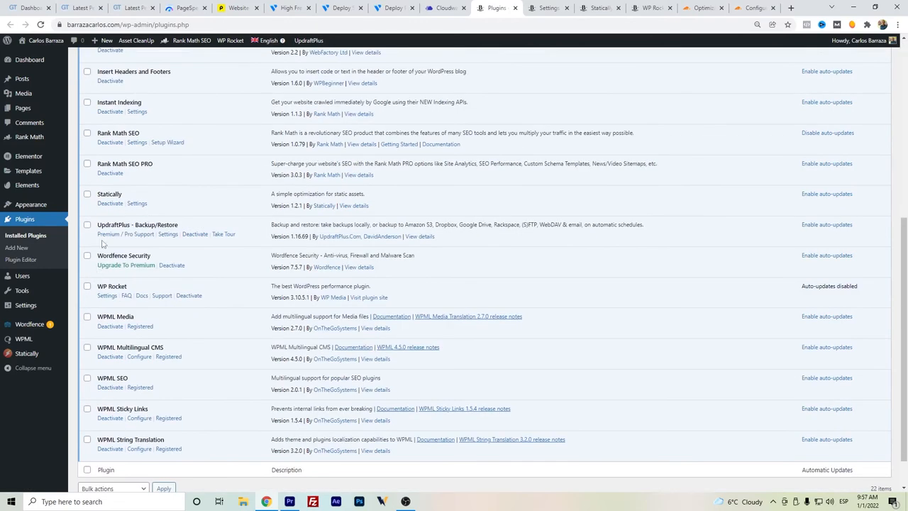
pyautogui.doubleClick(110, 193)
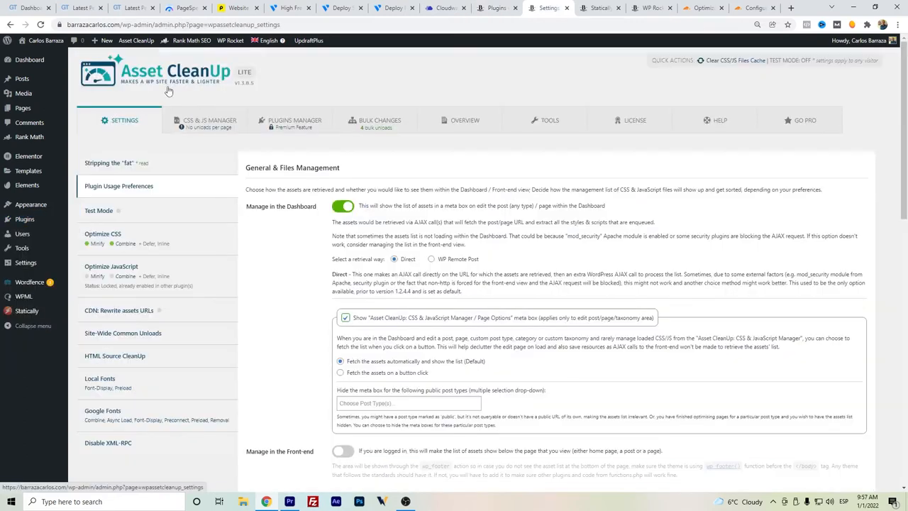
# Bring up Asset CleanUp's Optimize CSS settings with CSS minification and combining enabled
pyautogui.scroll(-3)
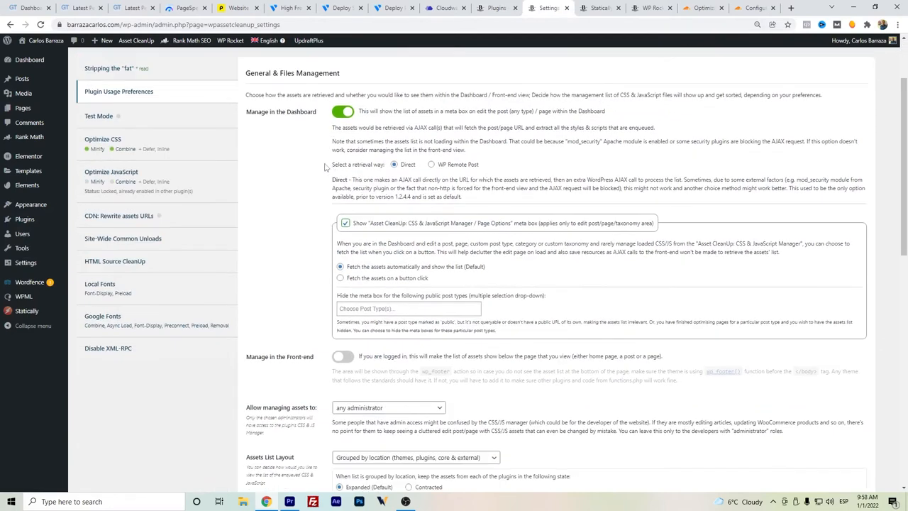
pyautogui.moveTo(285, 148)
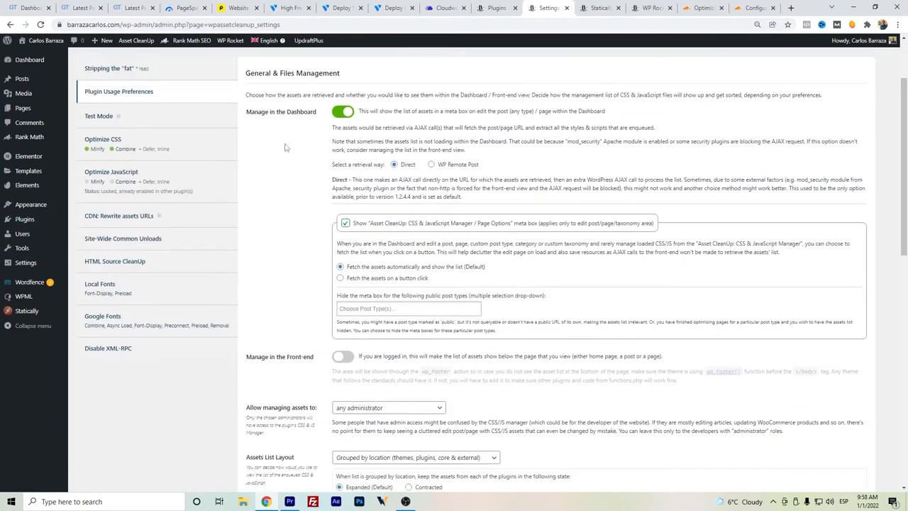
pyautogui.scroll(-3)
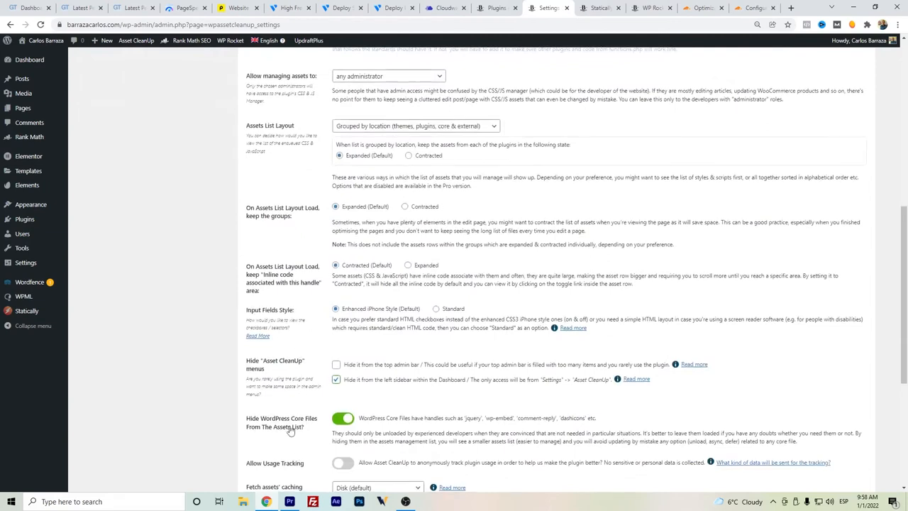
pyautogui.scroll(-3)
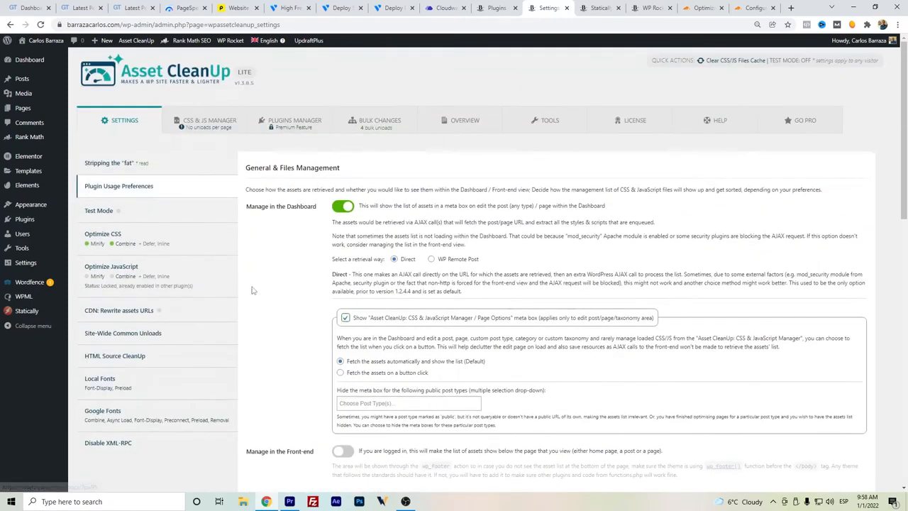
pyautogui.click(102, 233)
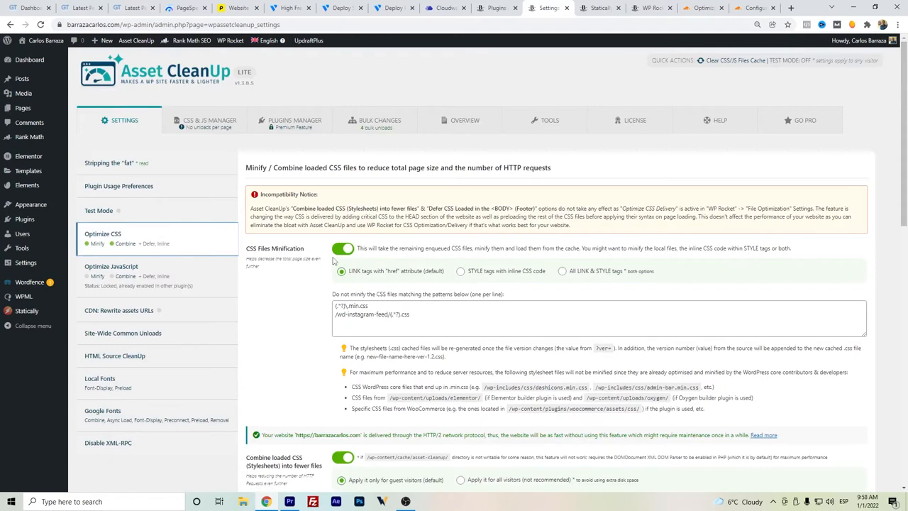
pyautogui.moveTo(318, 258)
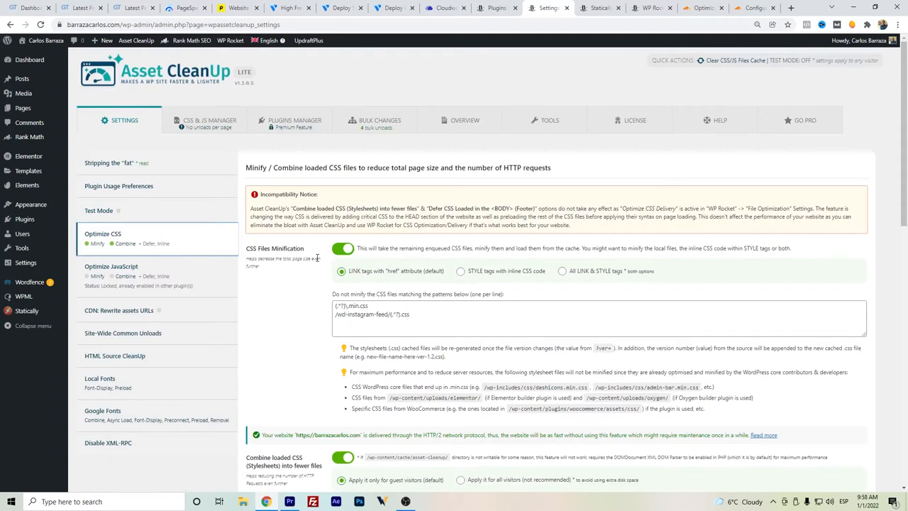
pyautogui.moveTo(318, 252)
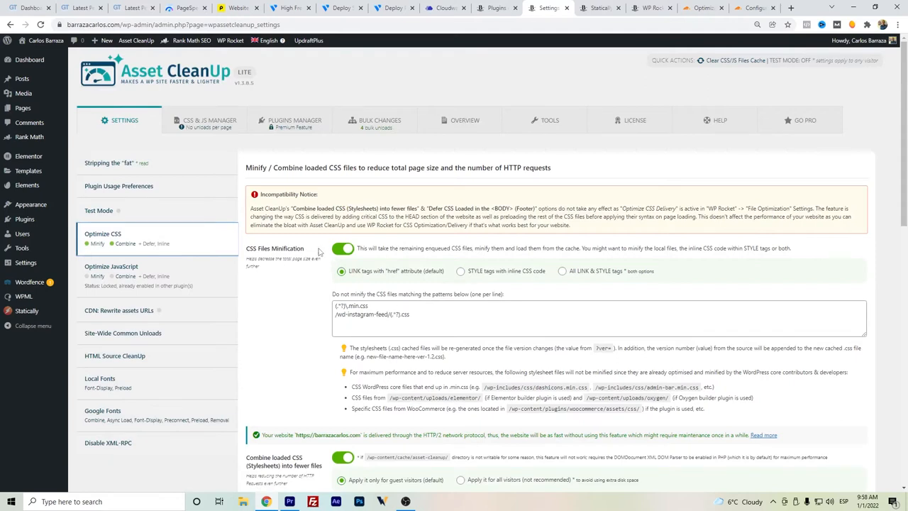
pyautogui.scroll(-3)
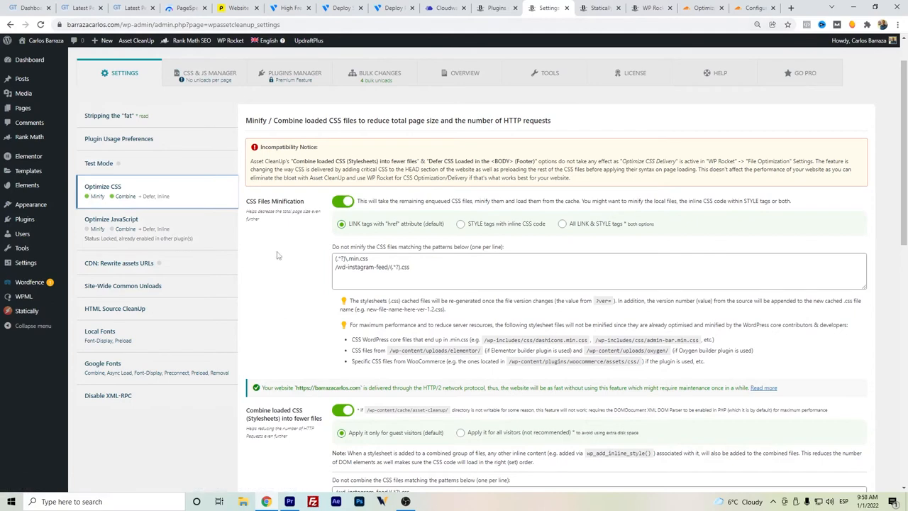
pyautogui.moveTo(257, 185)
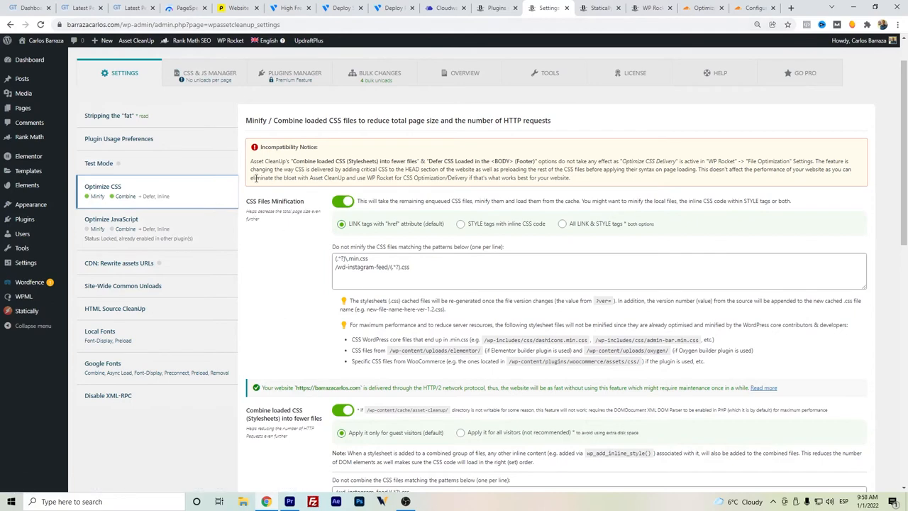
pyautogui.moveTo(268, 192)
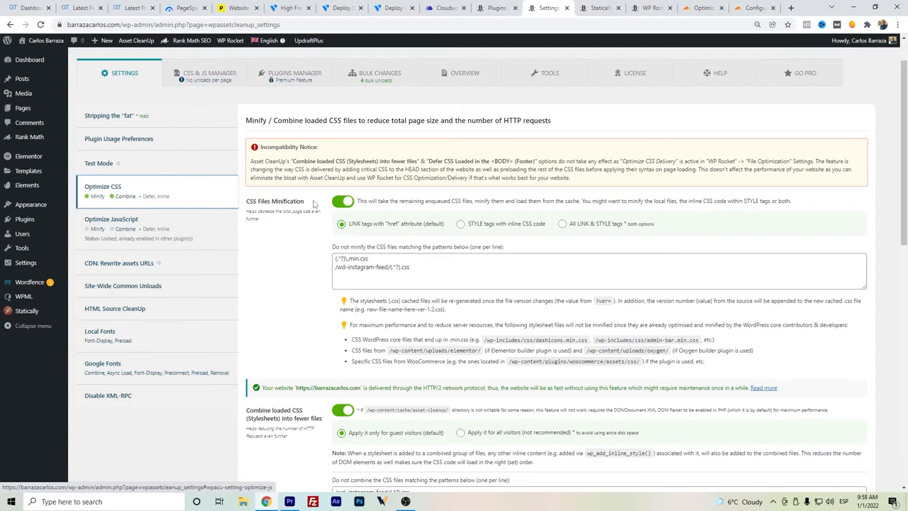
# Inline stylesheet (.css) files smaller than 400 KB and review the remaining CSS options
pyautogui.scroll(-3)
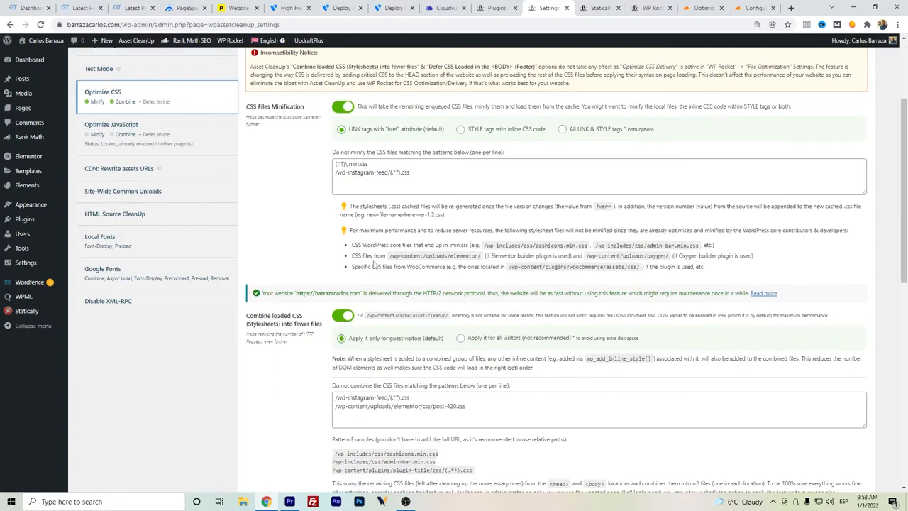
pyautogui.scroll(-3)
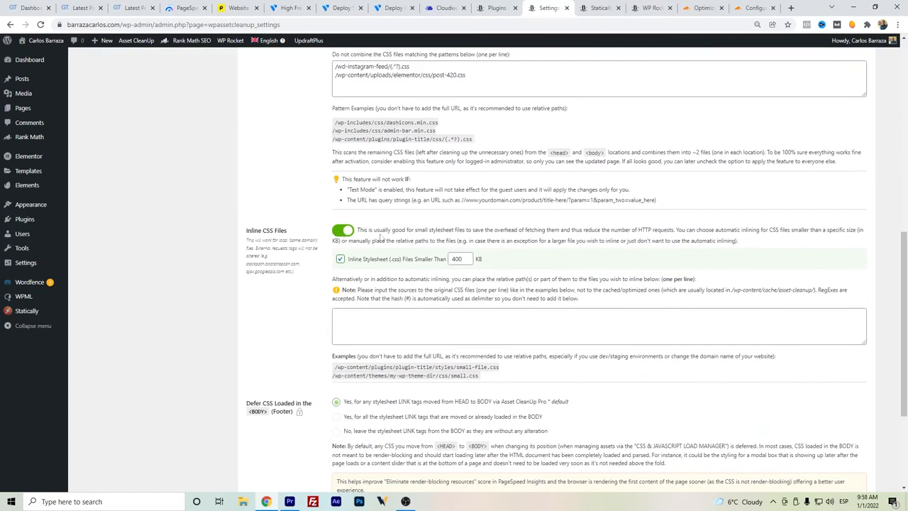
pyautogui.click(457, 258)
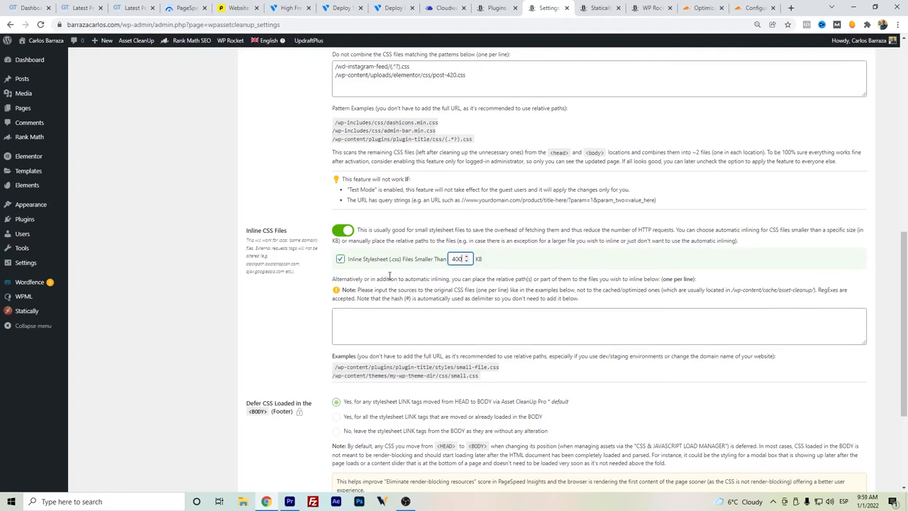
pyautogui.scroll(-3)
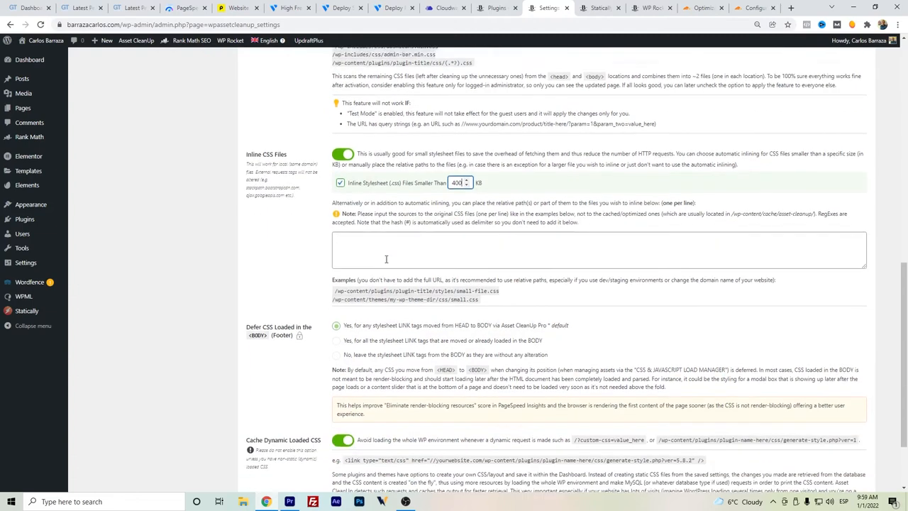
pyautogui.scroll(-3)
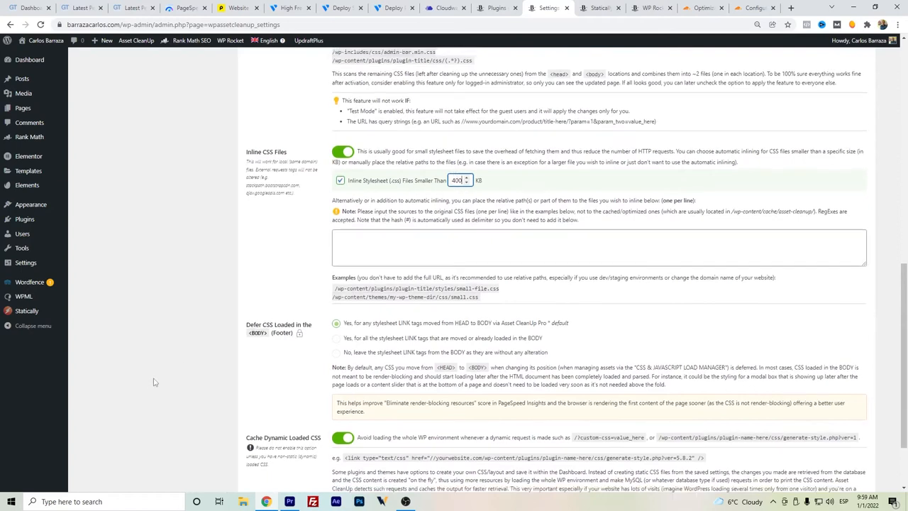
pyautogui.scroll(-3)
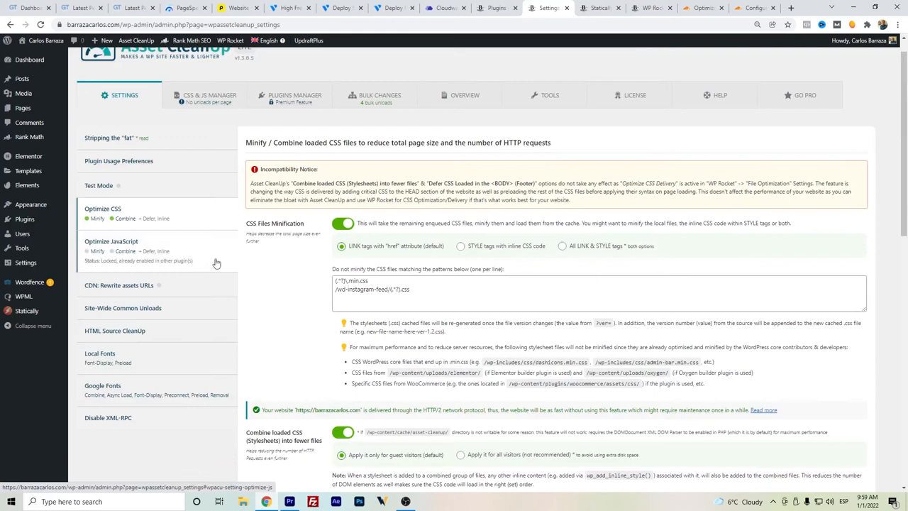
# Review Optimize JavaScript, then set Google Fonts to Remove All so no font requests load
pyautogui.click(111, 241)
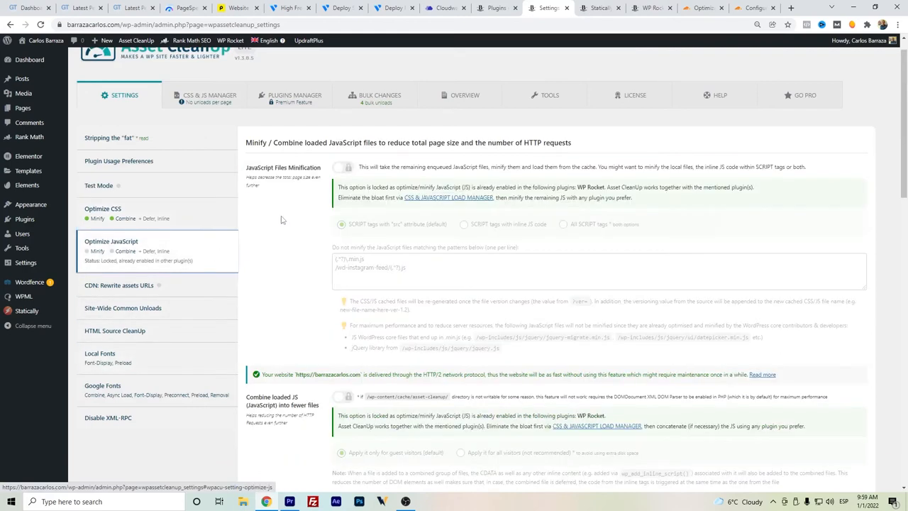
pyautogui.moveTo(144, 258)
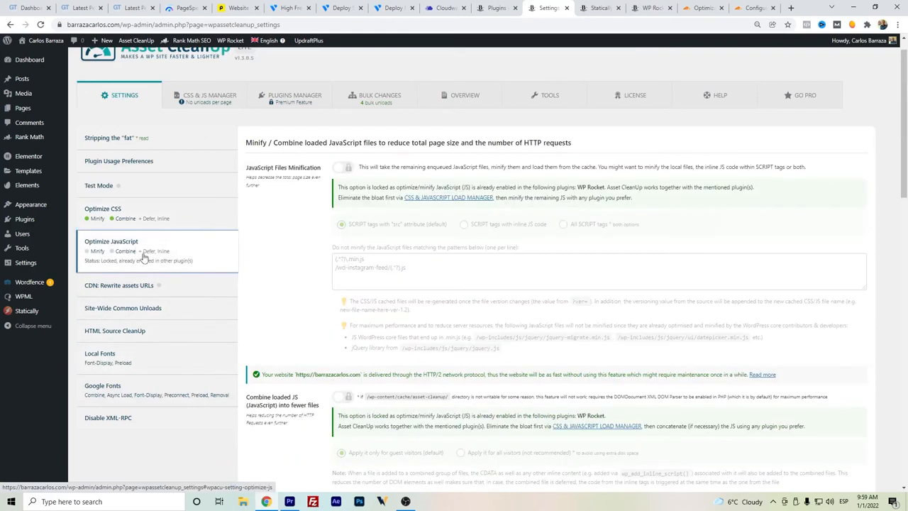
pyautogui.moveTo(148, 247)
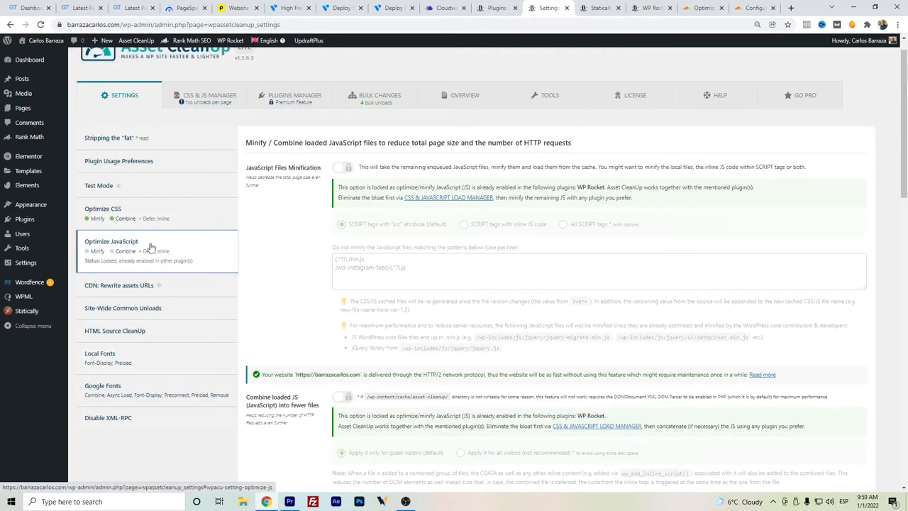
pyautogui.moveTo(193, 246)
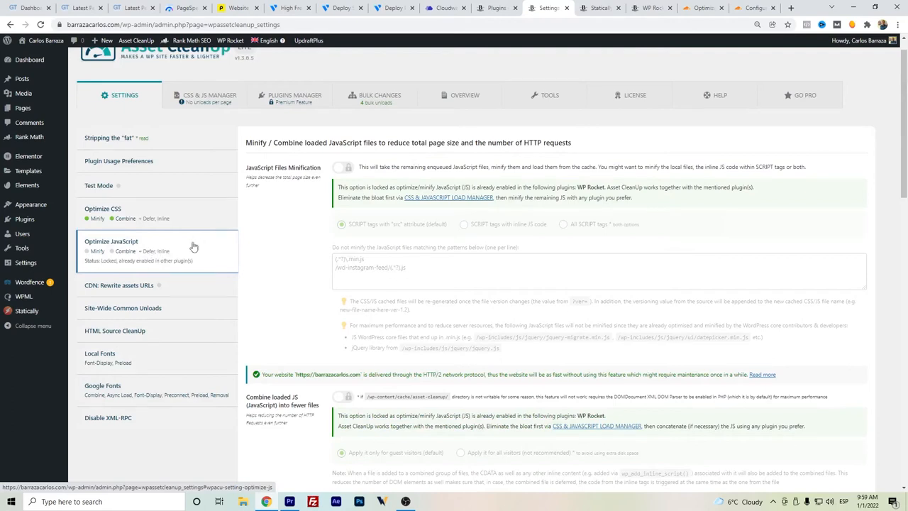
pyautogui.moveTo(190, 254)
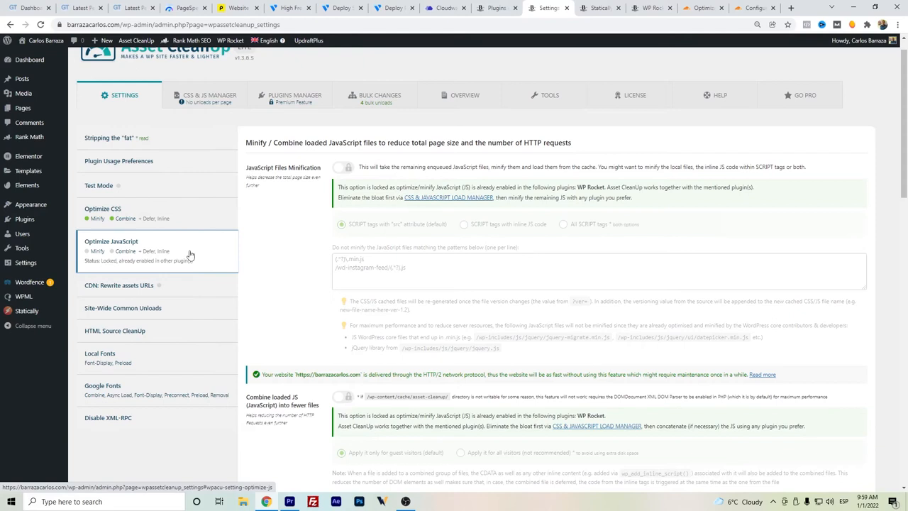
pyautogui.click(102, 386)
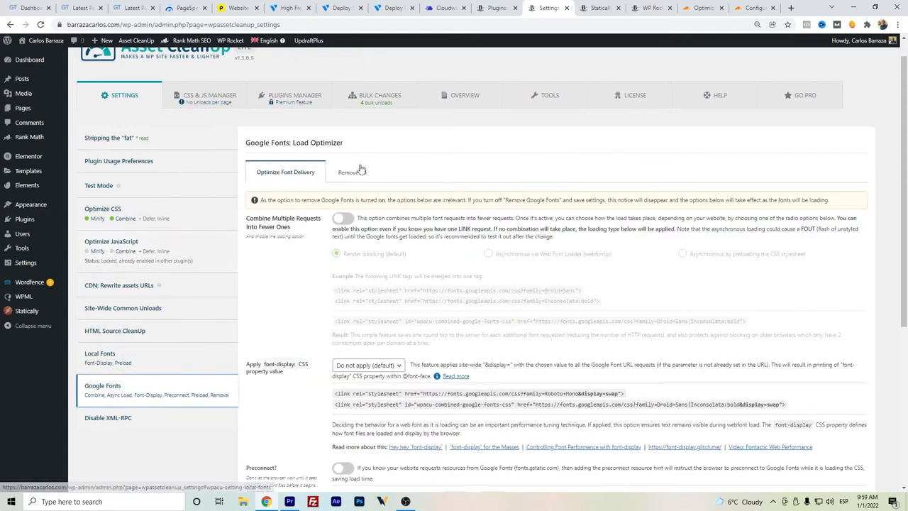
pyautogui.click(352, 172)
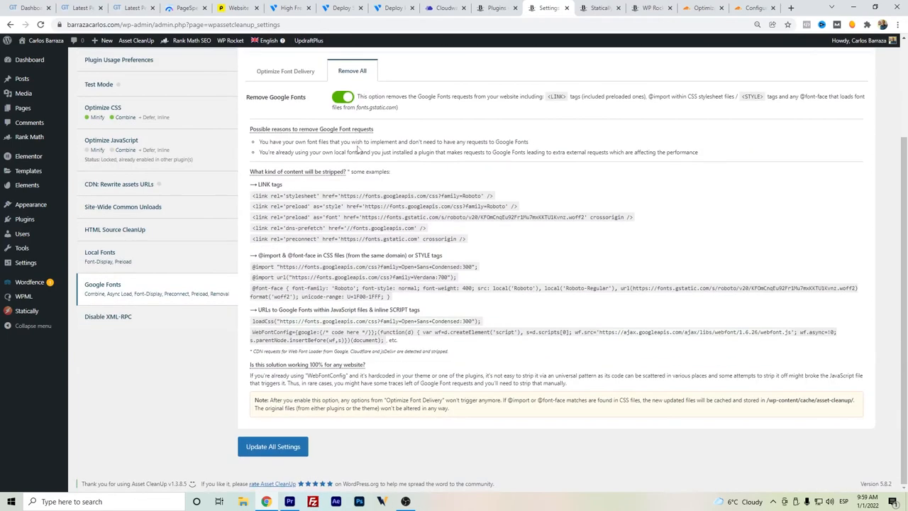
pyautogui.scroll(3)
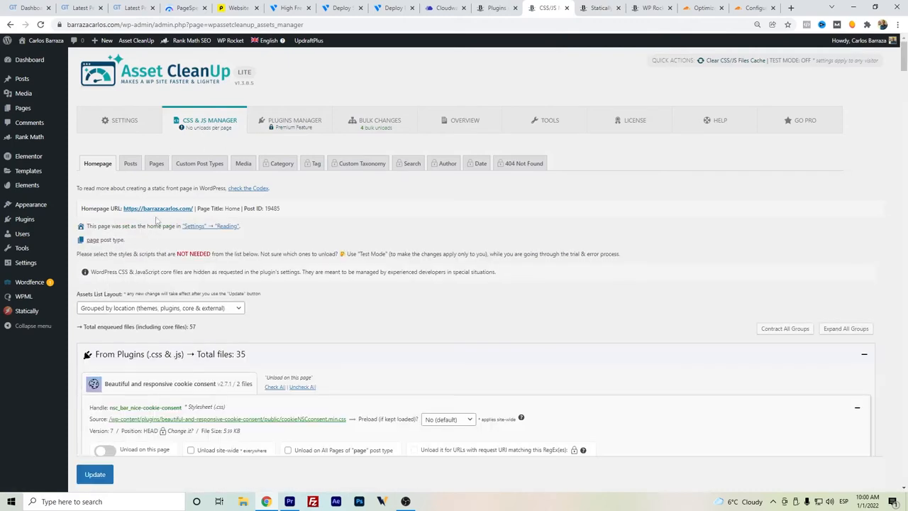
# Scroll the homepage's plugin assets in CSS & JS Manager to the elementor-icons stylesheet
pyautogui.scroll(-3)
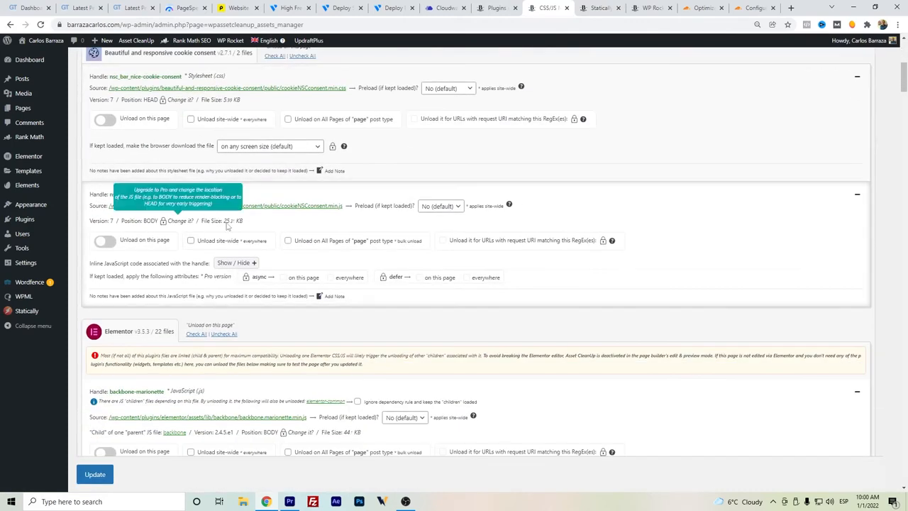
pyautogui.scroll(-3)
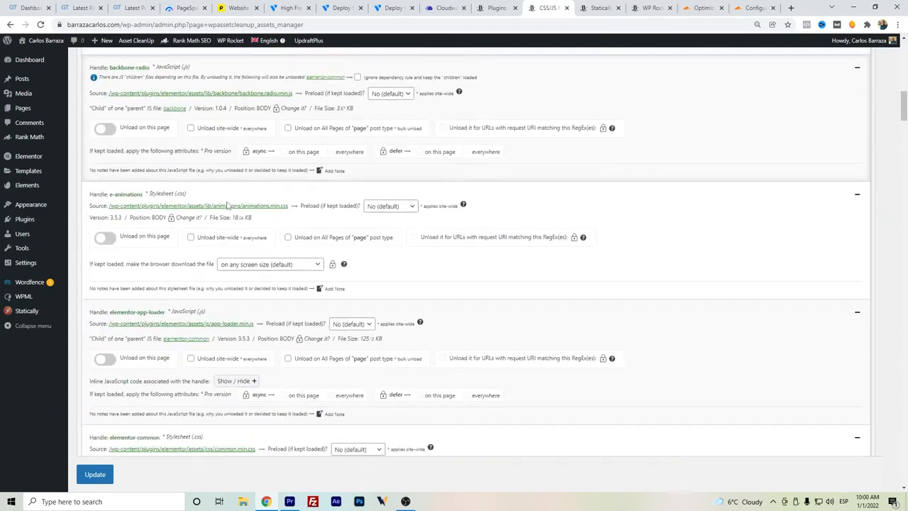
pyautogui.scroll(-3)
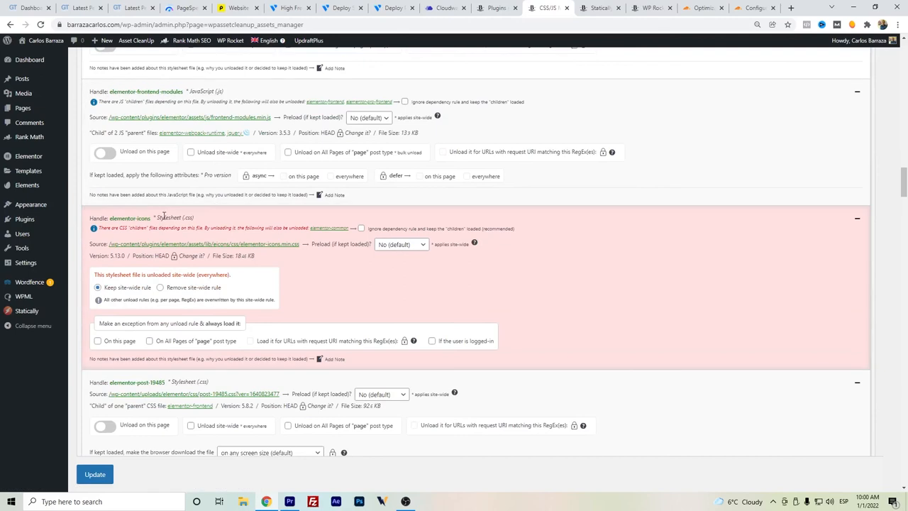
pyautogui.moveTo(375, 239)
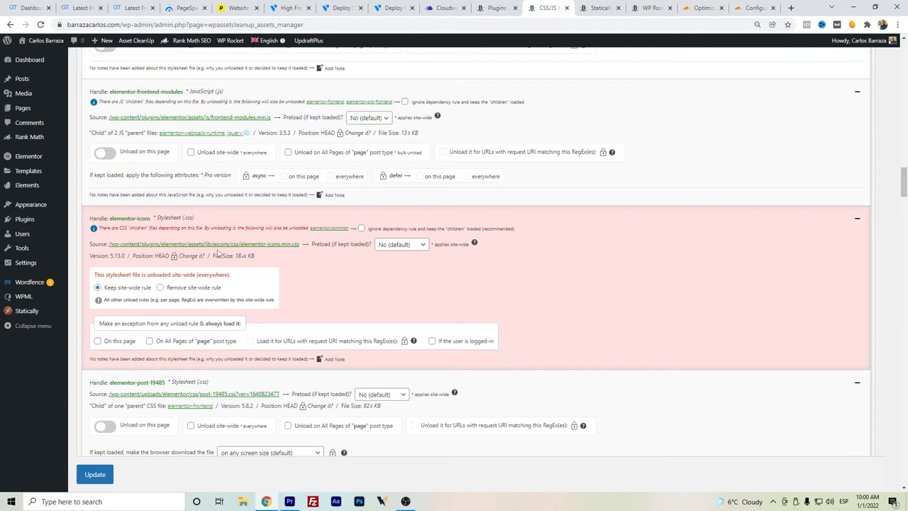
pyautogui.moveTo(220, 252)
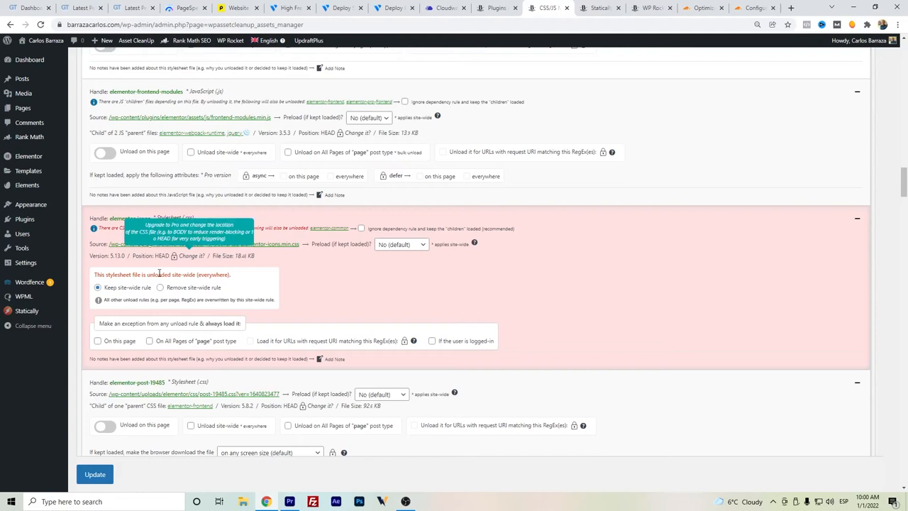
pyautogui.moveTo(315, 273)
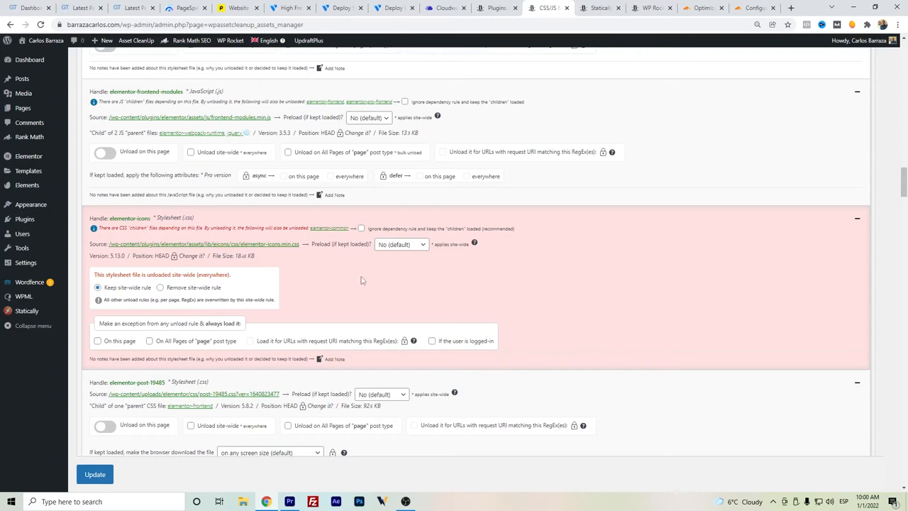
pyautogui.moveTo(358, 284)
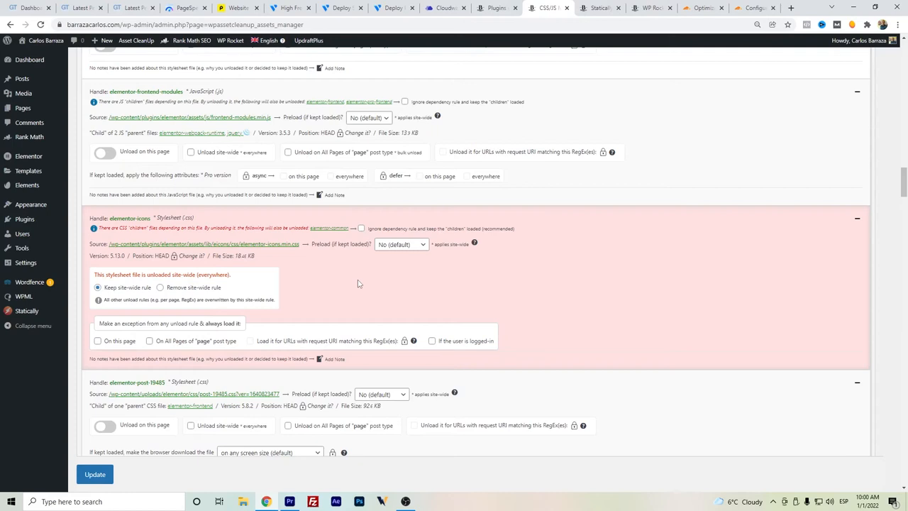
pyautogui.moveTo(318, 303)
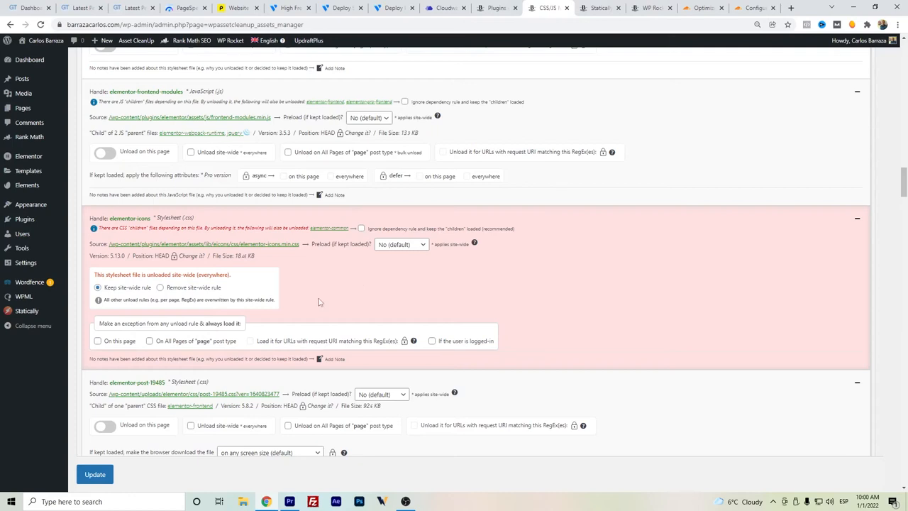
pyautogui.moveTo(329, 283)
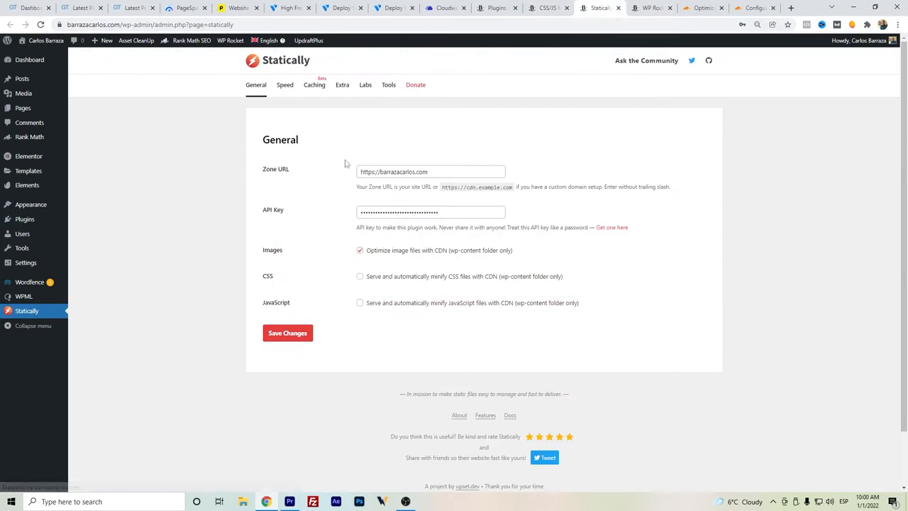
pyautogui.moveTo(315, 110)
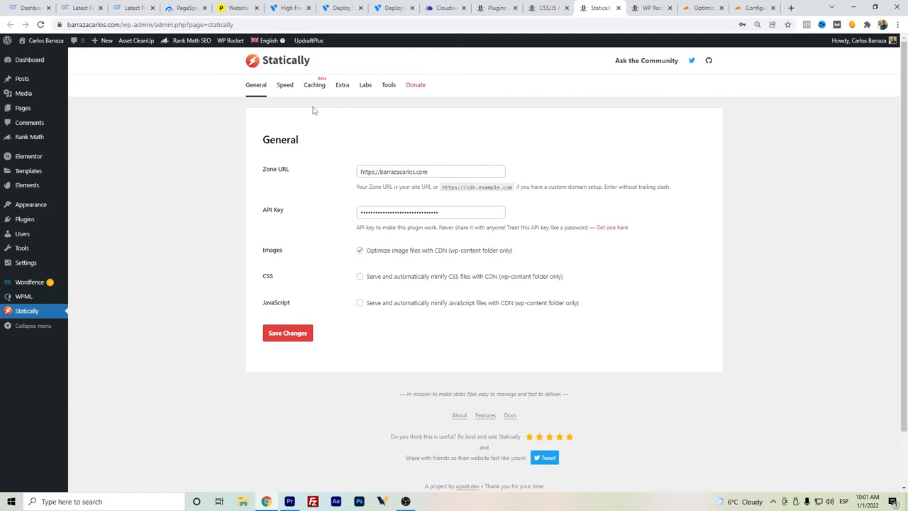
pyautogui.moveTo(298, 169)
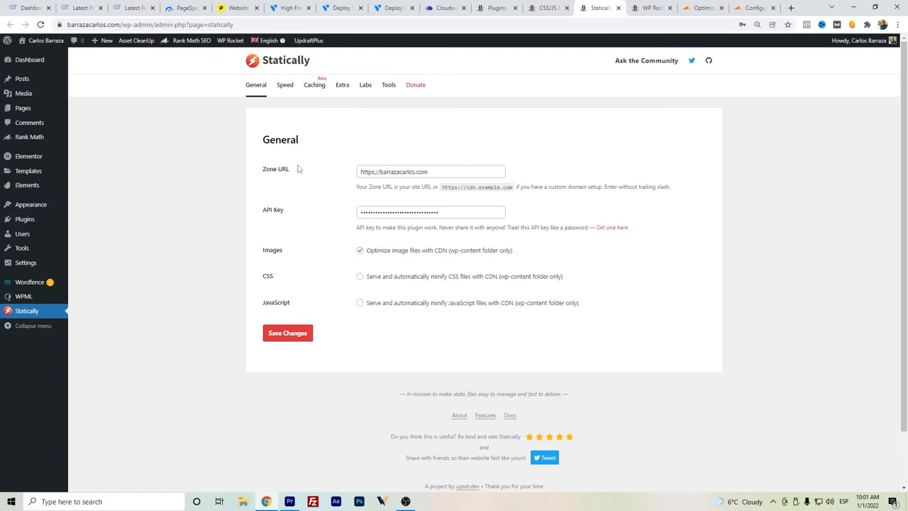
pyautogui.moveTo(286, 290)
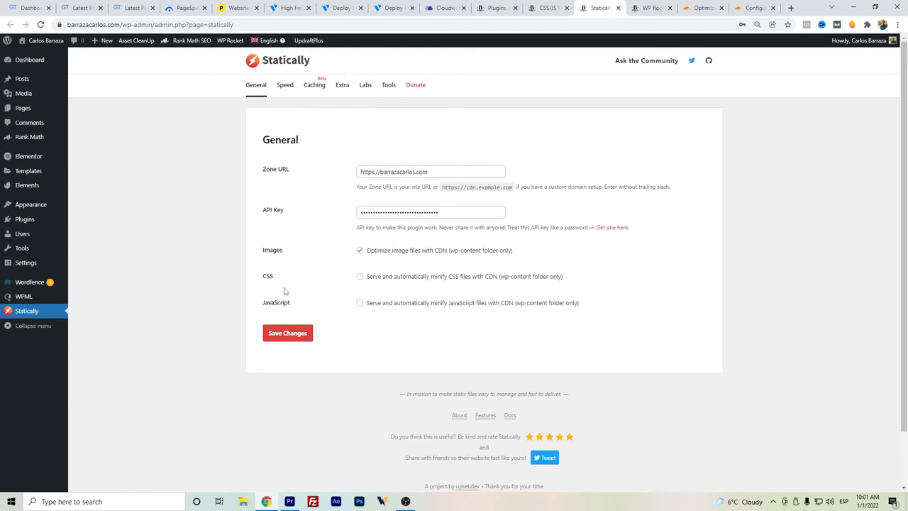
pyautogui.moveTo(281, 301)
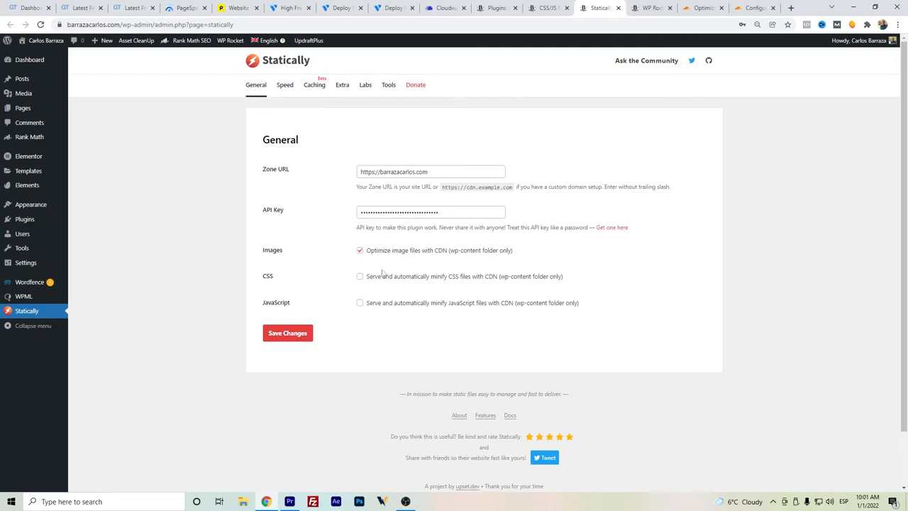
pyautogui.moveTo(290, 153)
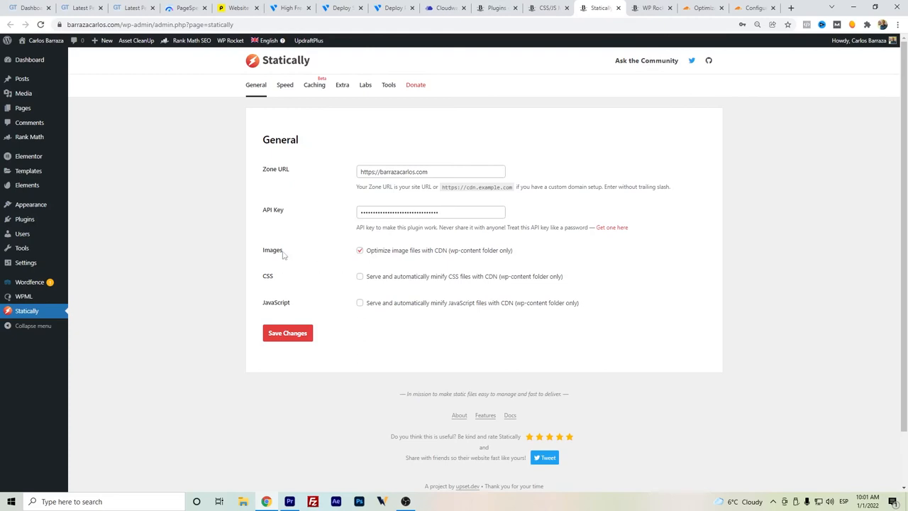
pyautogui.moveTo(283, 85)
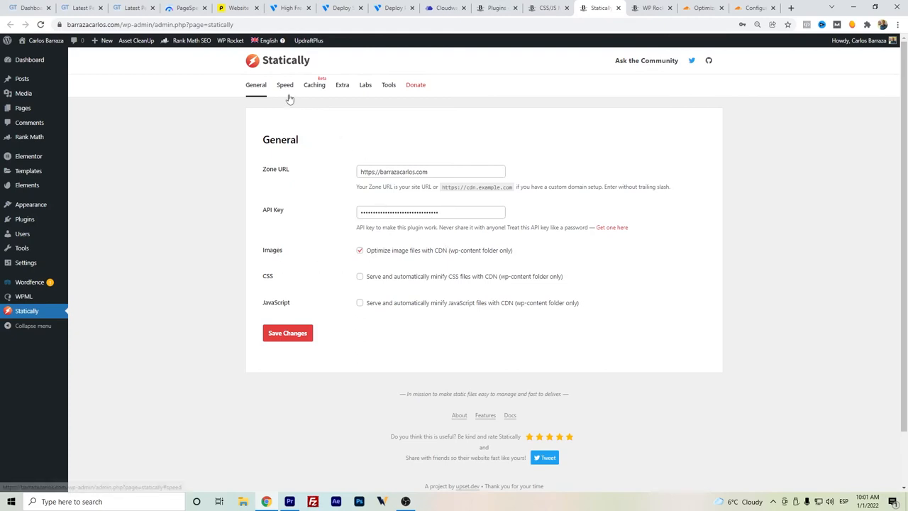
# Review Statically's Speed (Auto WebP, 50% quality), Caching and Extra settings tabs
pyautogui.click(283, 85)
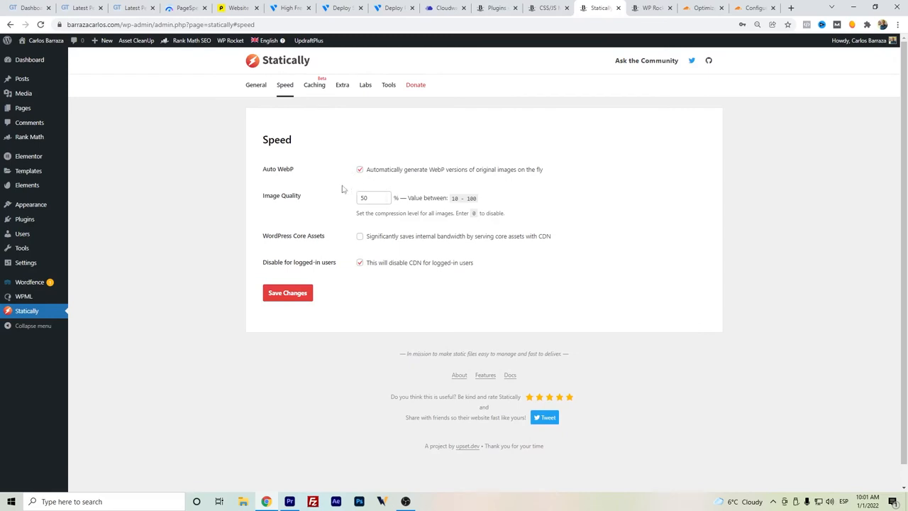
pyautogui.moveTo(408, 176)
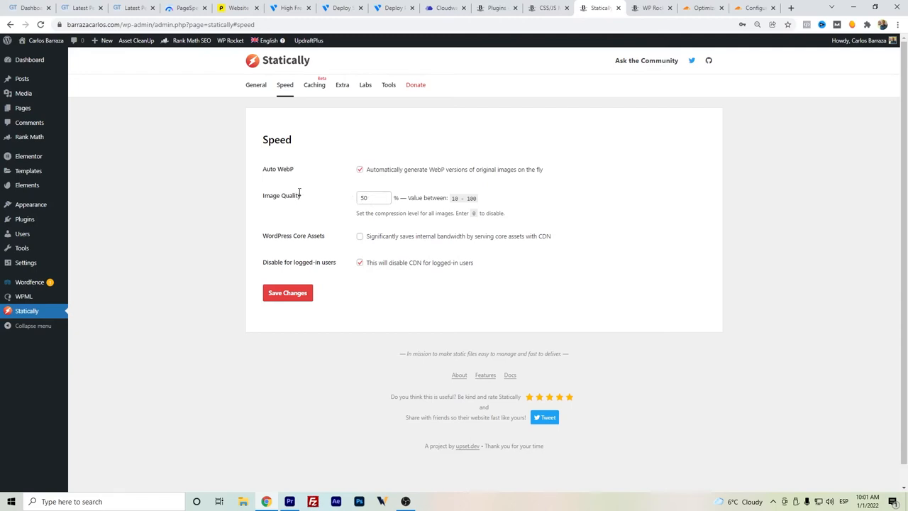
pyautogui.moveTo(327, 92)
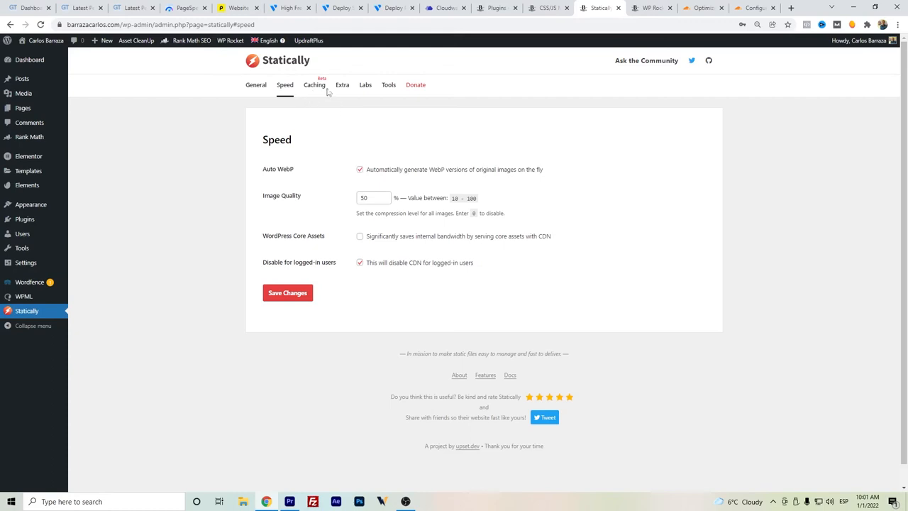
pyautogui.click(315, 85)
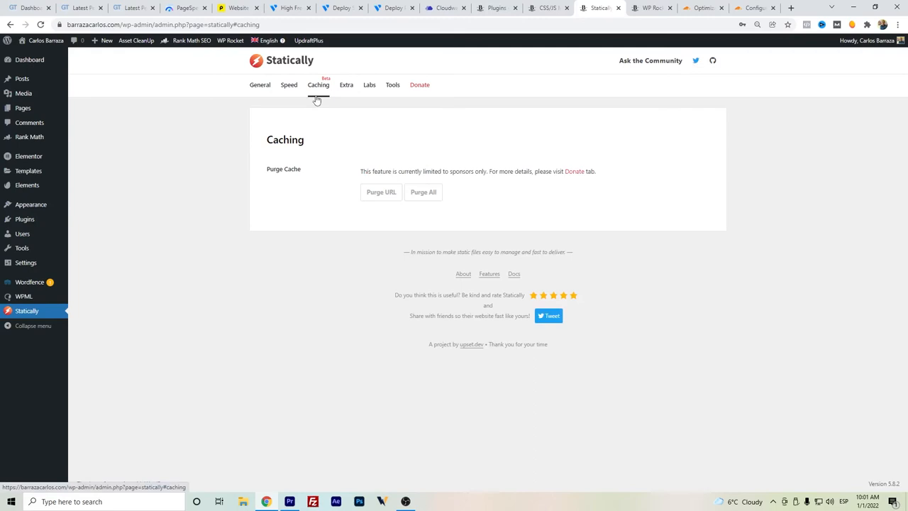
pyautogui.click(346, 85)
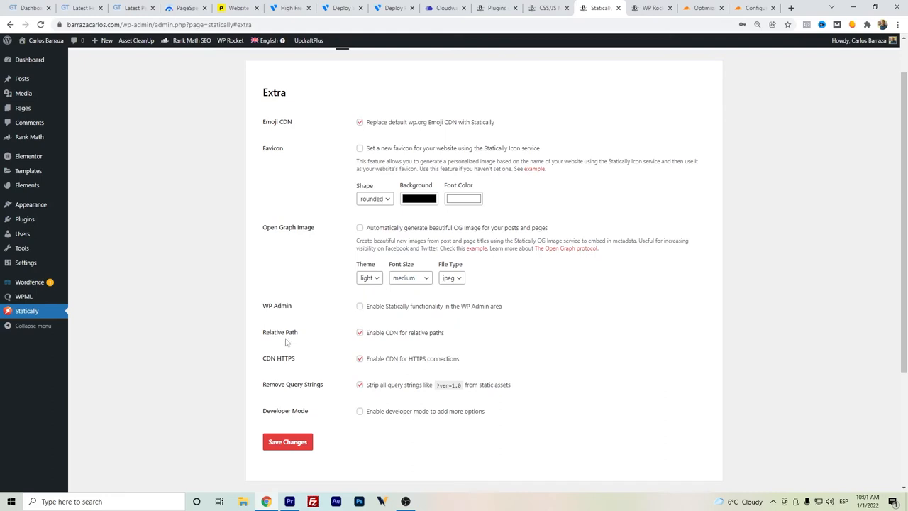
pyautogui.moveTo(361, 362)
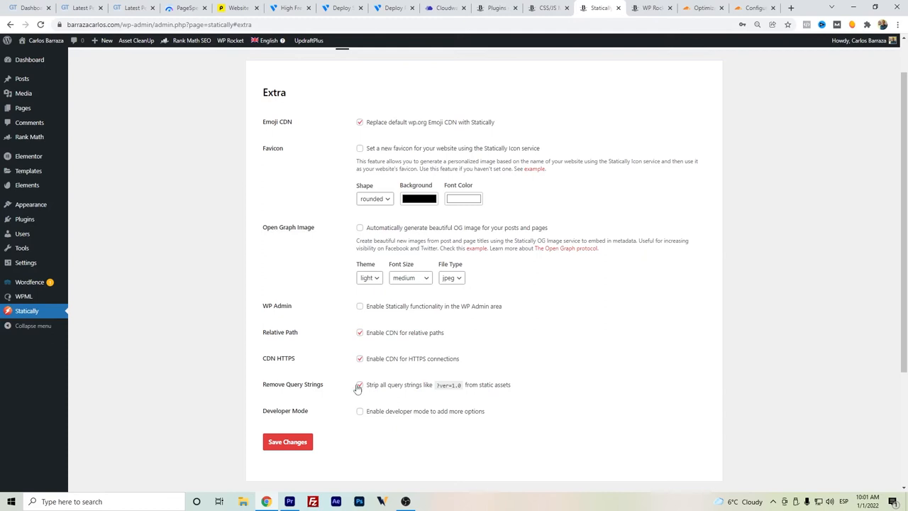
# Switch to the WP Rocket dashboard and its basic Cache options
pyautogui.click(650, 8)
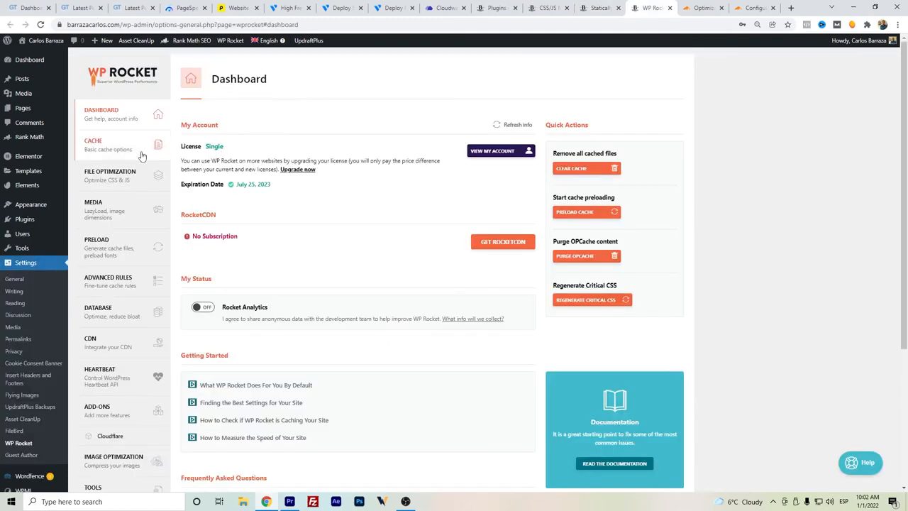
pyautogui.click(93, 145)
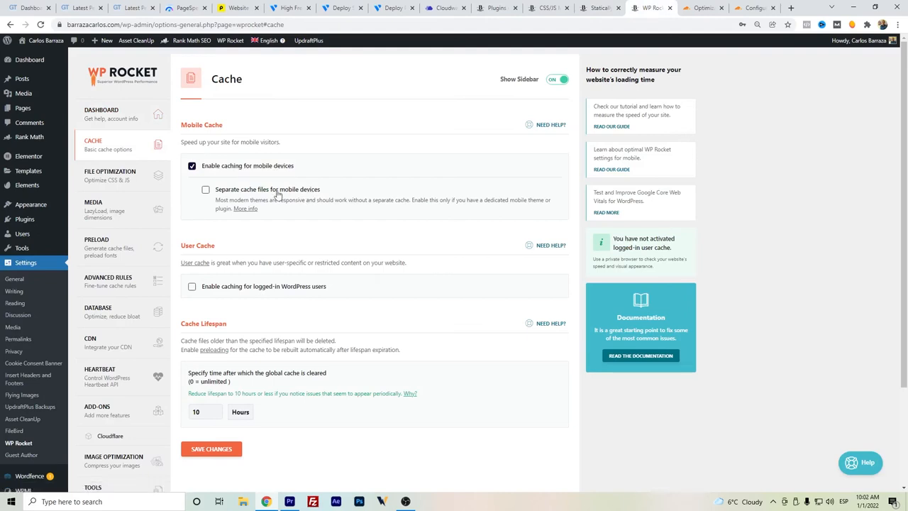
pyautogui.moveTo(275, 156)
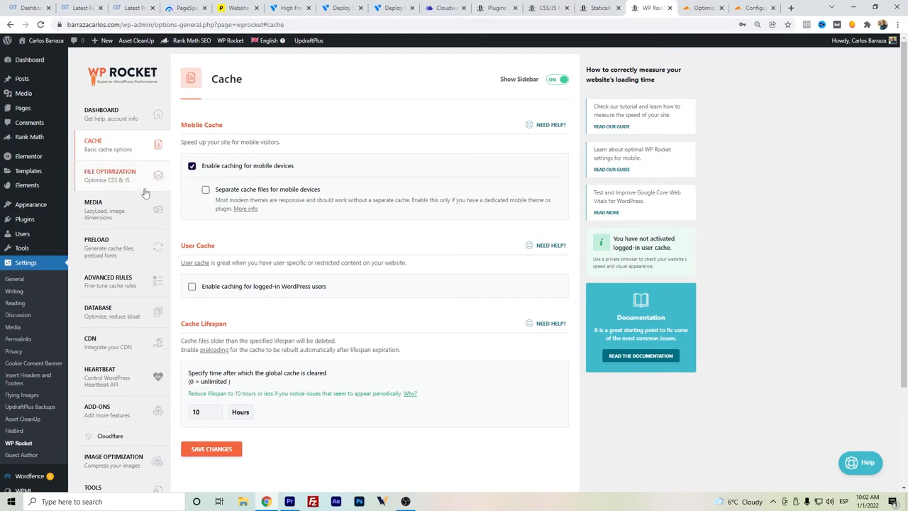
# Review WP Rocket's File Optimization with asynchronous CSS delivery and JavaScript minification
pyautogui.click(111, 176)
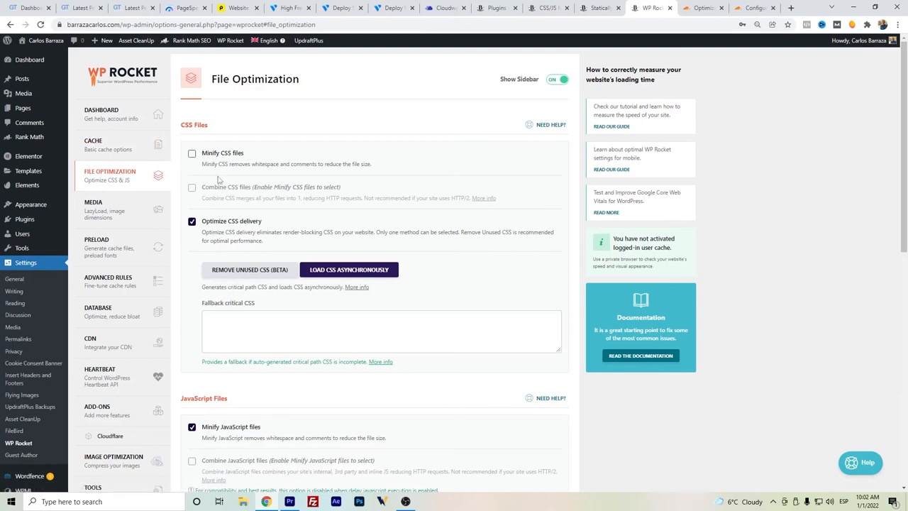
pyautogui.moveTo(254, 236)
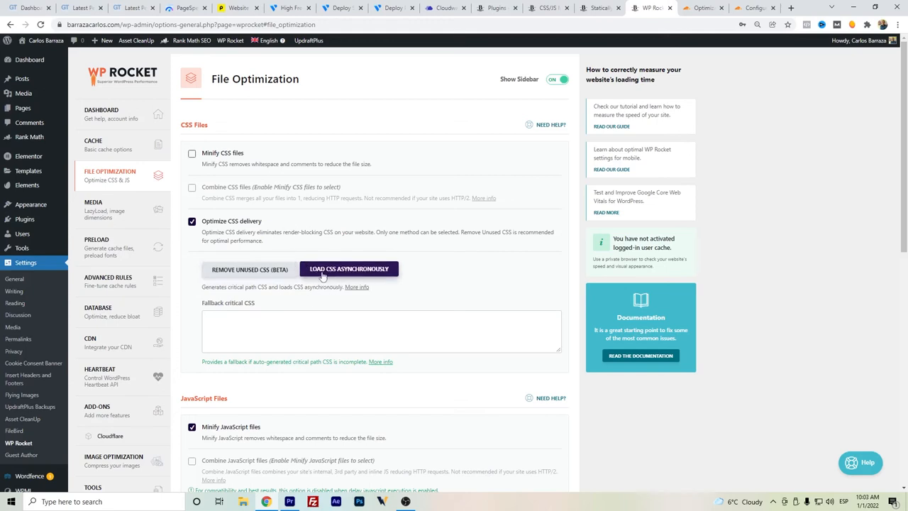
pyautogui.scroll(-3)
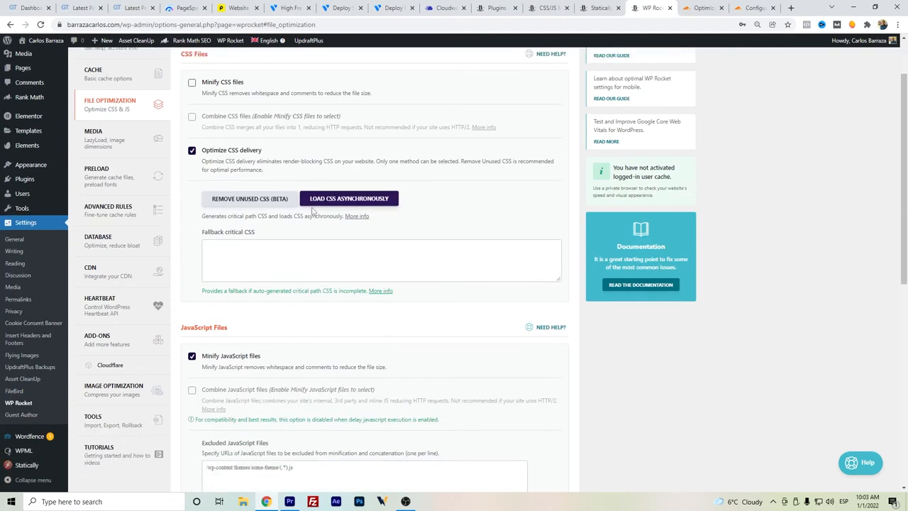
pyautogui.scroll(-3)
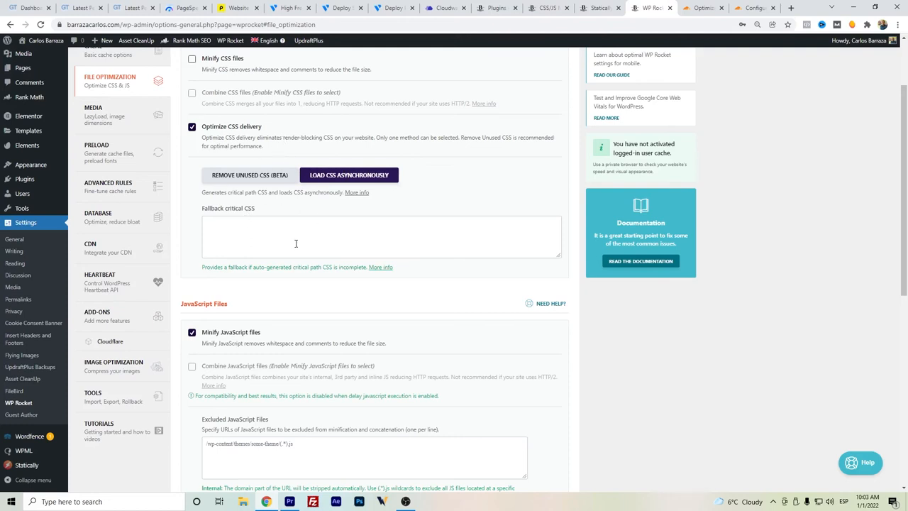
pyautogui.scroll(-3)
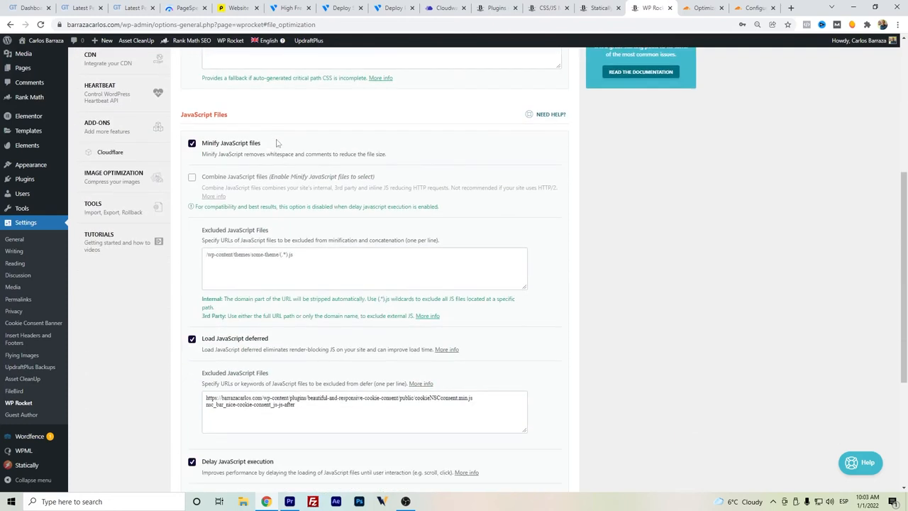
pyautogui.moveTo(224, 123)
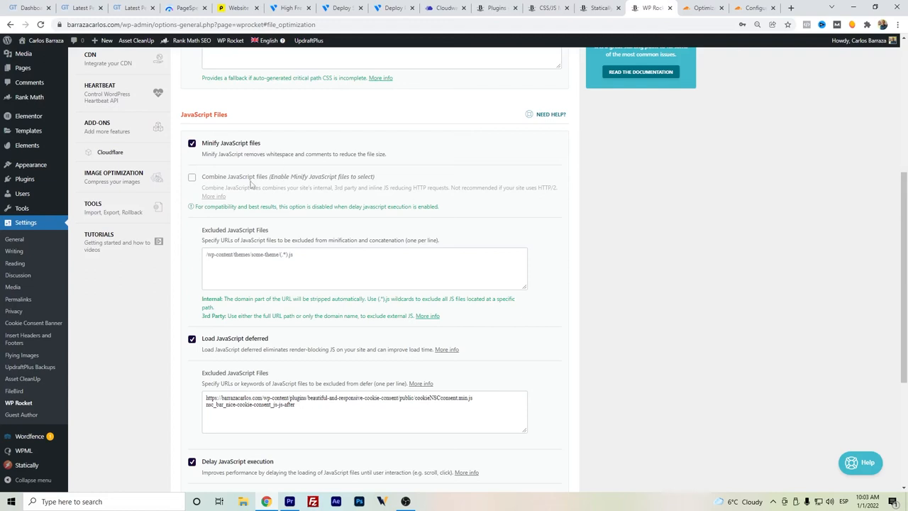
pyautogui.moveTo(248, 181)
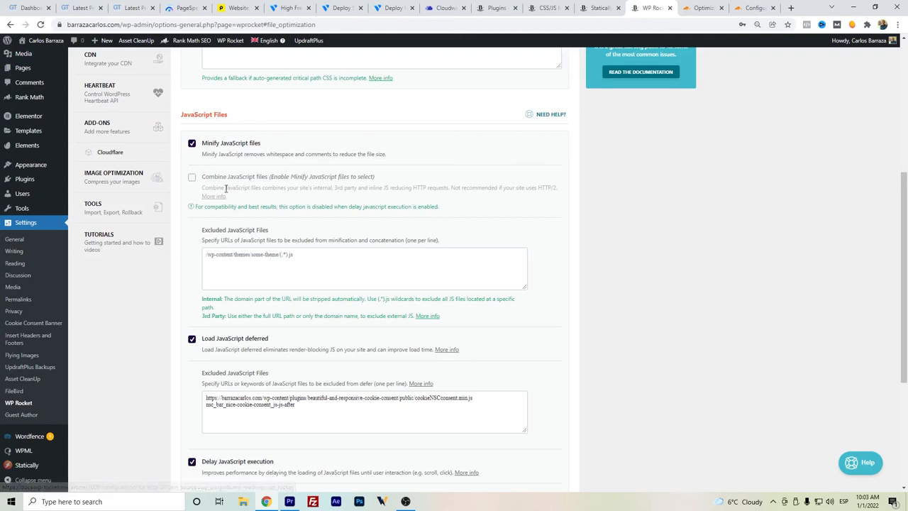
pyautogui.scroll(-3)
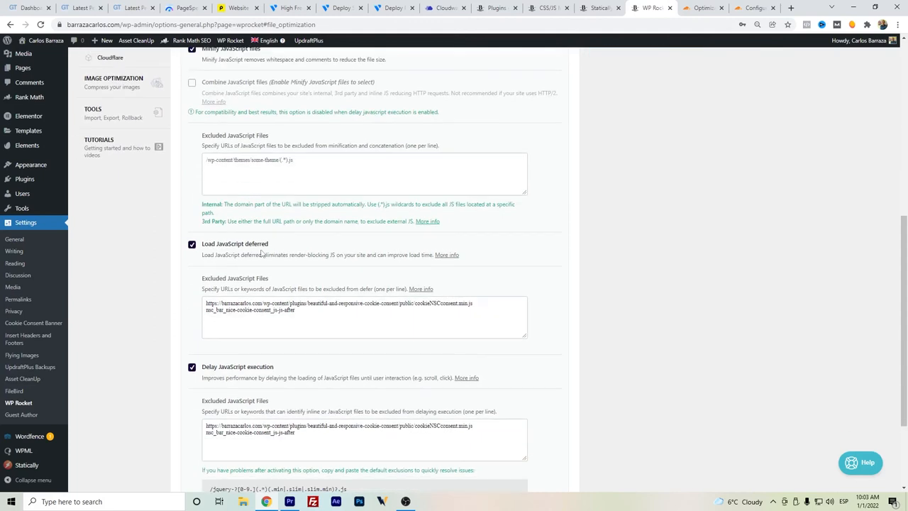
pyautogui.scroll(-3)
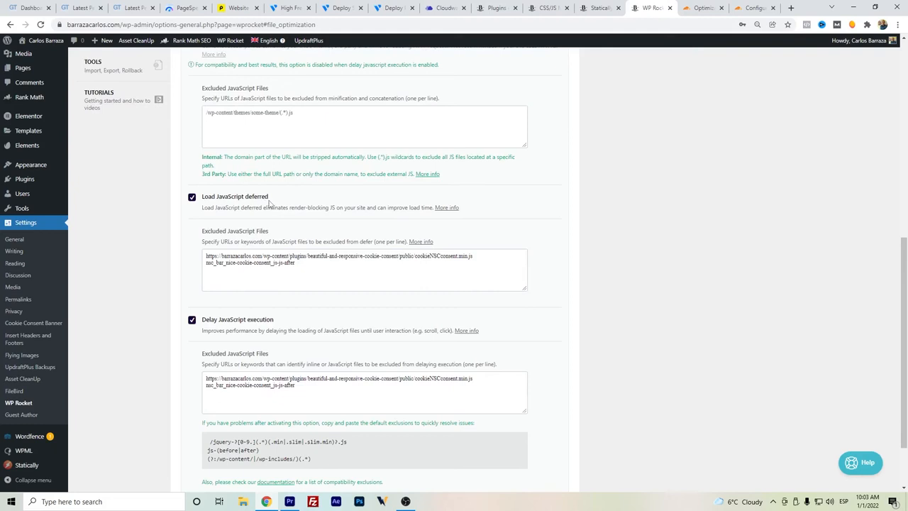
pyautogui.moveTo(224, 190)
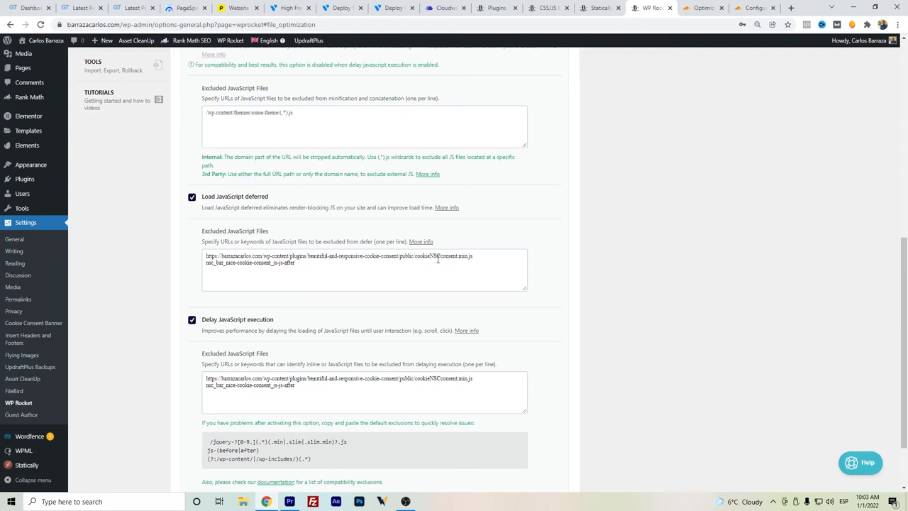
pyautogui.moveTo(423, 258)
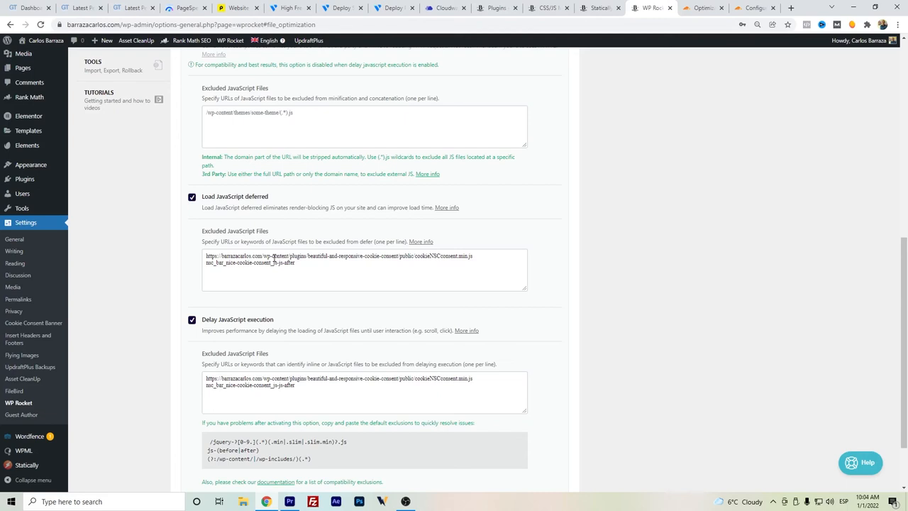
pyautogui.scroll(-3)
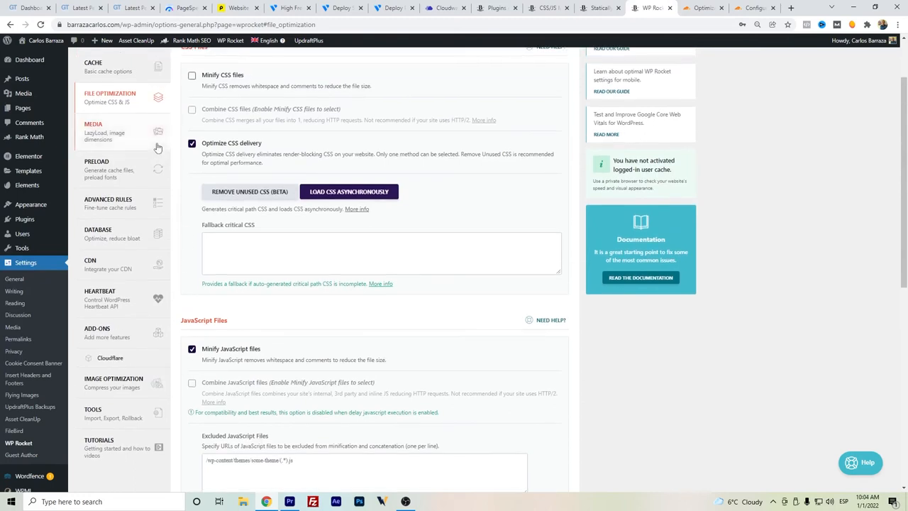
# Review WP Rocket's Media section: LazyLoad for images, iframes, YouTube previews and missing image dimensions
pyautogui.click(94, 131)
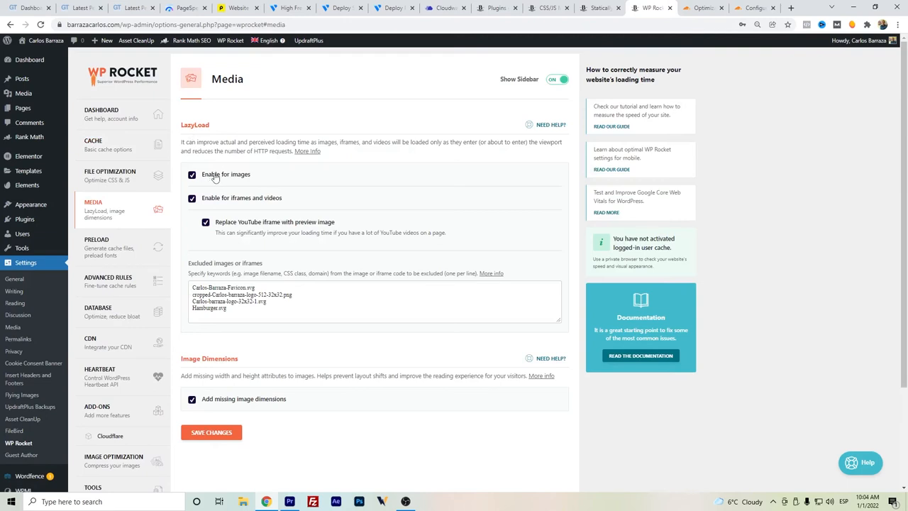
pyautogui.moveTo(247, 192)
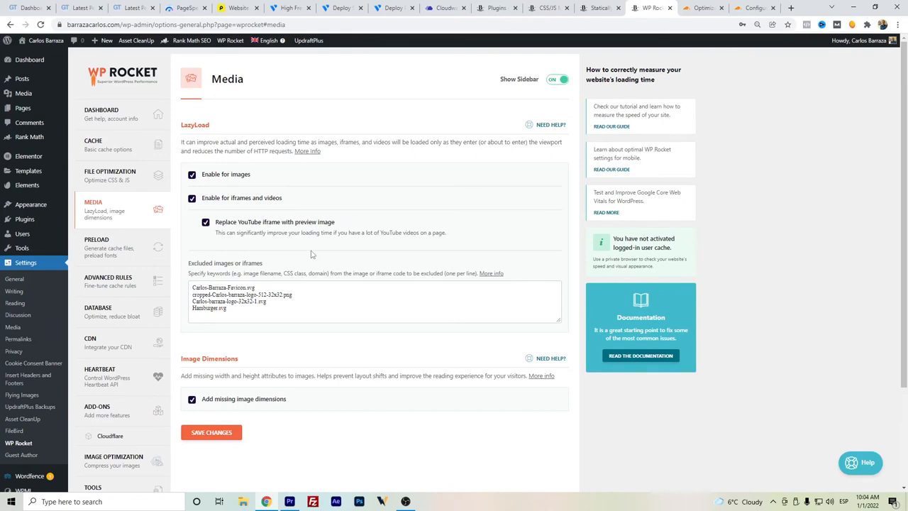
pyautogui.scroll(-3)
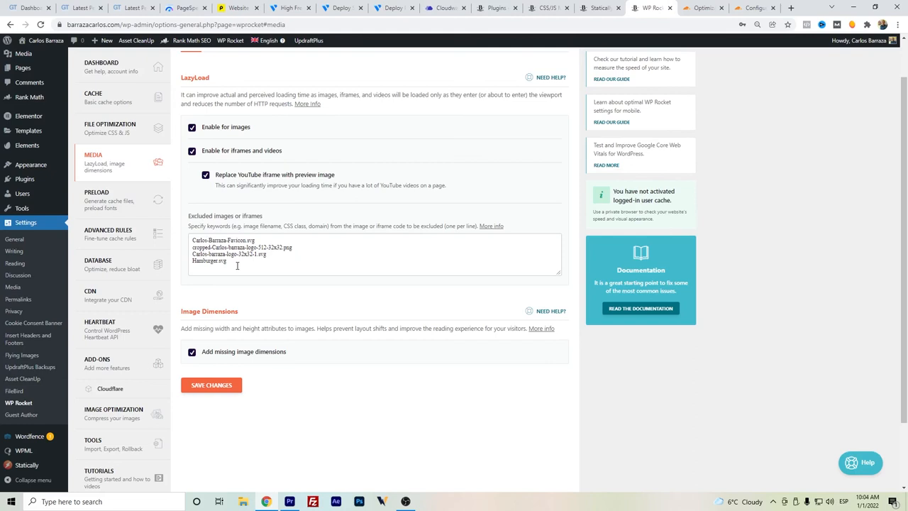
pyautogui.moveTo(293, 170)
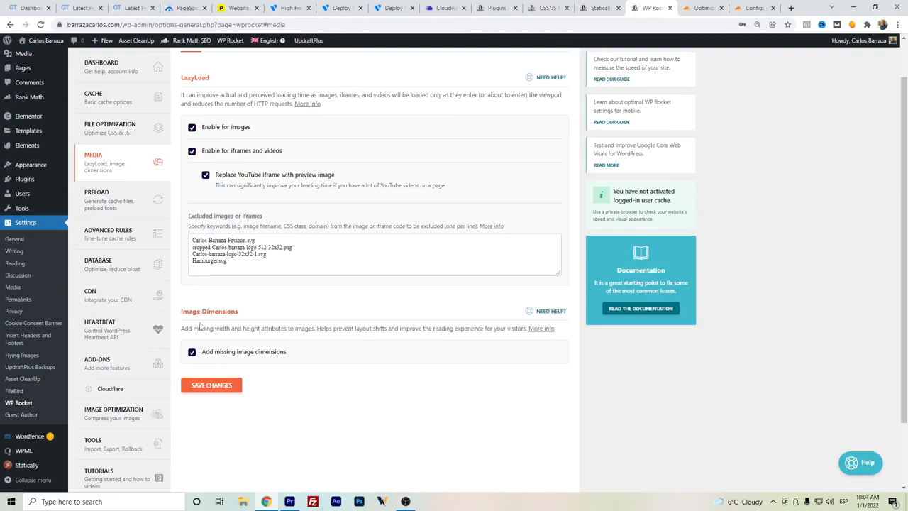
pyautogui.scroll(-3)
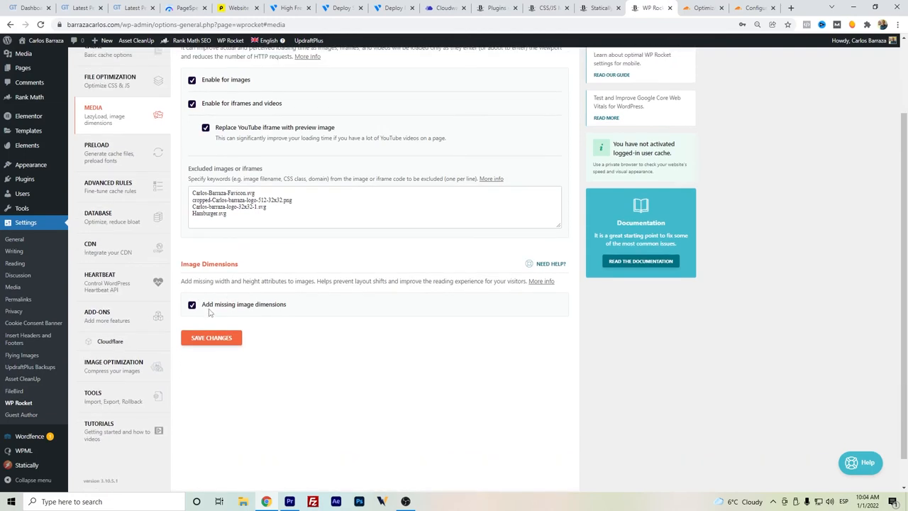
pyautogui.moveTo(230, 354)
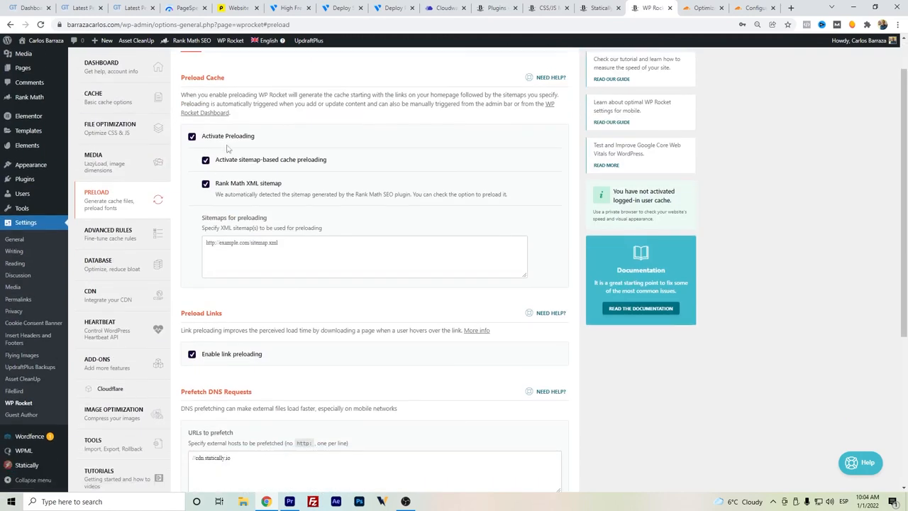
pyautogui.moveTo(269, 142)
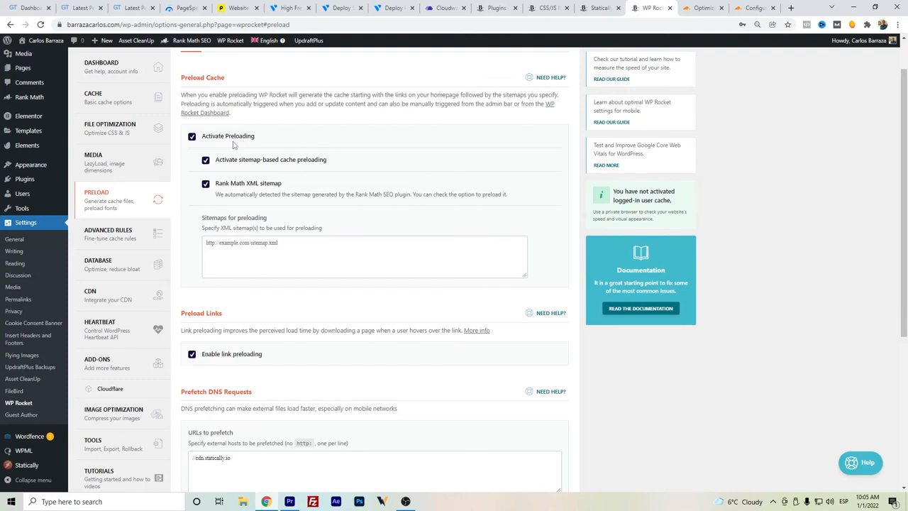
pyautogui.scroll(-3)
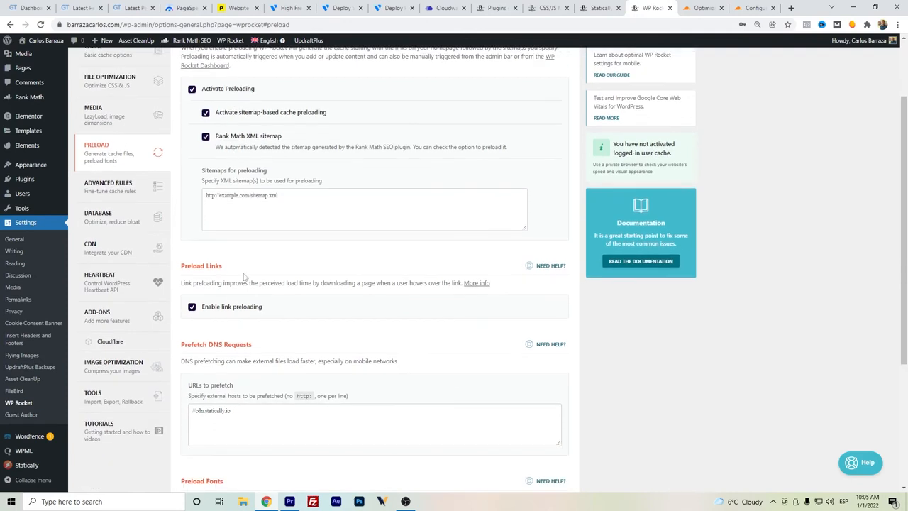
pyautogui.scroll(-3)
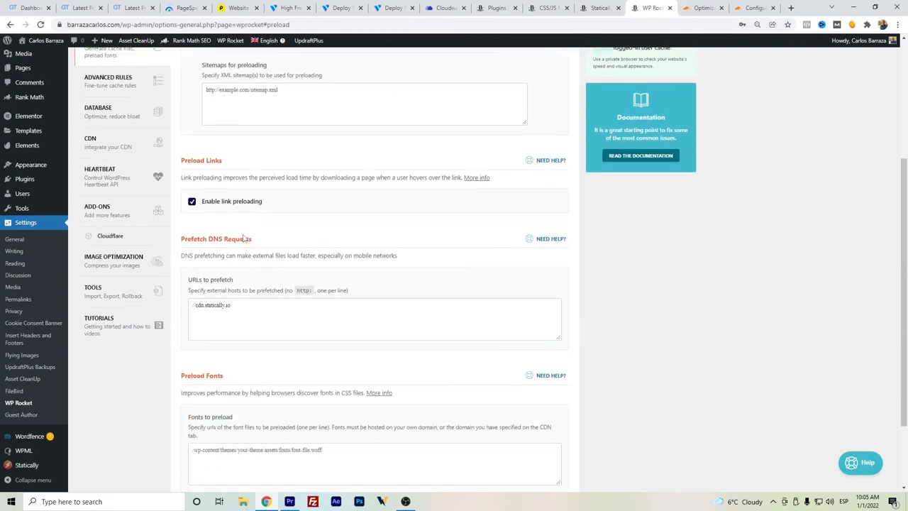
pyautogui.scroll(-3)
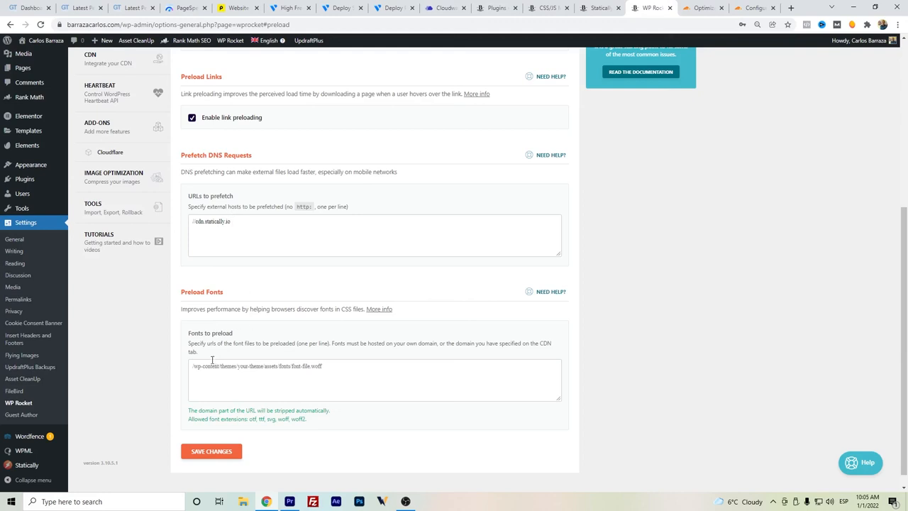
pyautogui.moveTo(224, 303)
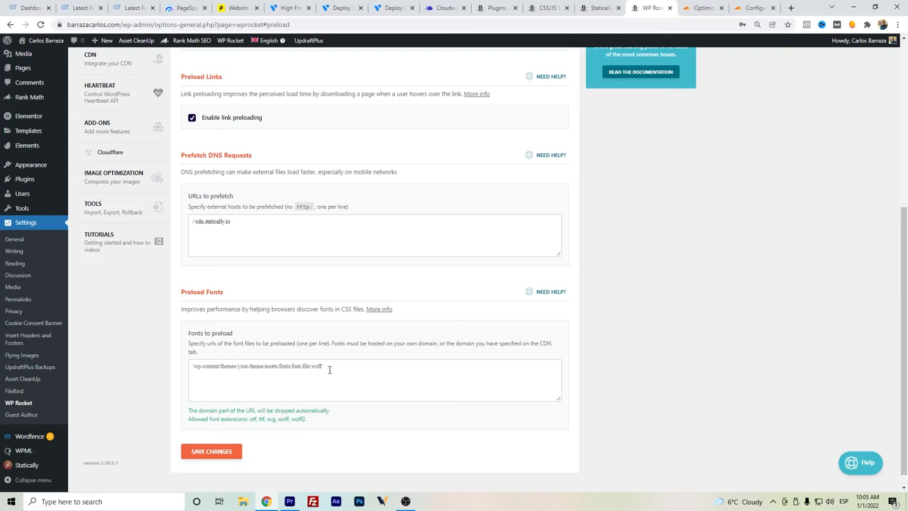
pyautogui.moveTo(221, 318)
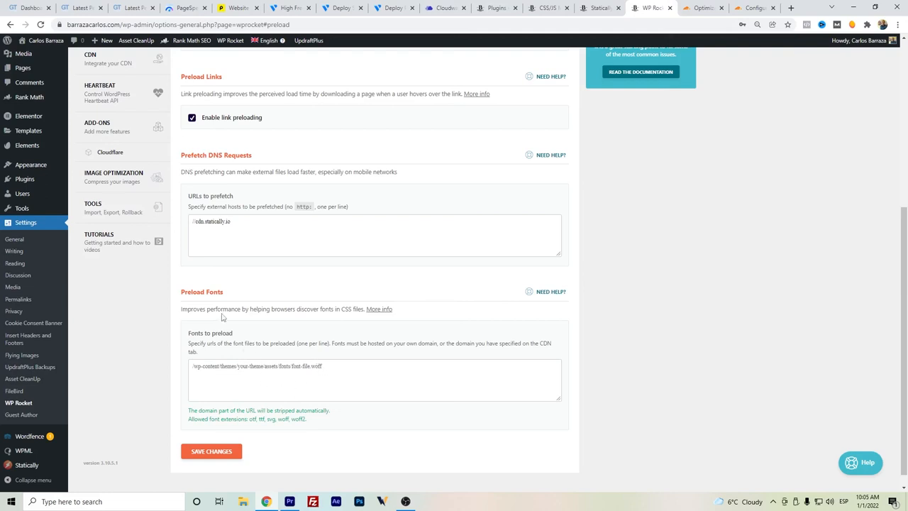
pyautogui.moveTo(223, 301)
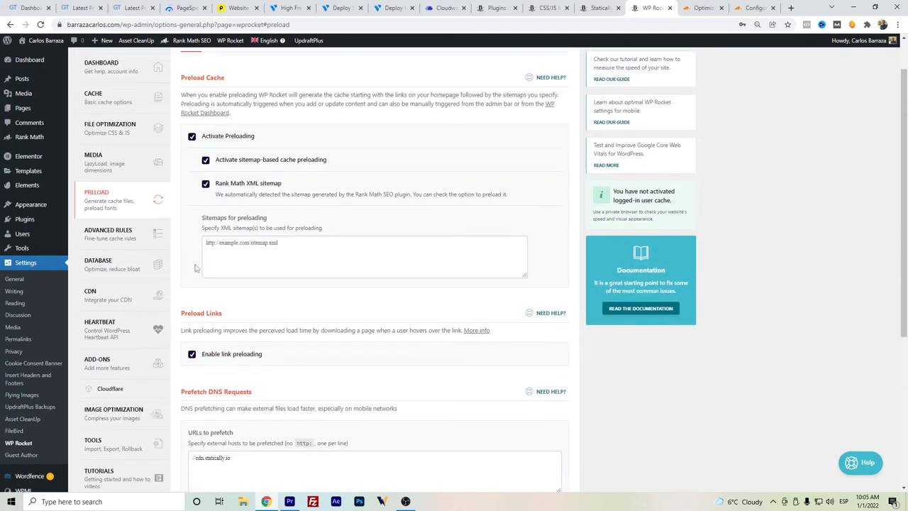
# Look over WP Rocket's Advanced Rules and Database cleanup settings
pyautogui.click(108, 233)
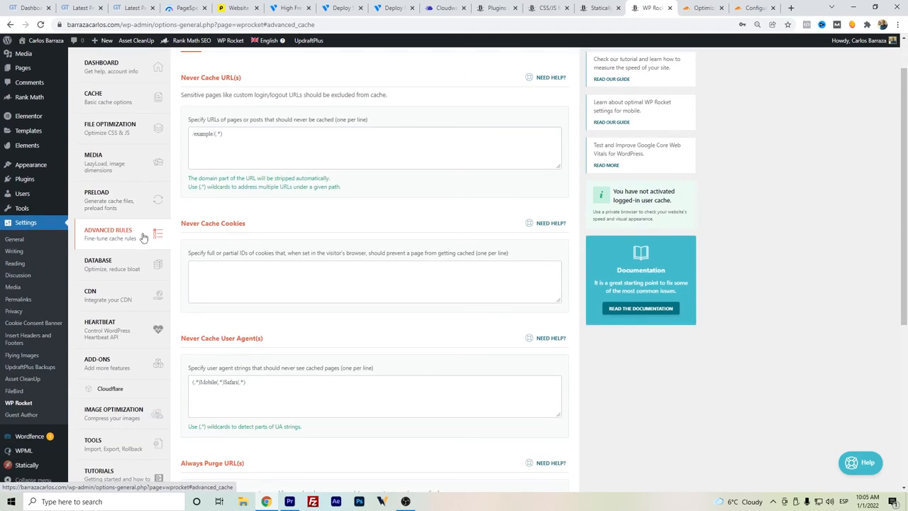
pyautogui.scroll(-3)
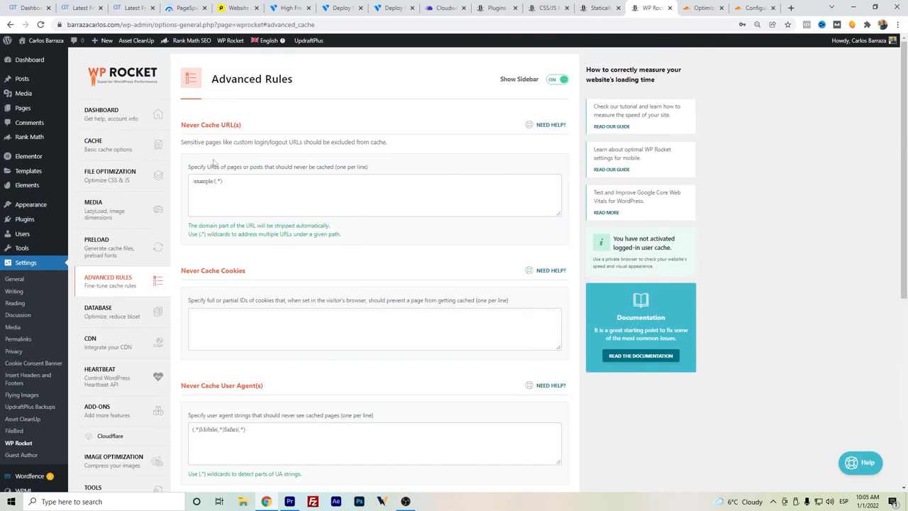
pyautogui.click(98, 310)
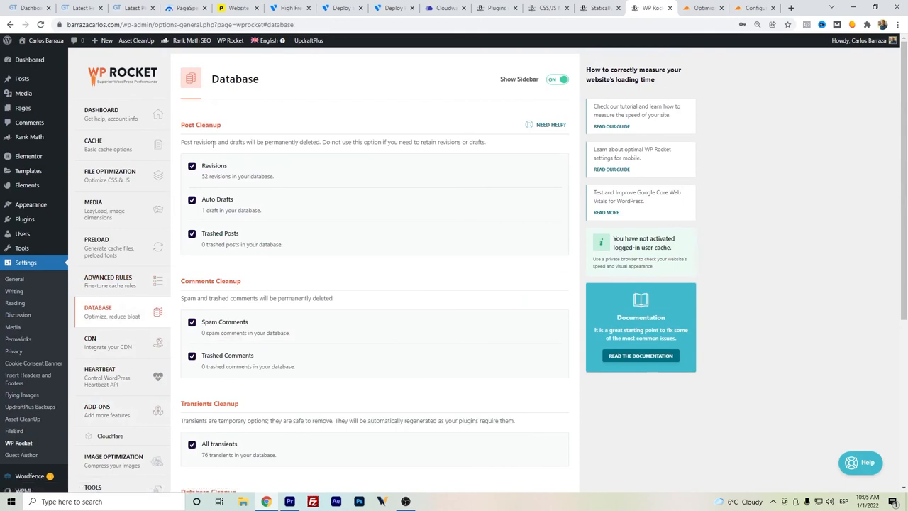
pyautogui.scroll(-3)
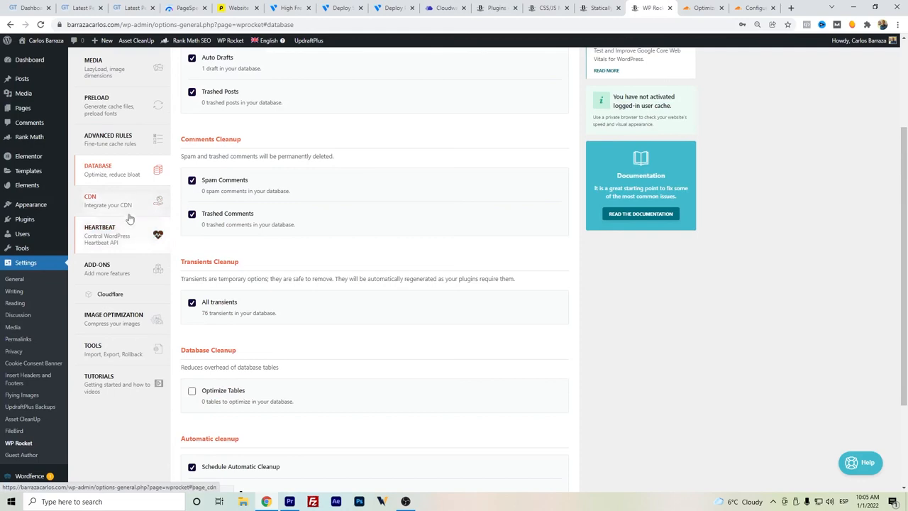
# Review the CDN settings and land on the Heartbeat control section
pyautogui.click(91, 201)
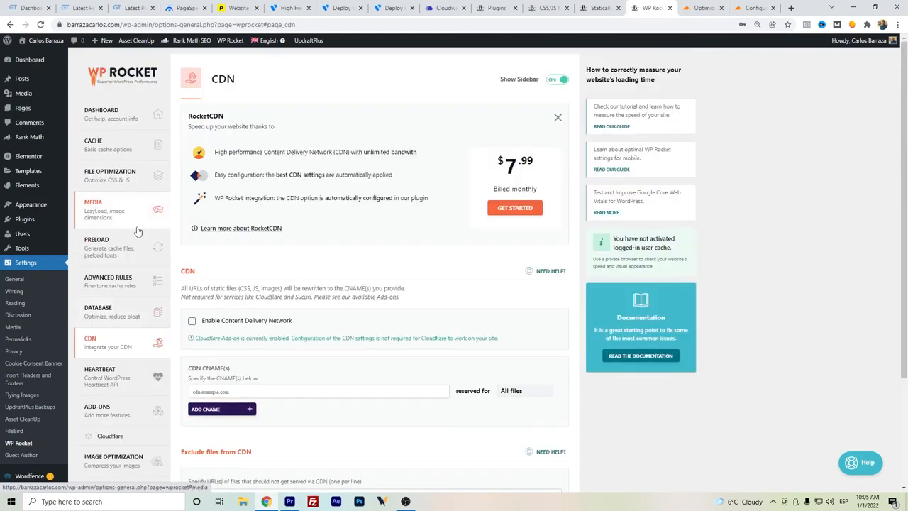
pyautogui.scroll(-3)
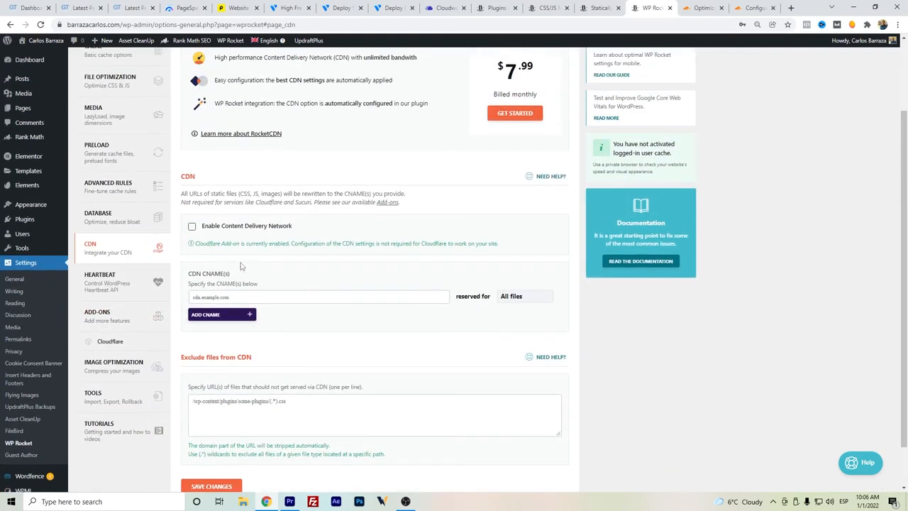
pyautogui.moveTo(99, 281)
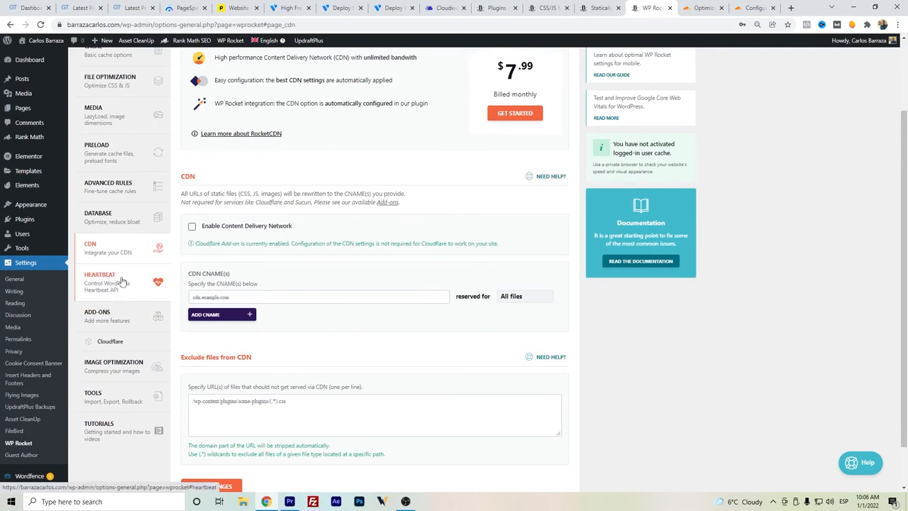
pyautogui.click(99, 281)
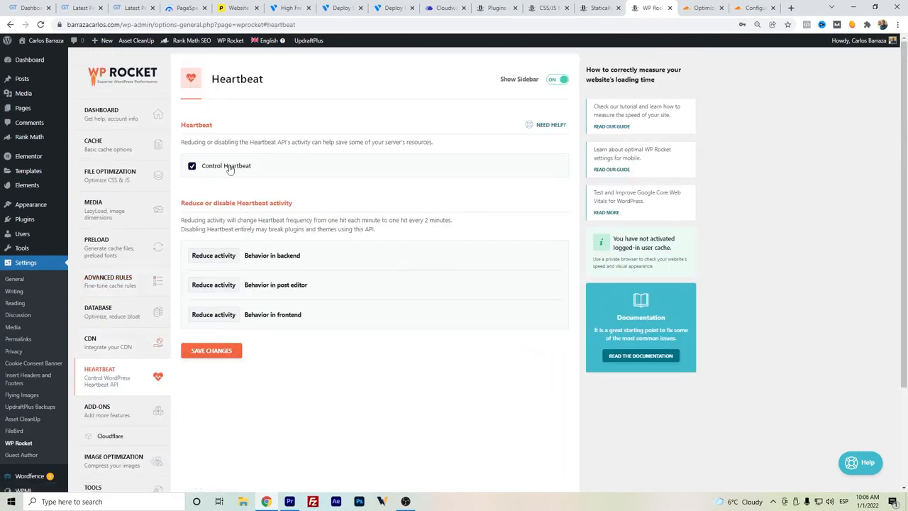
pyautogui.moveTo(250, 178)
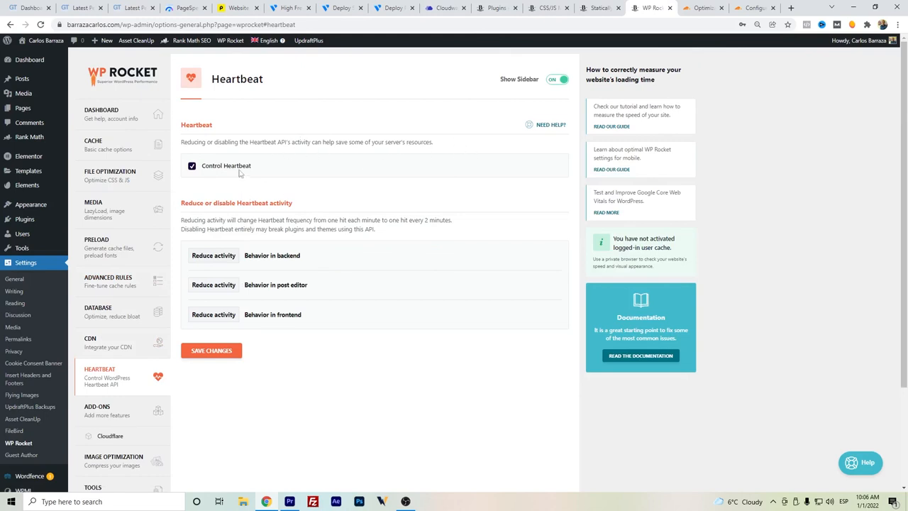
# Review WP Rocket's Add-ons: WebP Compatibility and Cloudflare on, Varnish and Sucuri off
pyautogui.scroll(-3)
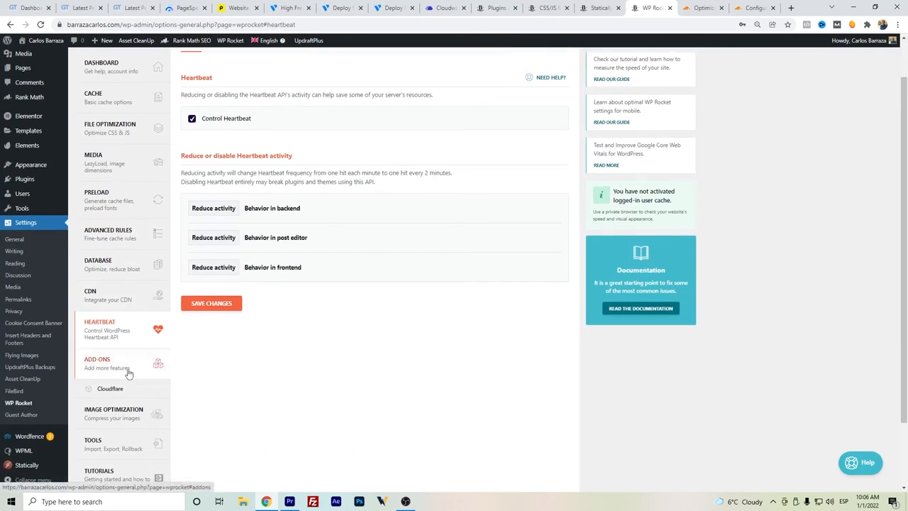
pyautogui.click(97, 362)
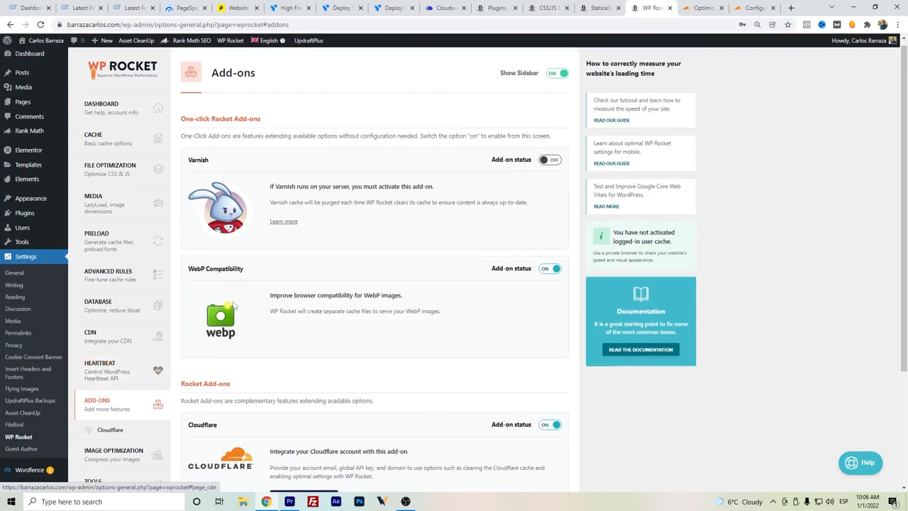
pyautogui.scroll(-3)
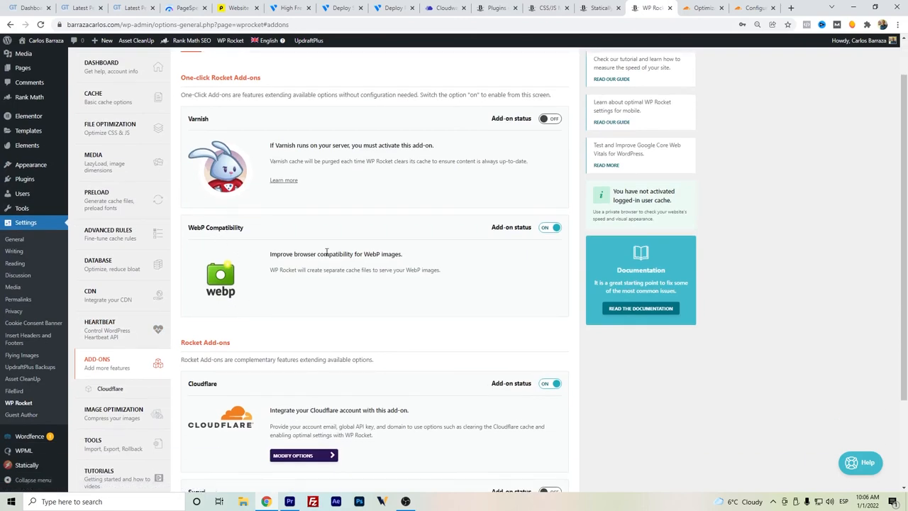
pyautogui.moveTo(403, 270)
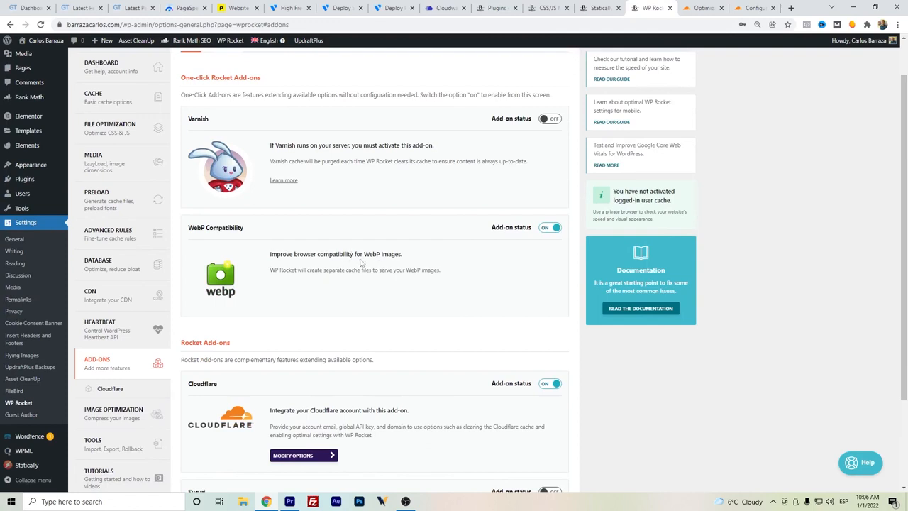
pyautogui.scroll(-3)
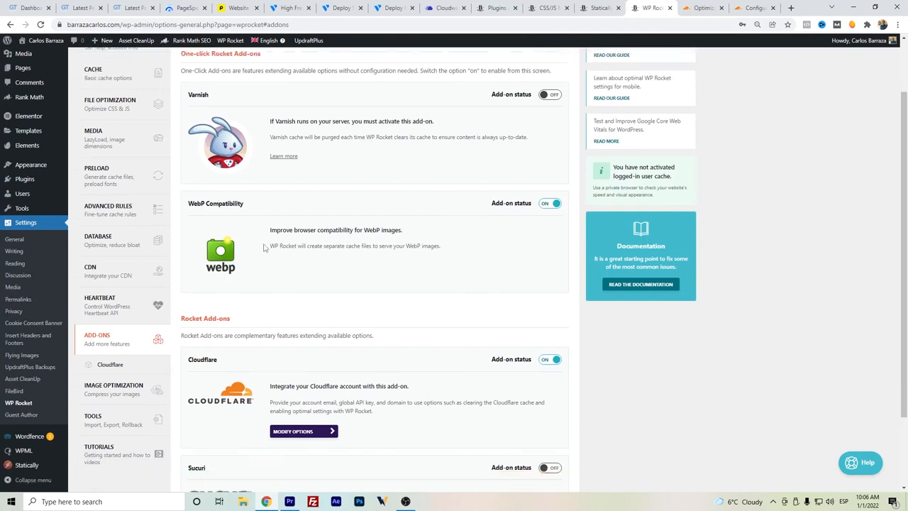
pyautogui.scroll(-3)
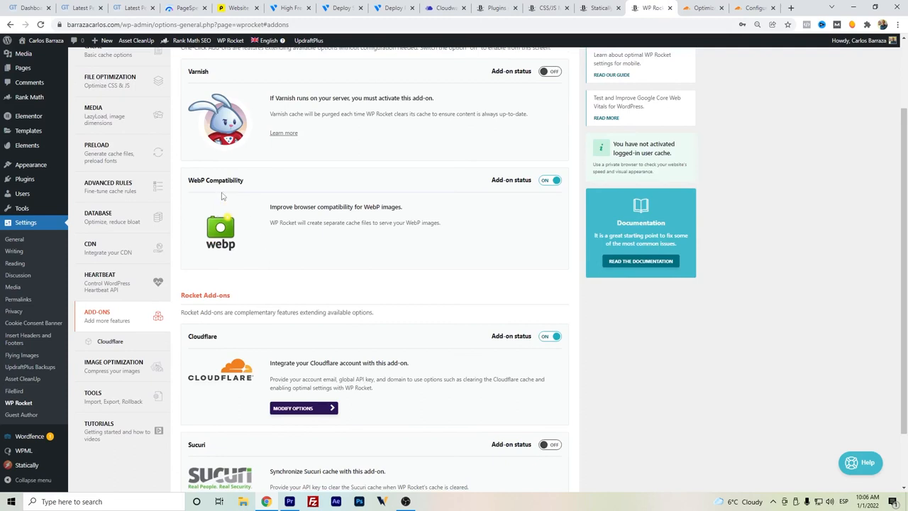
pyautogui.scroll(-3)
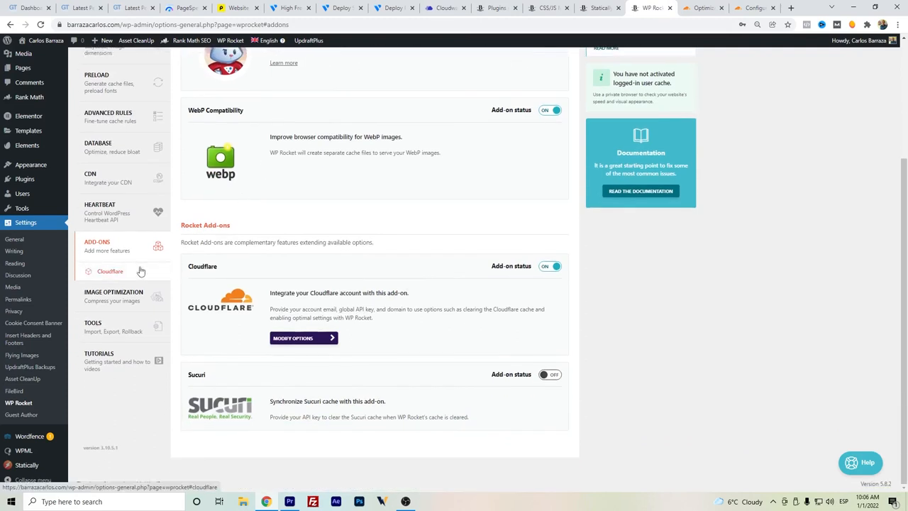
# Show the Cloudflare add-on settings: development mode off, optimal settings on, relative protocol off
pyautogui.click(304, 337)
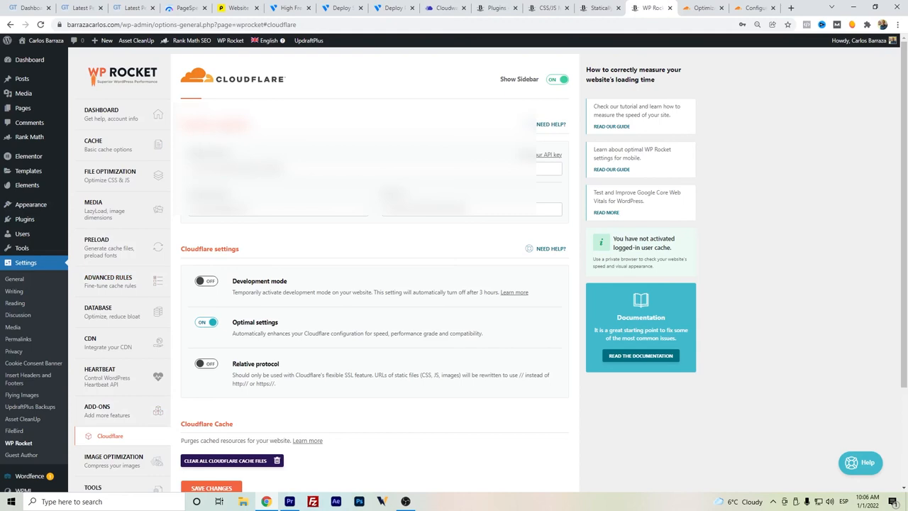
pyautogui.moveTo(284, 331)
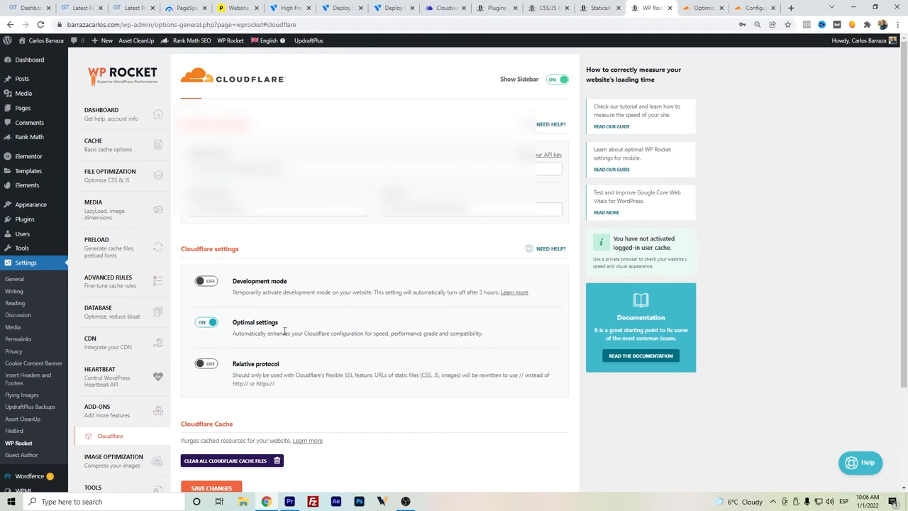
# Enable Rocket Loader on barrazacarlos.com's Speed Optimization page, scrolling past Railgun and Signed Exchanges
pyautogui.click(701, 8)
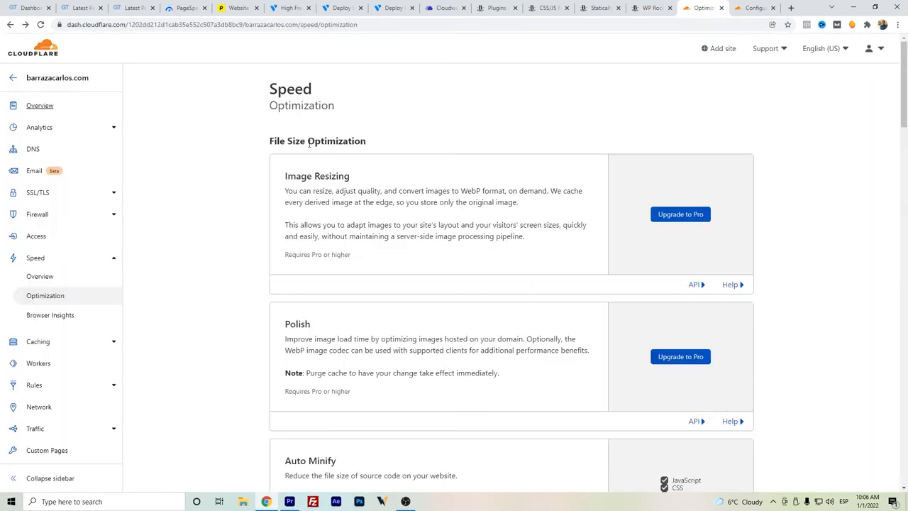
pyautogui.moveTo(406, 186)
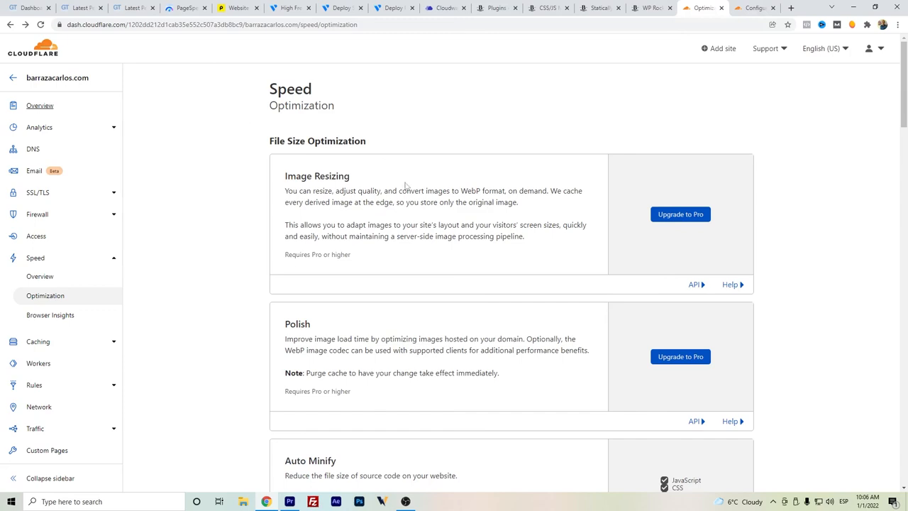
pyautogui.scroll(-3)
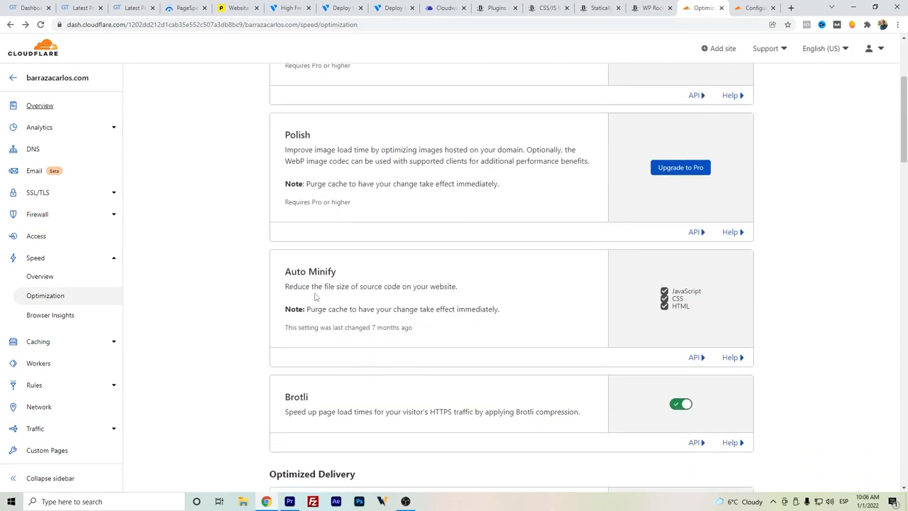
pyautogui.moveTo(309, 270)
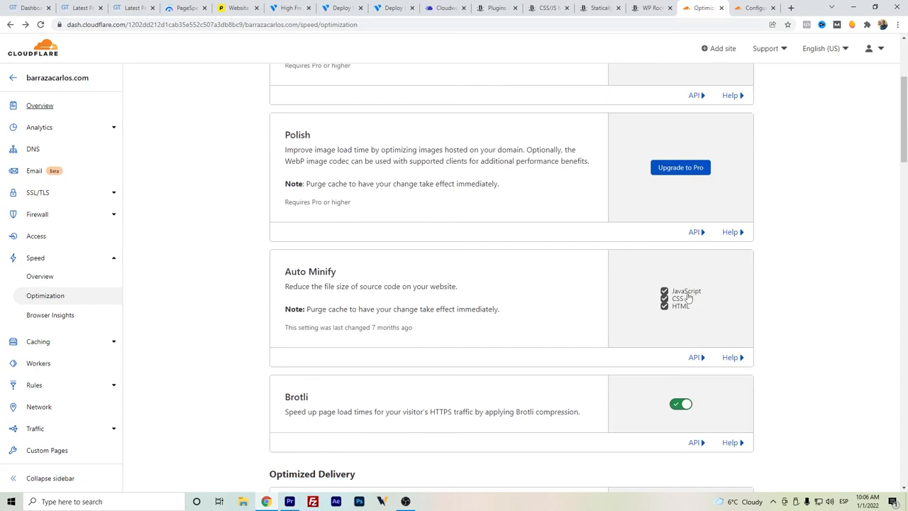
pyautogui.moveTo(683, 315)
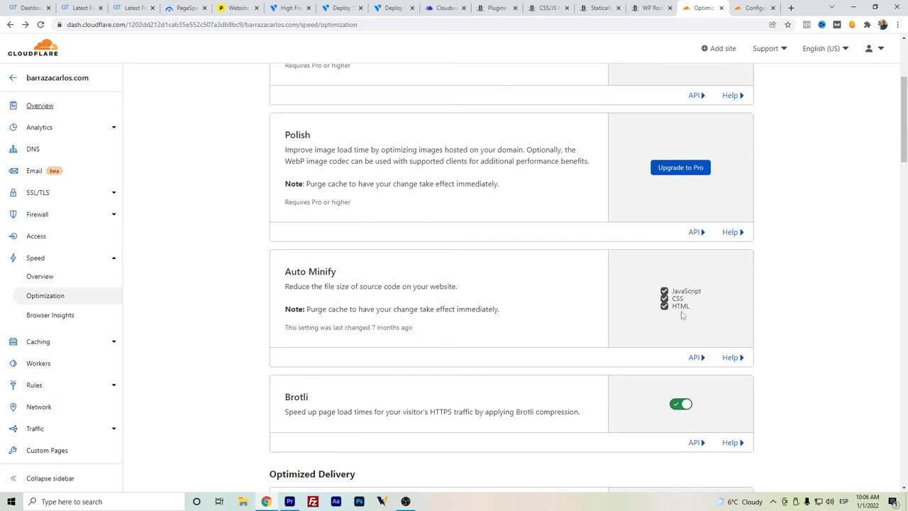
pyautogui.scroll(-3)
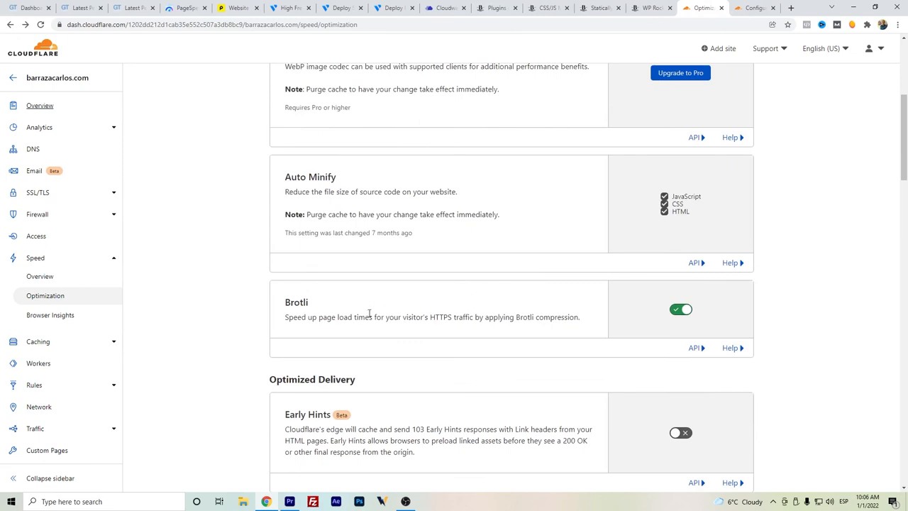
pyautogui.scroll(-3)
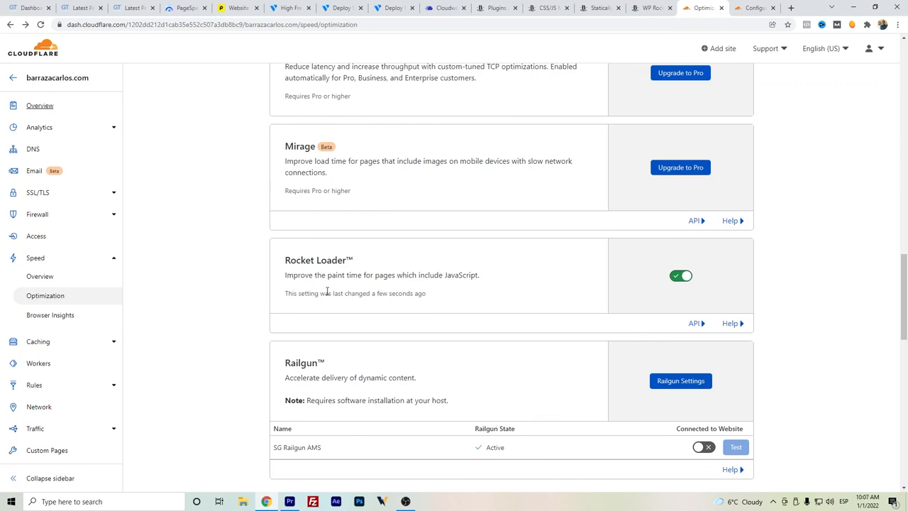
pyautogui.moveTo(329, 273)
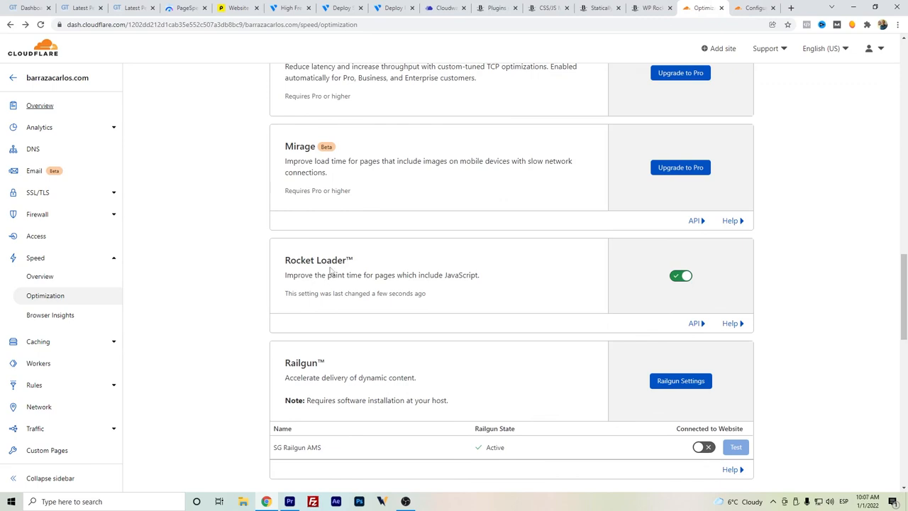
pyautogui.moveTo(477, 289)
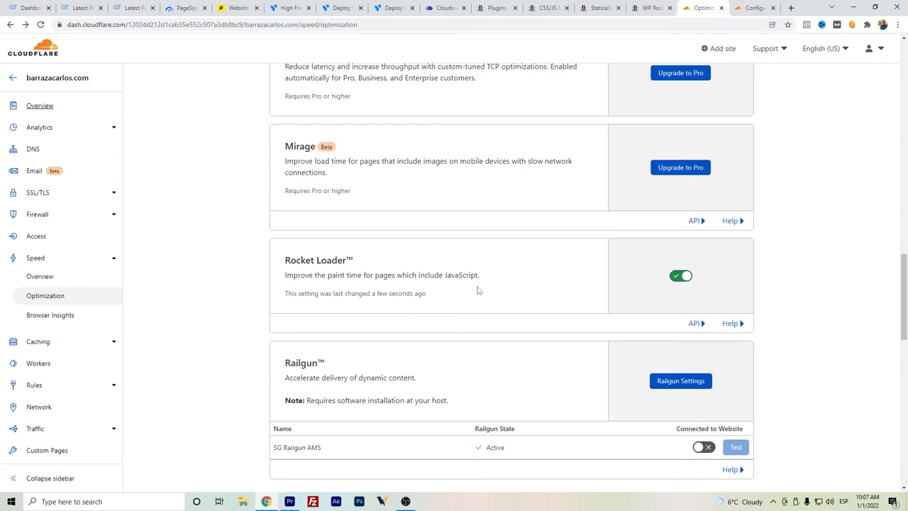
pyautogui.moveTo(658, 281)
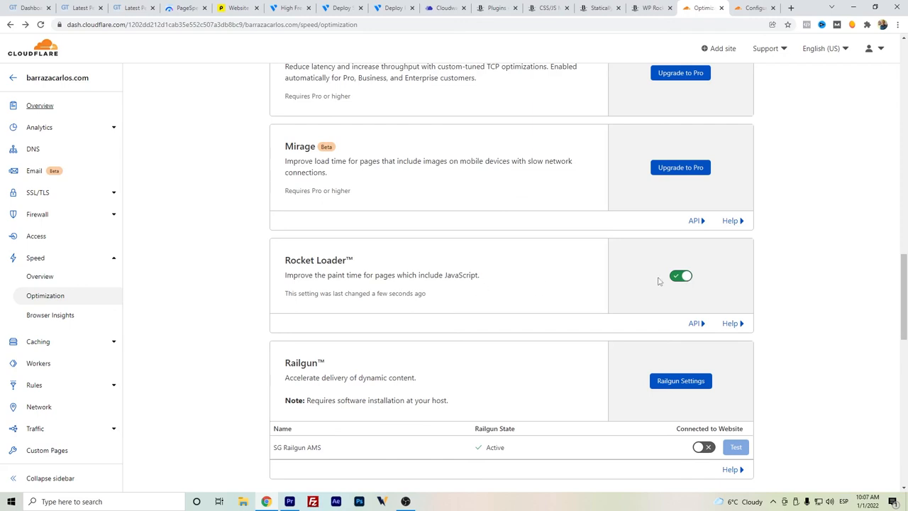
pyautogui.scroll(-3)
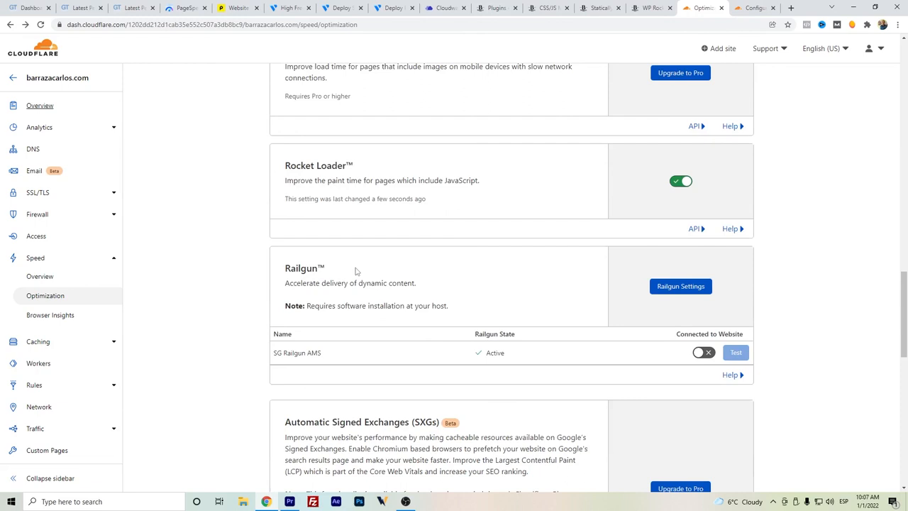
pyautogui.moveTo(357, 283)
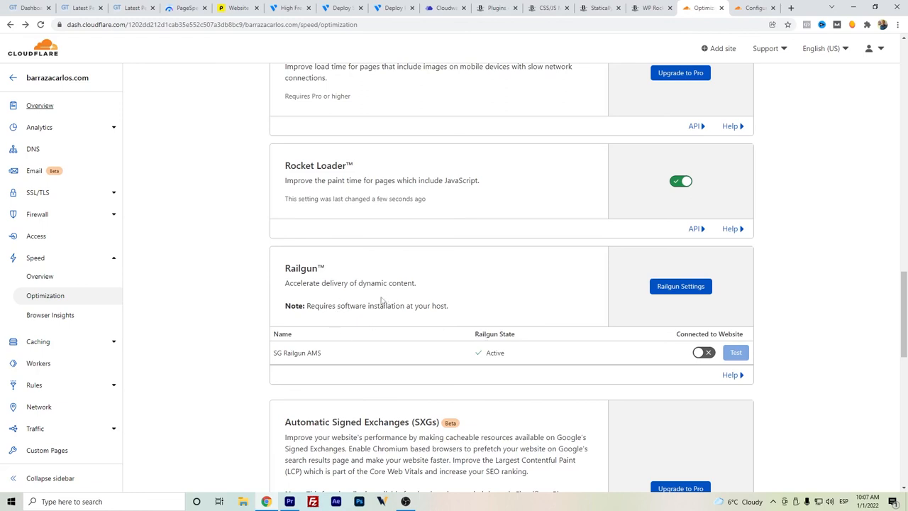
pyautogui.moveTo(425, 300)
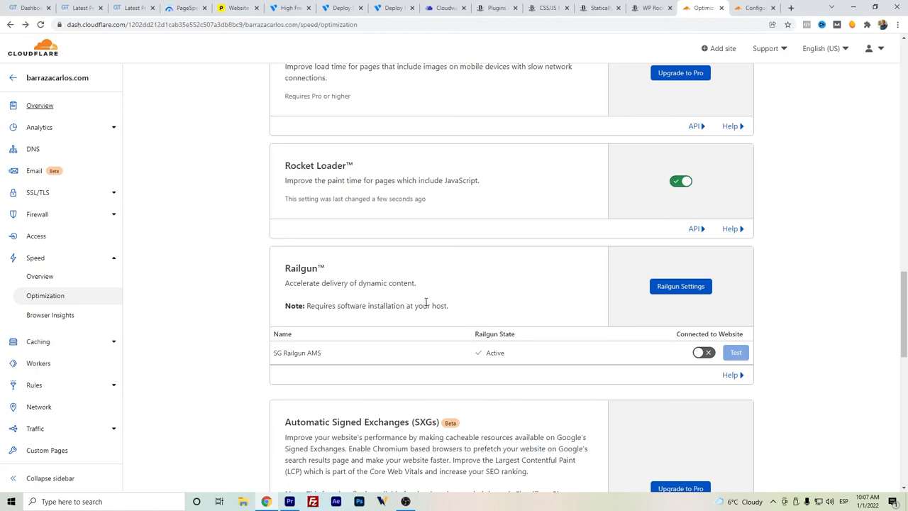
pyautogui.scroll(-3)
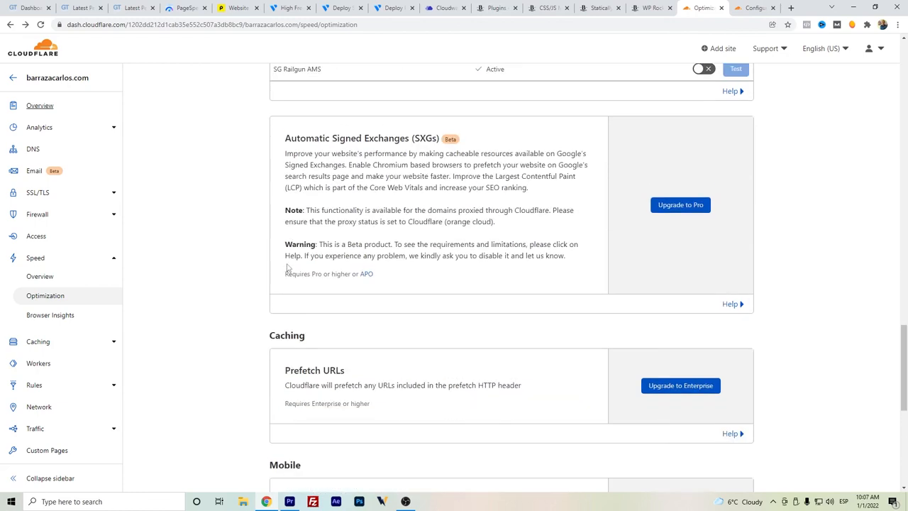
# Show the site's two page rules: bypass cache for wp-admin and cache everything
pyautogui.click(34, 323)
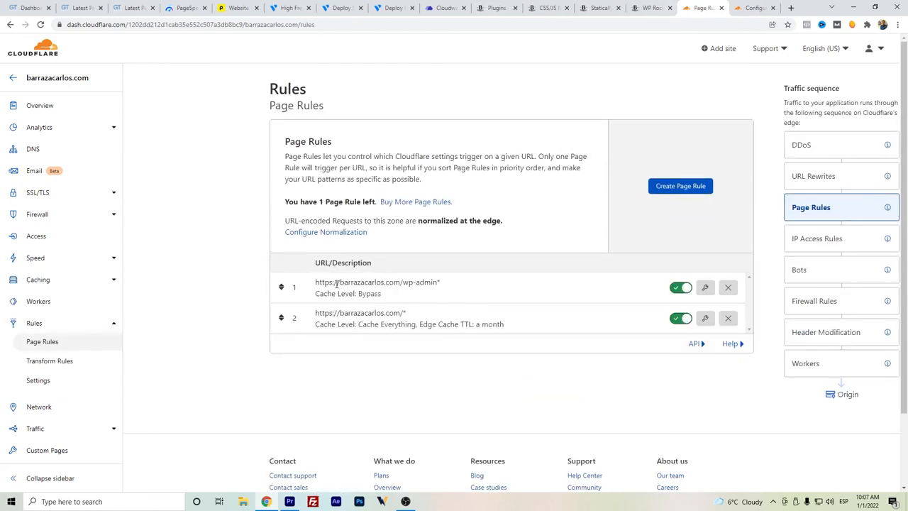
pyautogui.moveTo(337, 156)
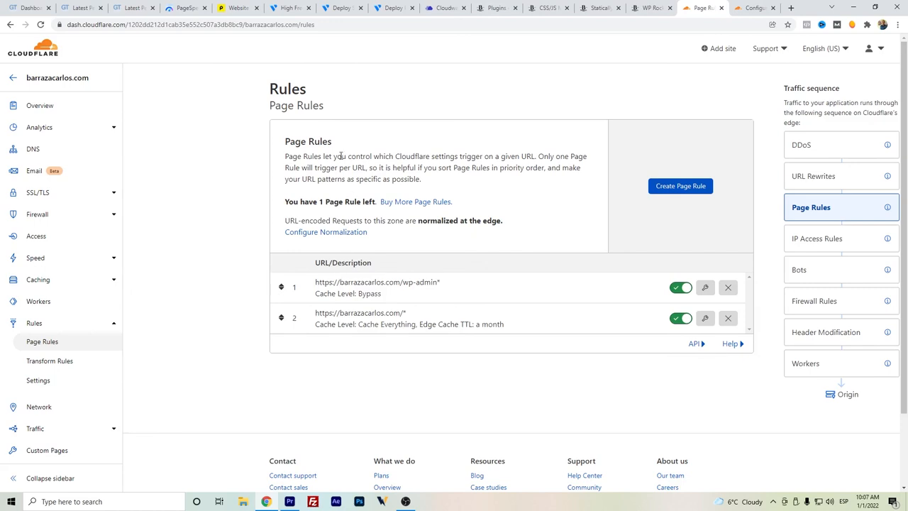
pyautogui.moveTo(343, 176)
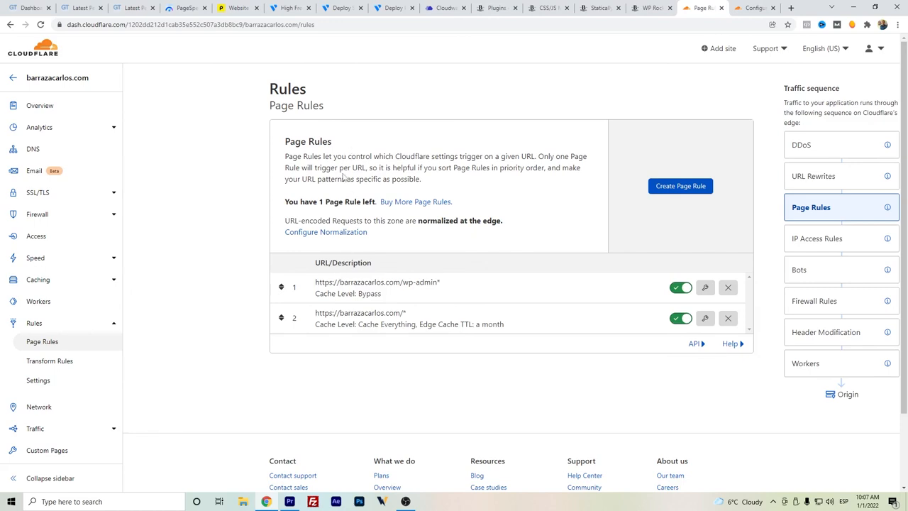
pyautogui.moveTo(395, 230)
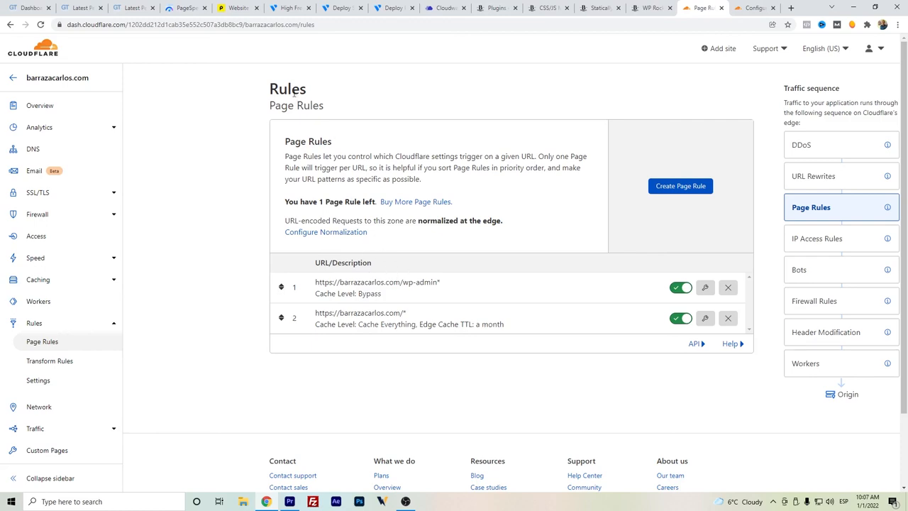
pyautogui.moveTo(704, 185)
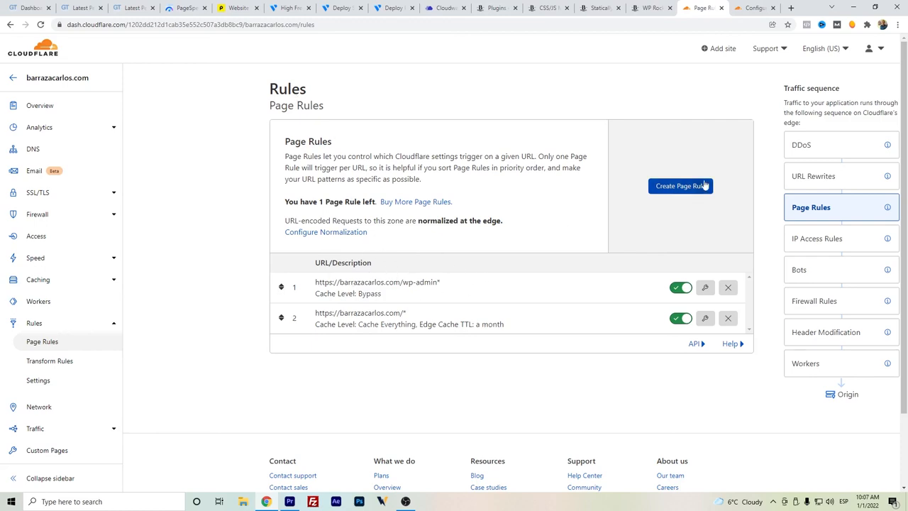
pyautogui.moveTo(417, 315)
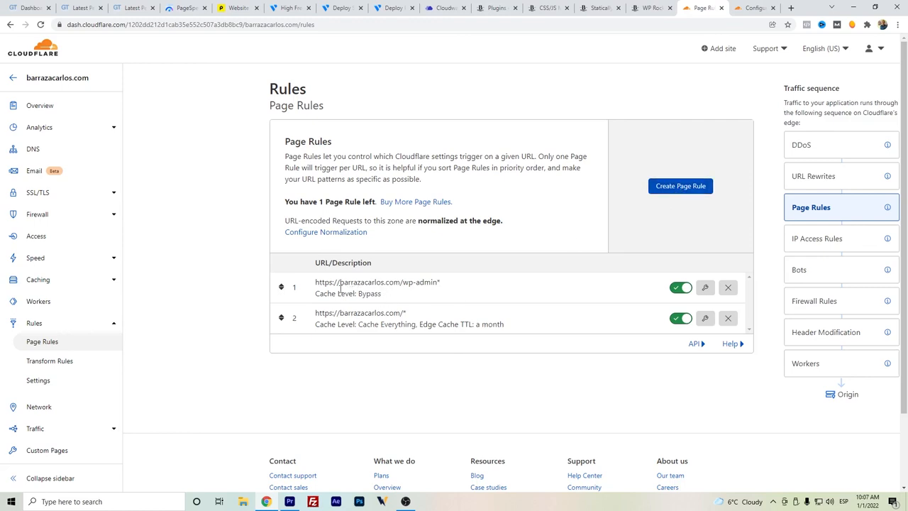
pyautogui.moveTo(420, 284)
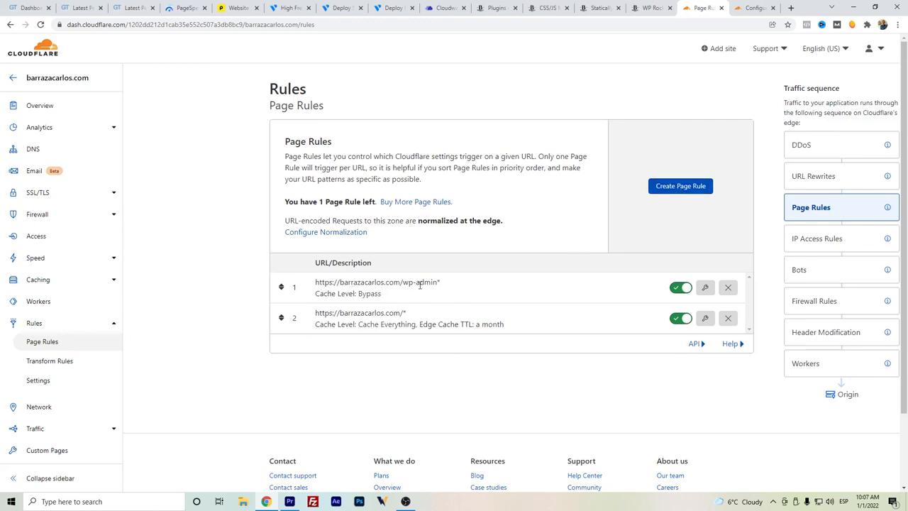
pyautogui.moveTo(433, 290)
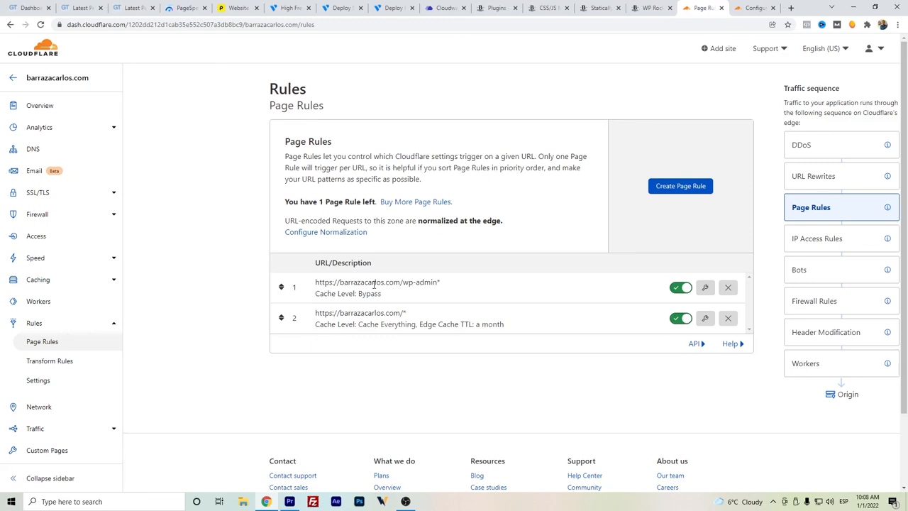
pyautogui.moveTo(459, 283)
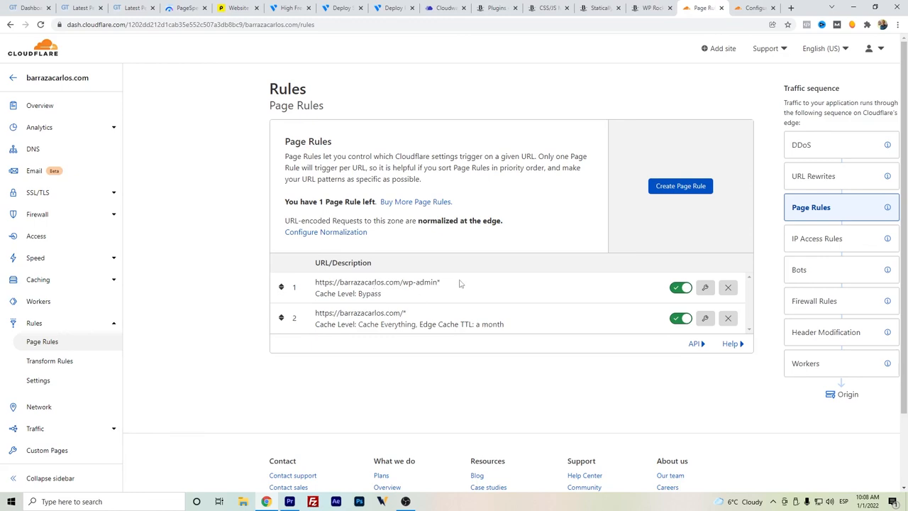
pyautogui.moveTo(423, 327)
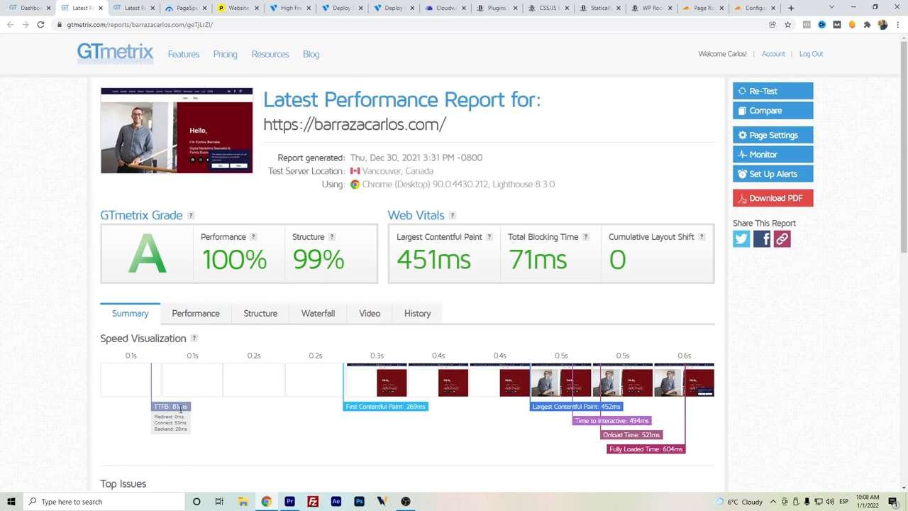
pyautogui.moveTo(188, 417)
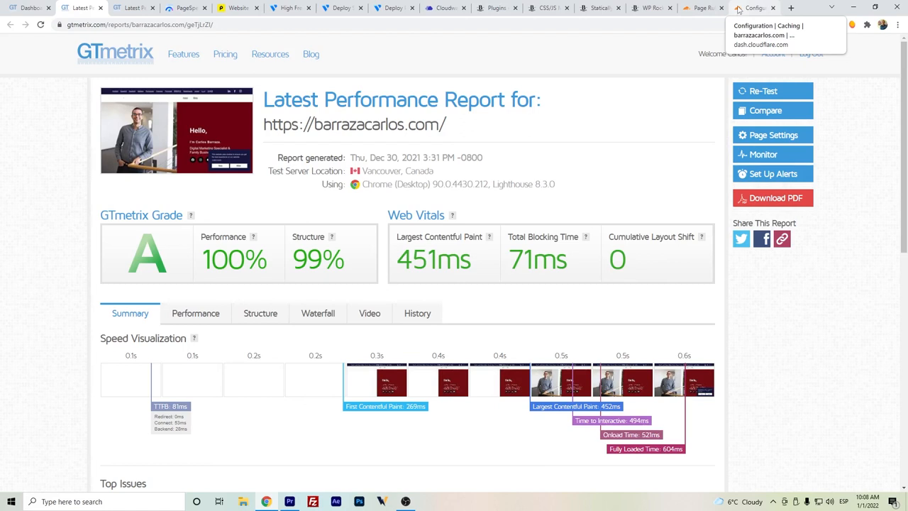
# Show the GTmetrix A-grade report with 100% performance and 99% structure
pyautogui.click(290, 8)
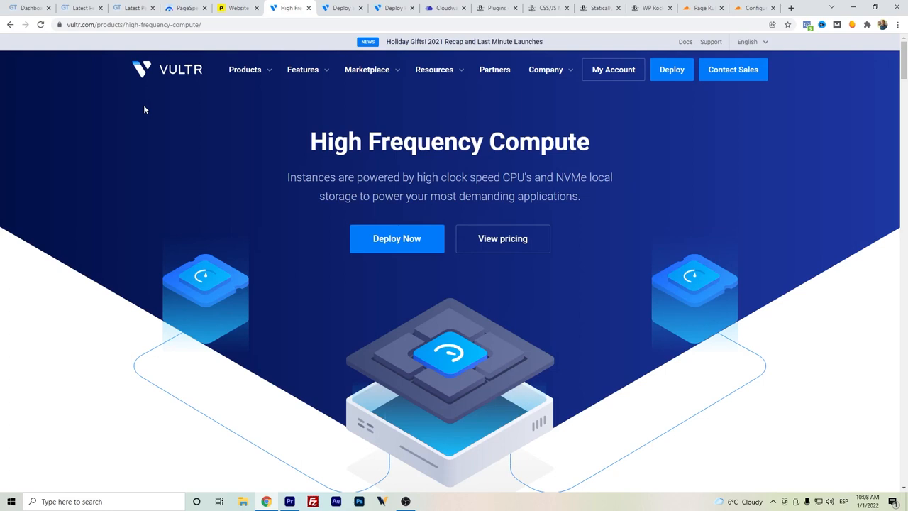
pyautogui.moveTo(401, 4)
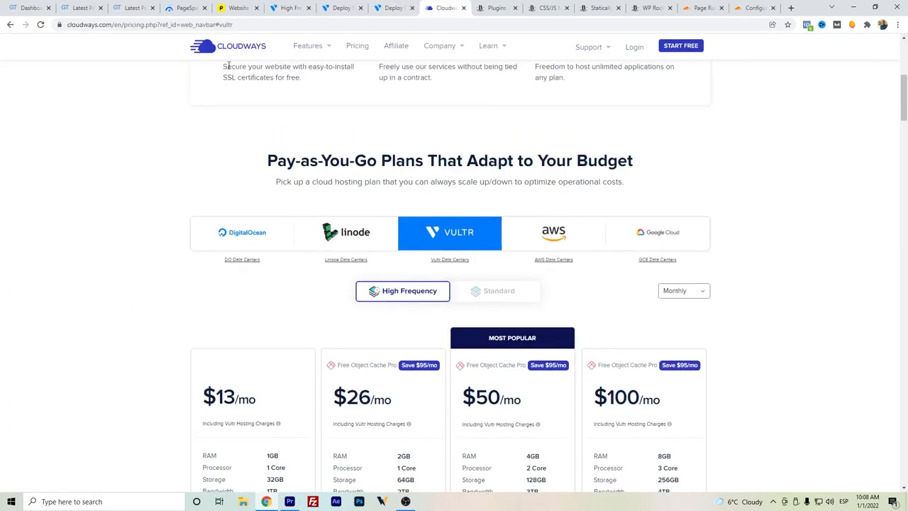
pyautogui.moveTo(425, 221)
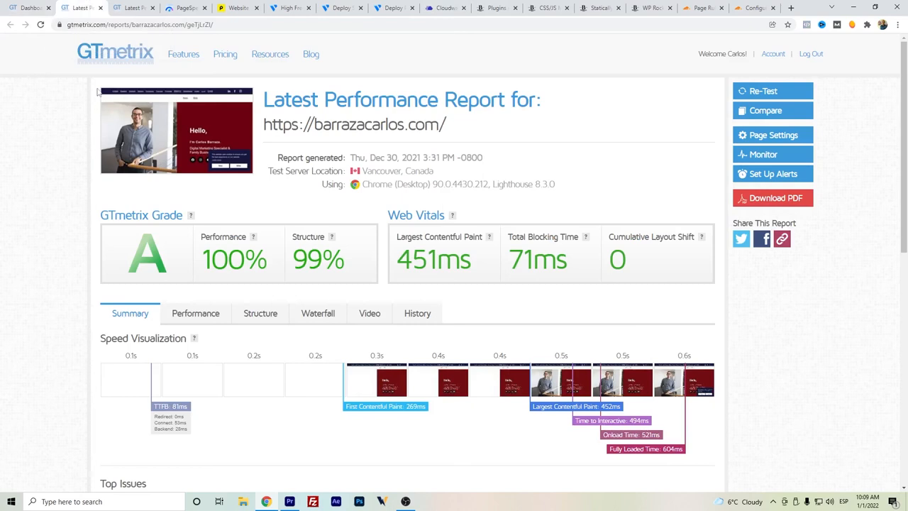
# Review the January 1, 2022 GTmetrix report: A grade, 99% performance and structure, 421 ms LCP
pyautogui.click(318, 313)
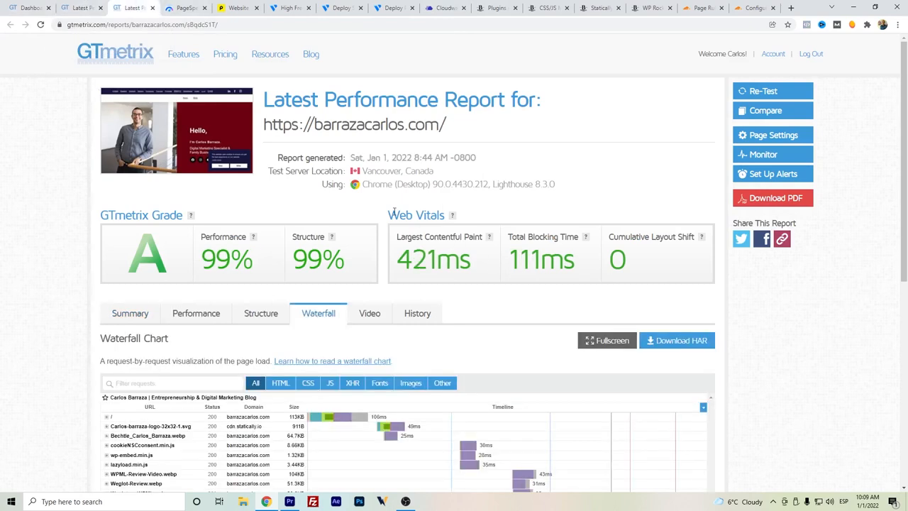
pyautogui.scroll(-3)
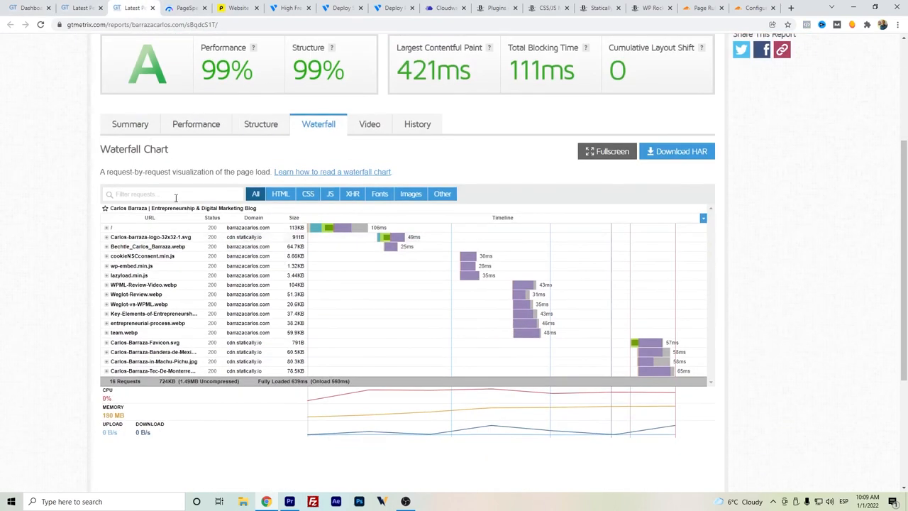
pyautogui.scroll(-3)
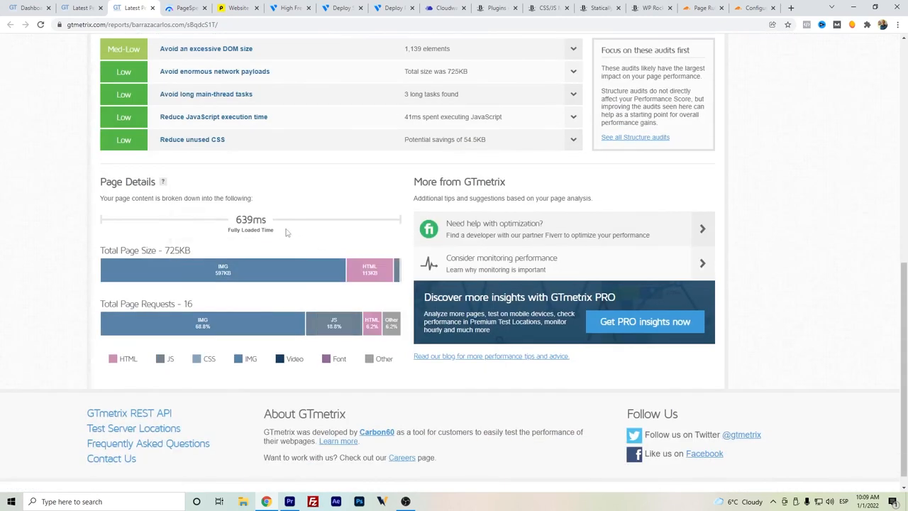
pyautogui.scroll(3)
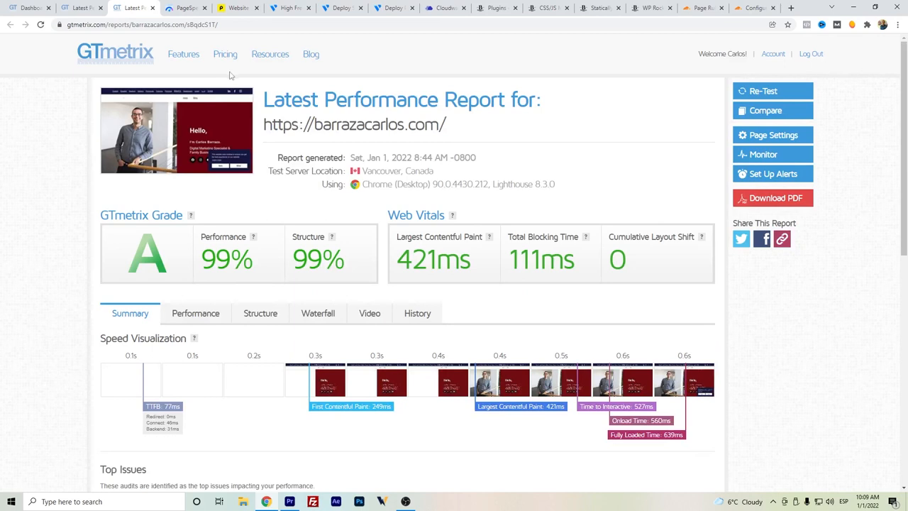
pyautogui.moveTo(226, 73)
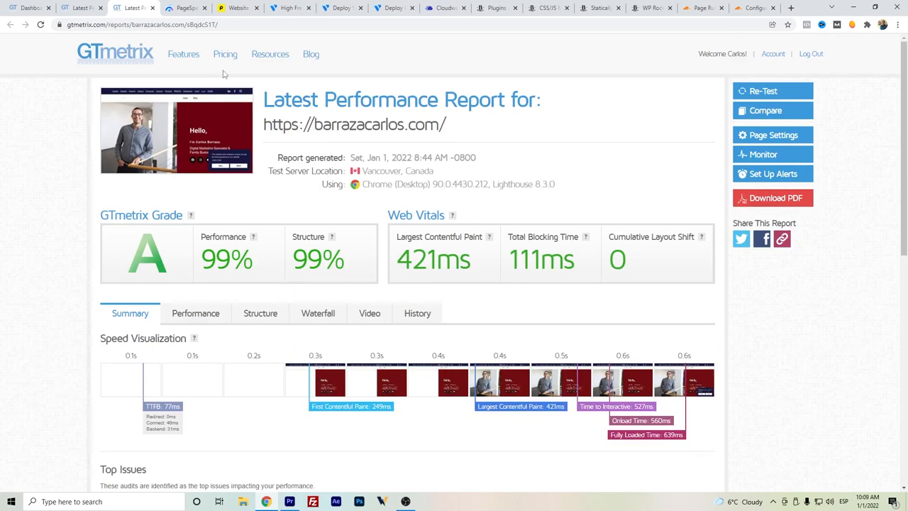